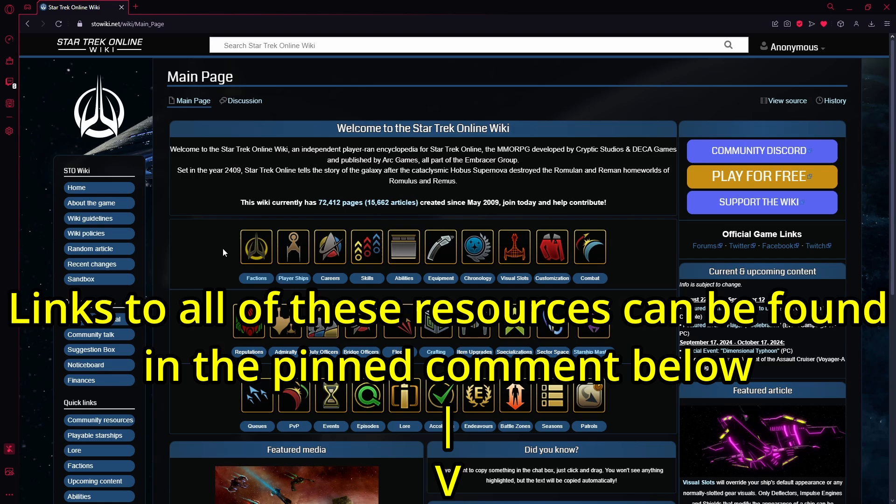
pyautogui.moveTo(216, 260)
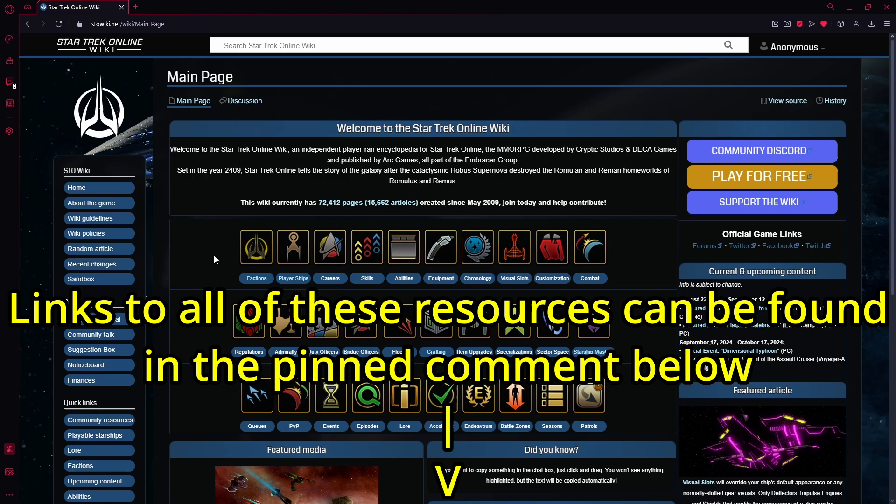
pyautogui.moveTo(192, 379)
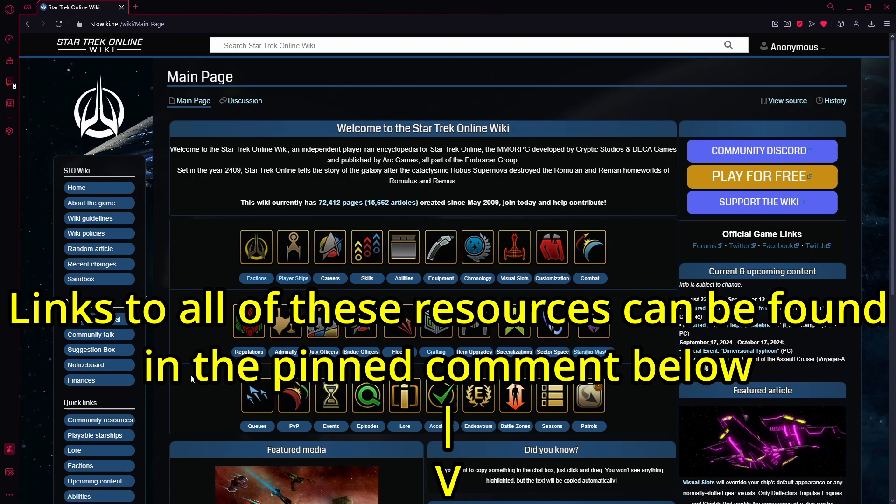
pyautogui.moveTo(188, 364)
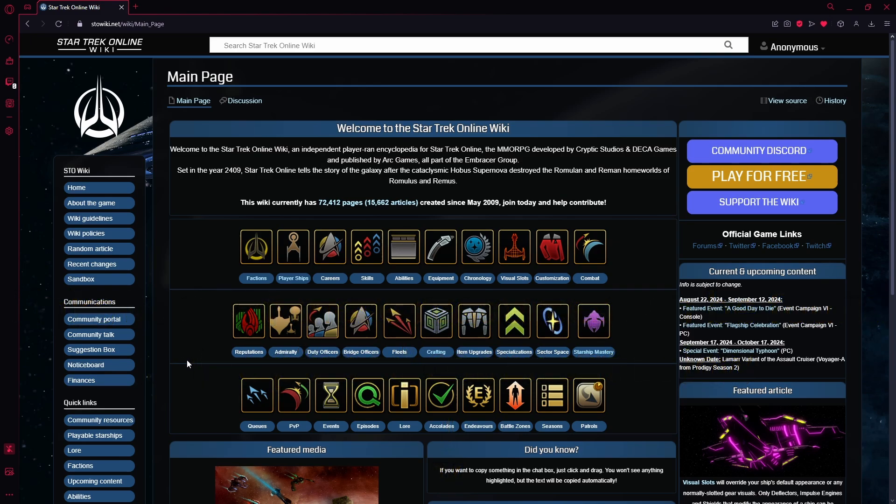
pyautogui.moveTo(229, 296)
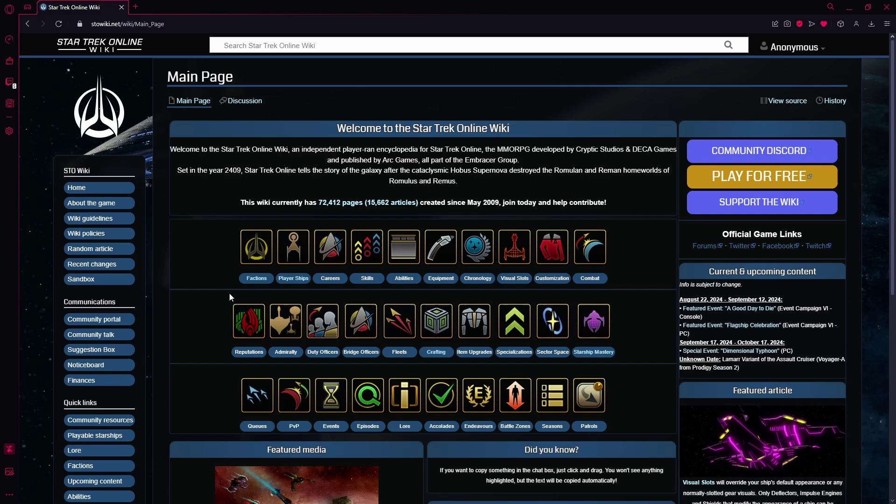
pyautogui.moveTo(296, 313)
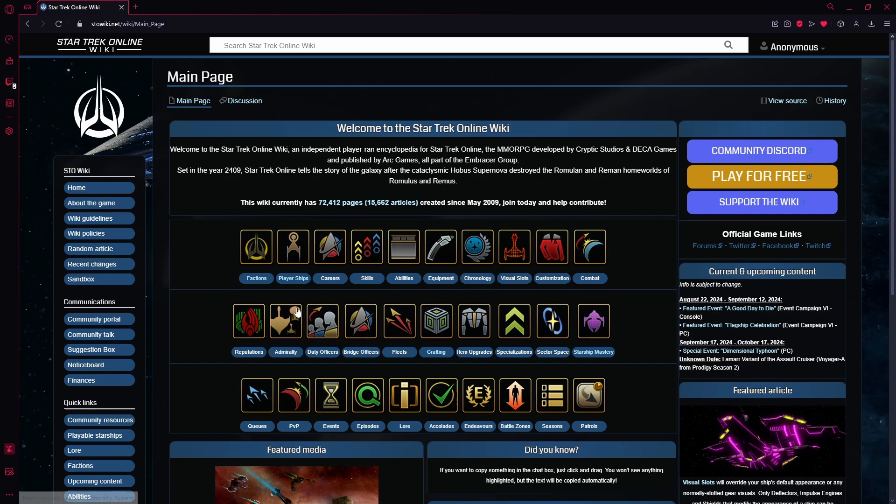
pyautogui.moveTo(354, 303)
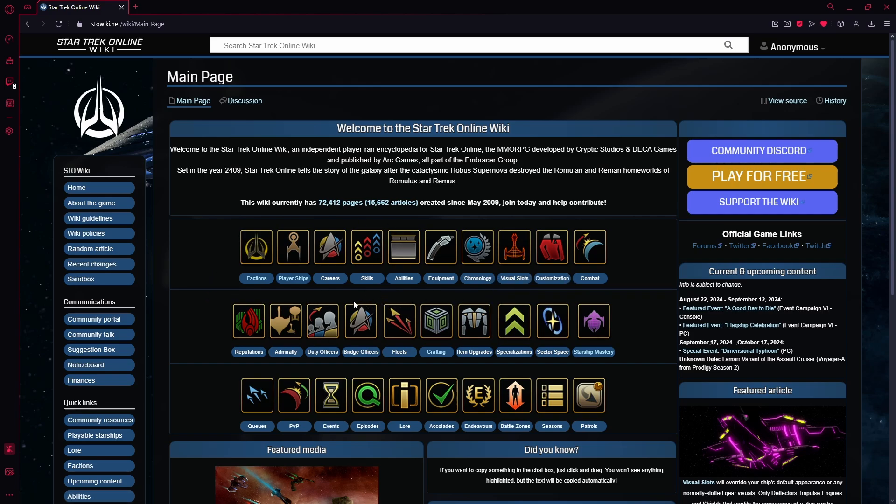
pyautogui.moveTo(248, 320)
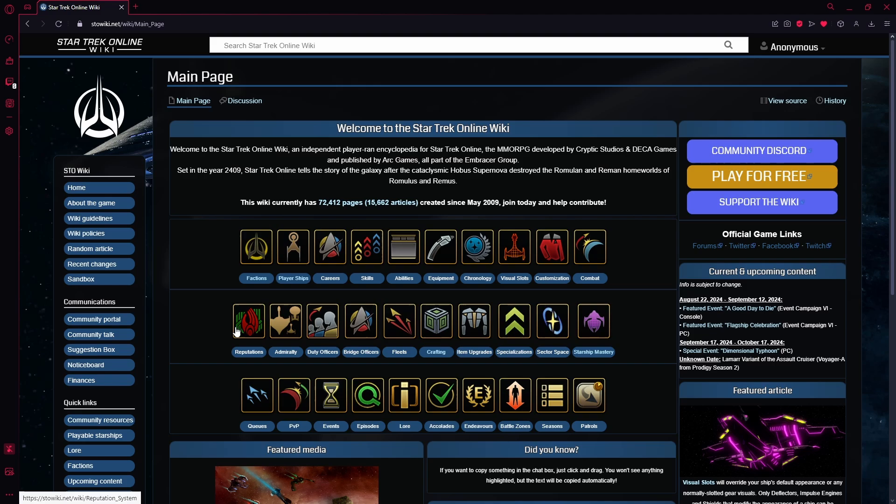
pyautogui.moveTo(155, 340)
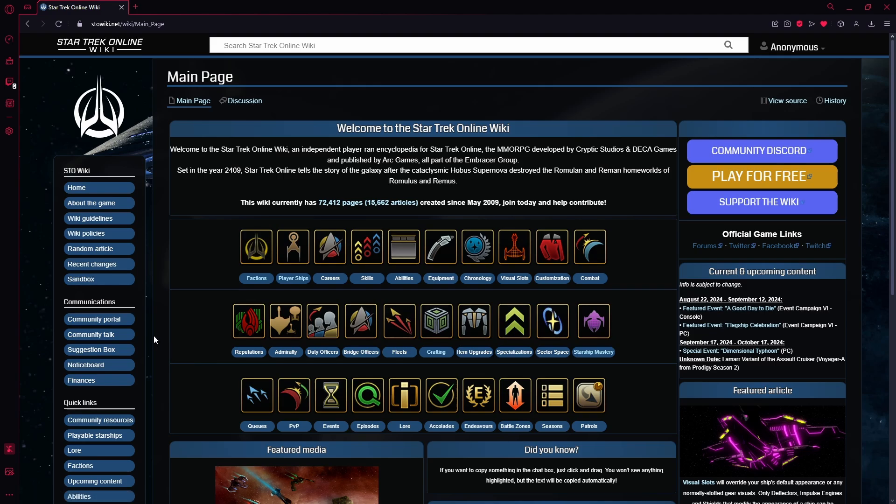
pyautogui.moveTo(221, 260)
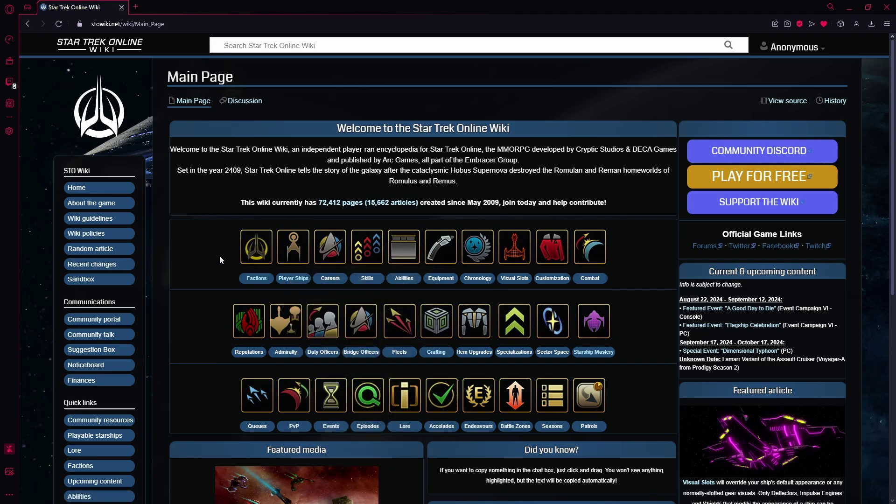
pyautogui.moveTo(195, 225)
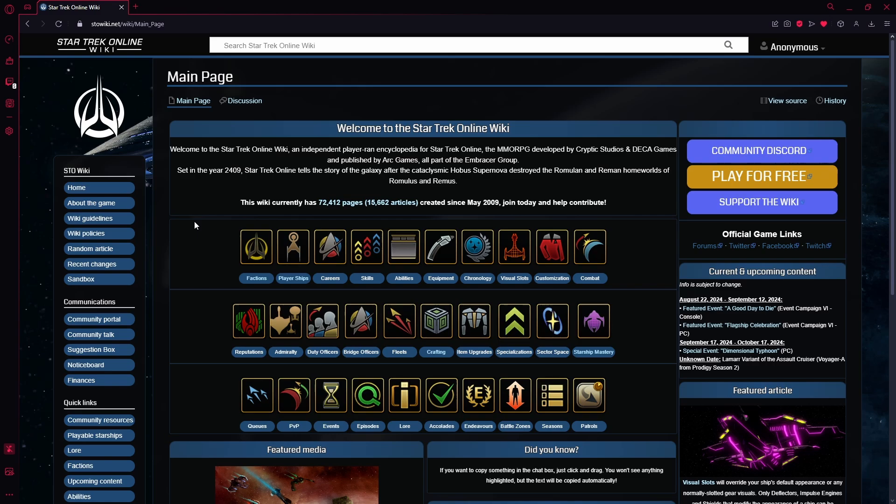
# - Open the Playable starship article and expand its Starfleet starship list to show cruisers and destroyers
pyautogui.click(96, 435)
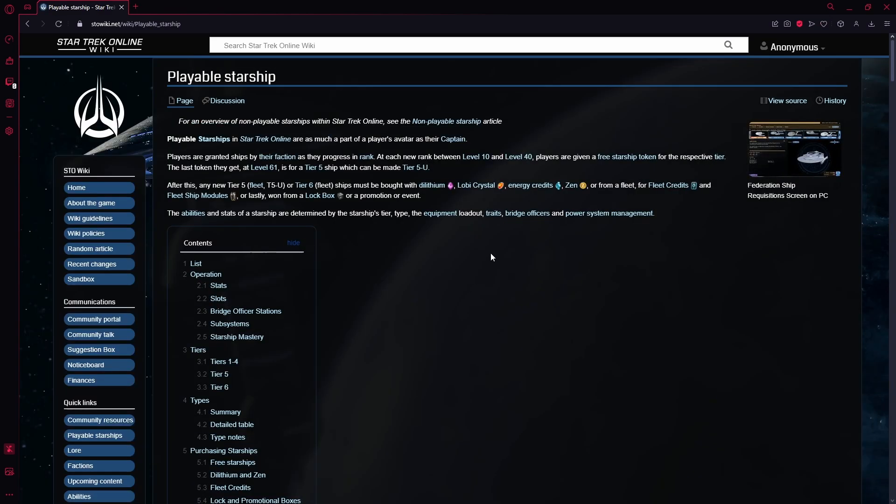
pyautogui.scroll(-3)
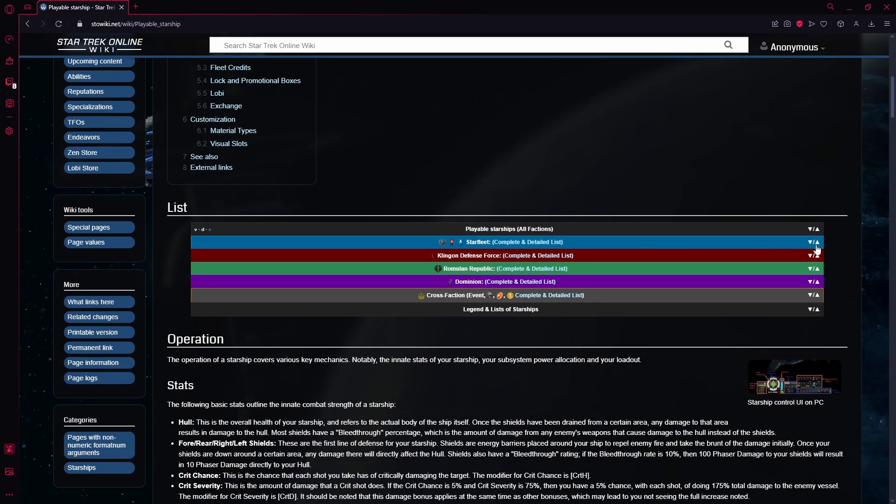
pyautogui.click(815, 242)
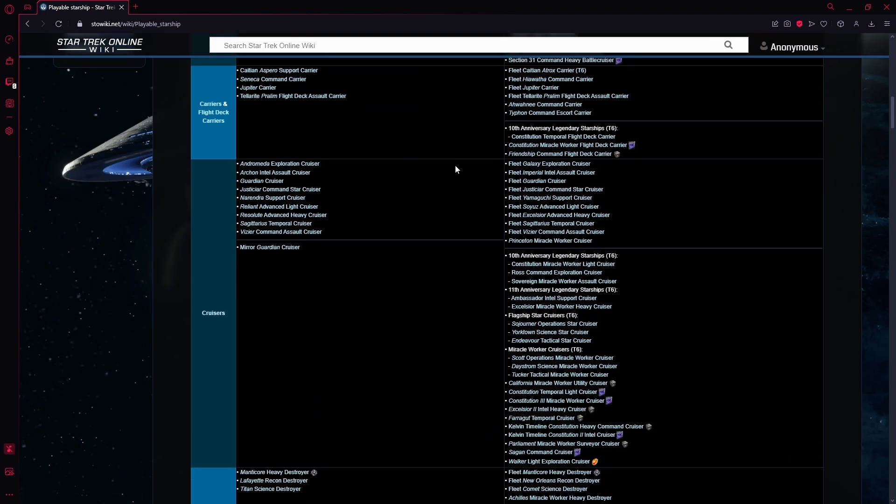
pyautogui.scroll(-3)
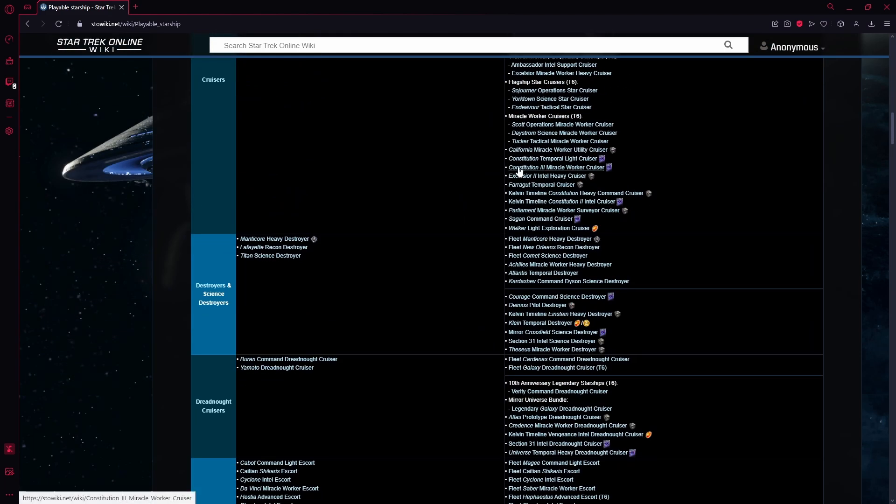
# - Open the Excelsior II Intel Heavy Cruiser article and scroll through its stats
pyautogui.click(547, 176)
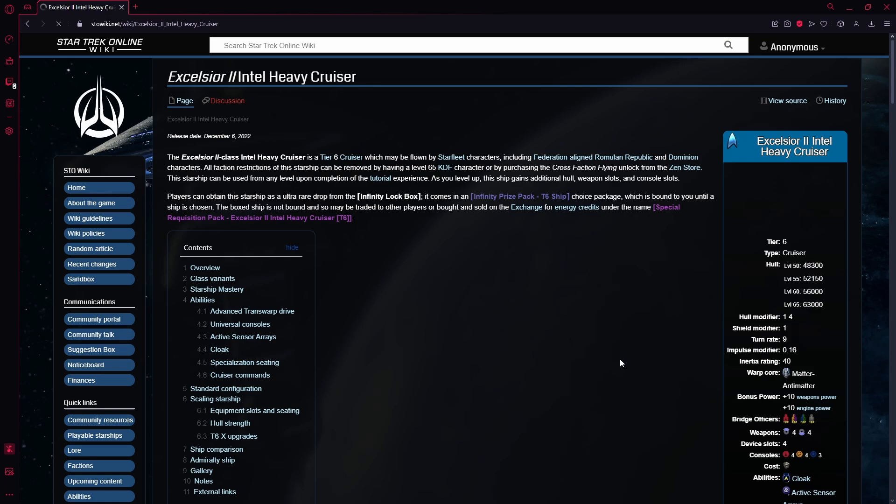
pyautogui.scroll(-3)
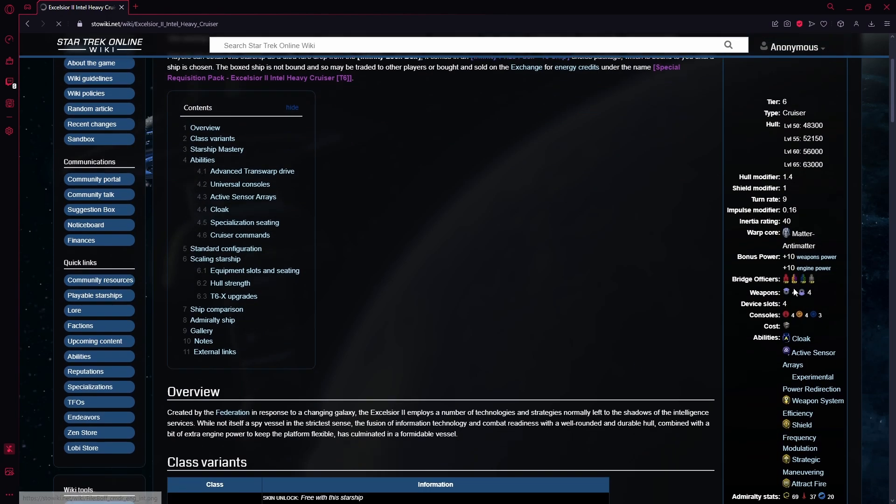
pyautogui.scroll(3)
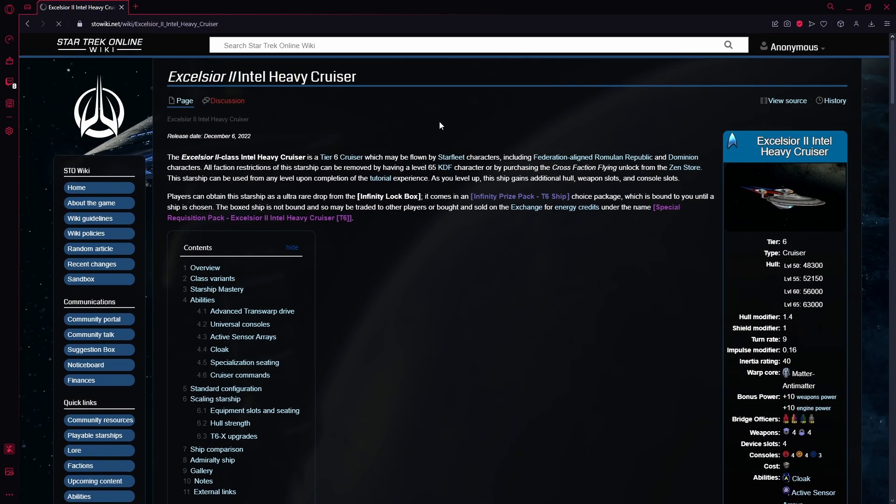
pyautogui.moveTo(374, 249)
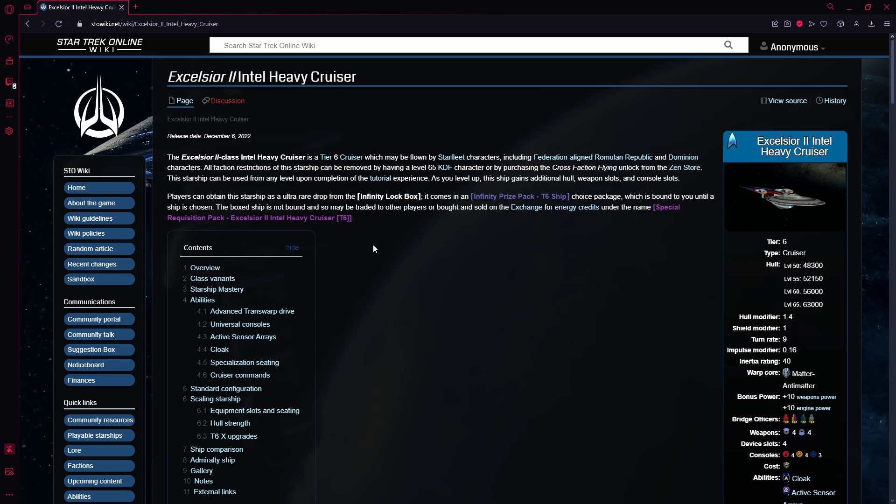
pyautogui.moveTo(520, 201)
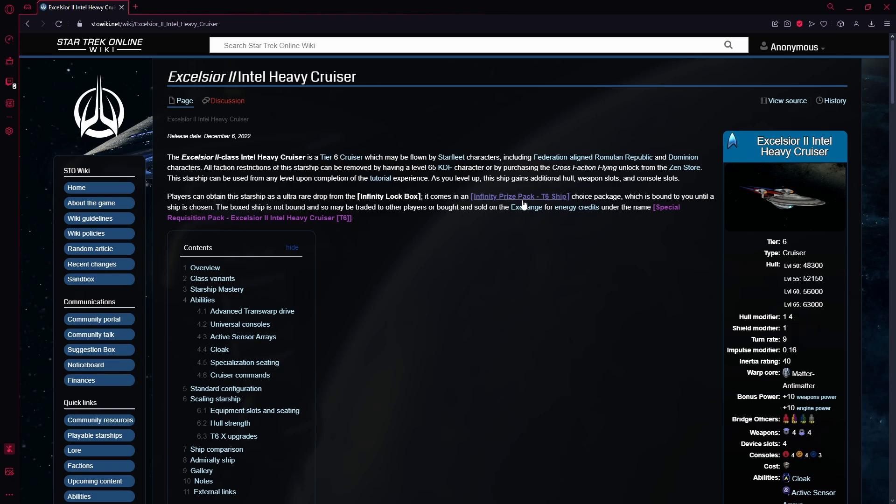
pyautogui.moveTo(504, 344)
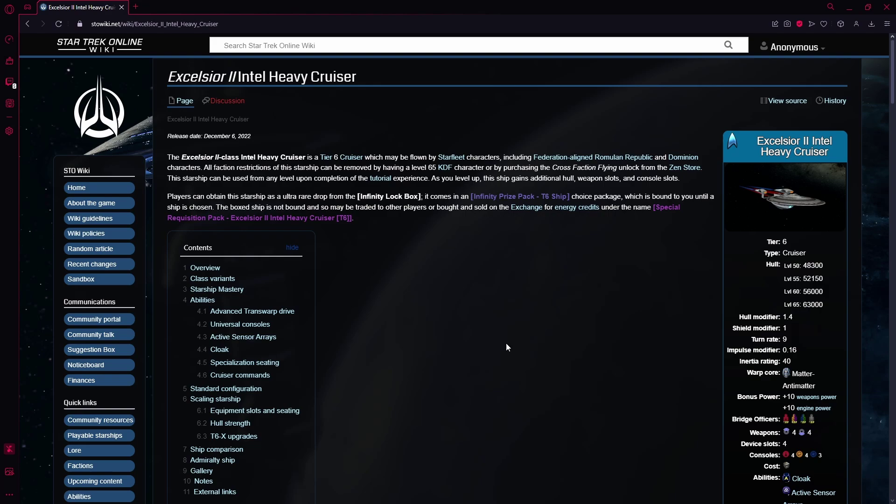
pyautogui.moveTo(477, 308)
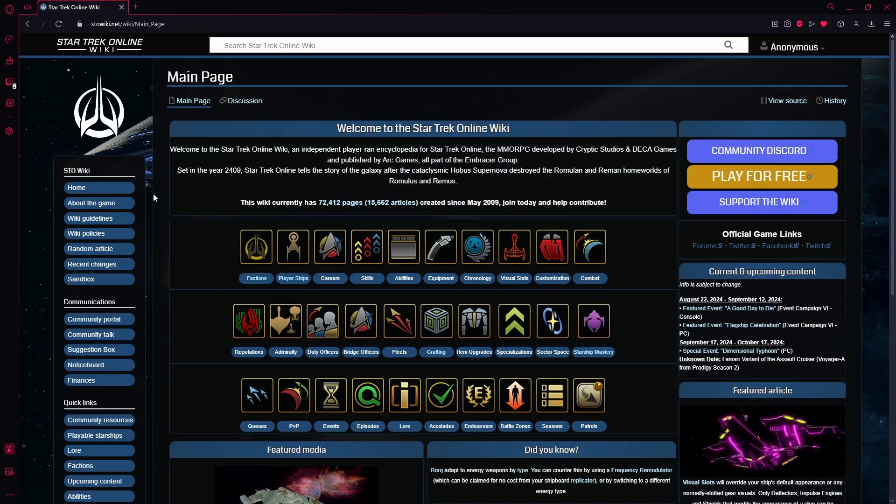
pyautogui.moveTo(113, 61)
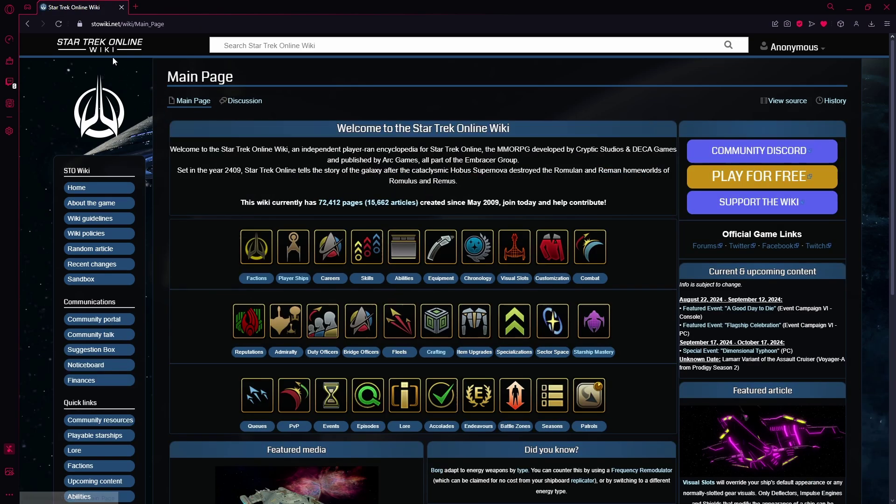
pyautogui.moveTo(137, 90)
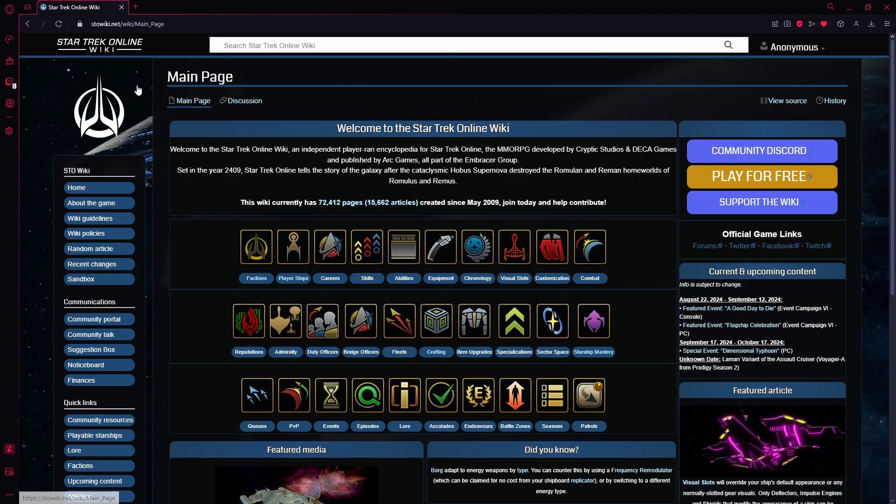
pyautogui.moveTo(295, 81)
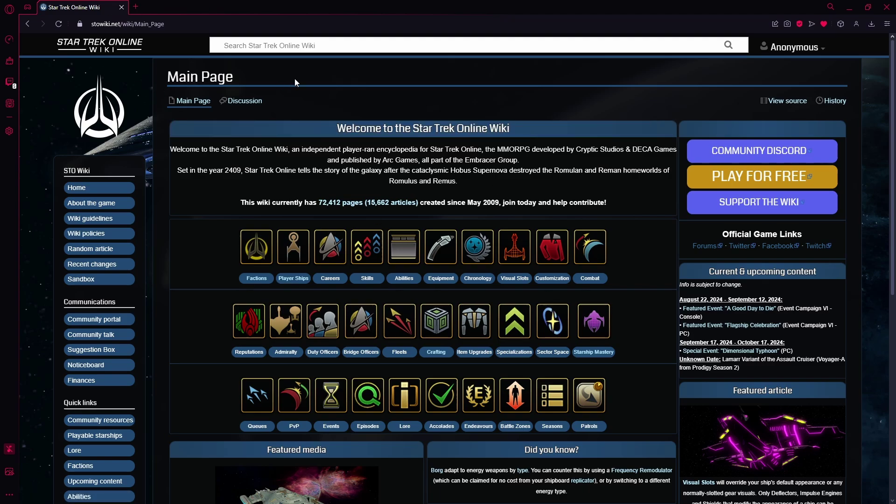
pyautogui.moveTo(200, 221)
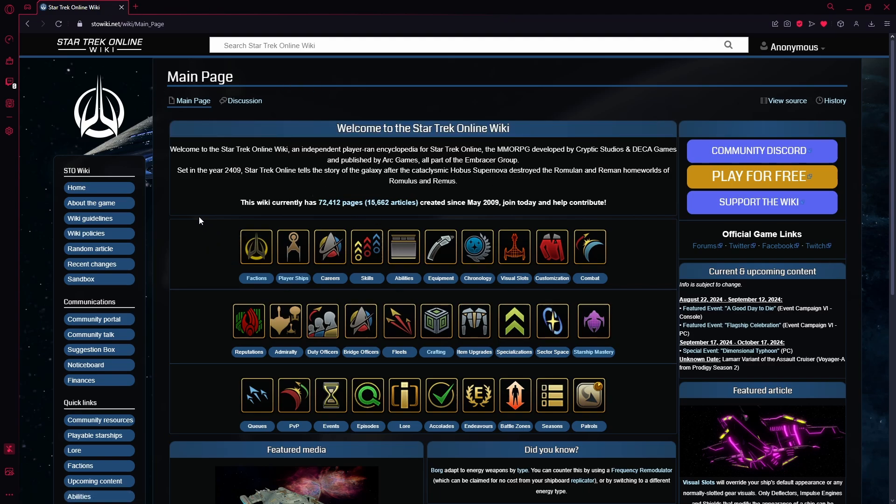
pyautogui.moveTo(627, 306)
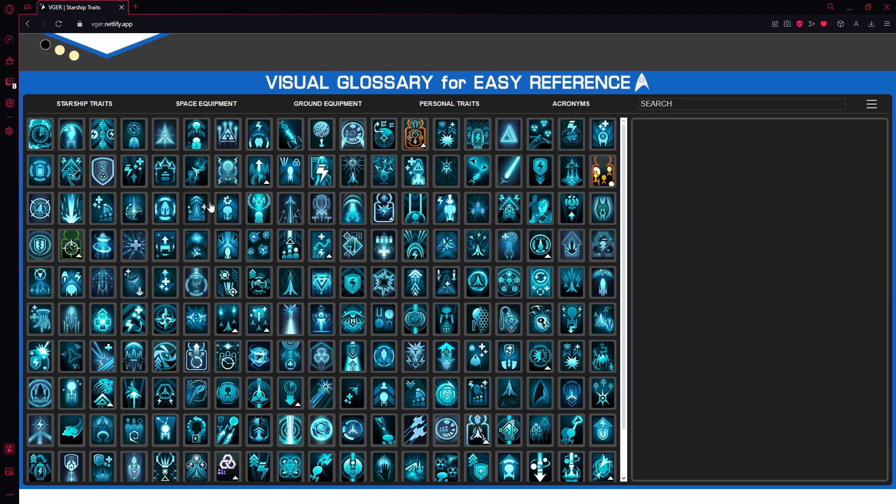
pyautogui.moveTo(163, 177)
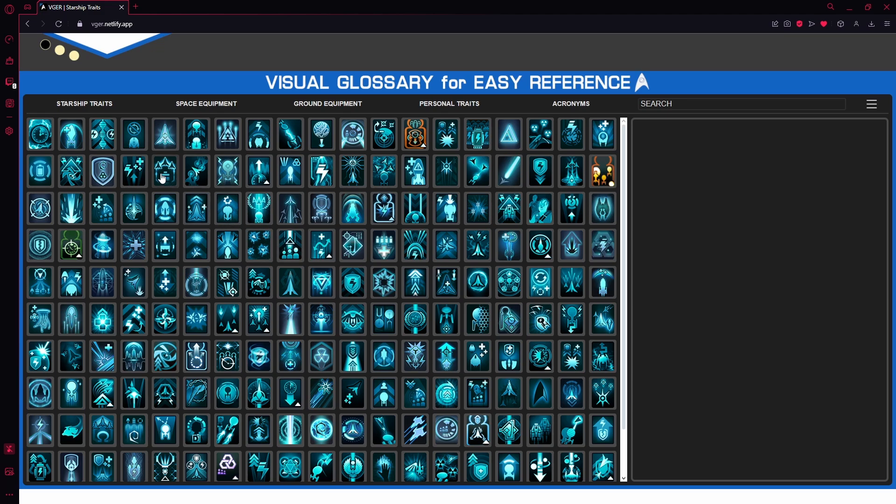
pyautogui.moveTo(173, 170)
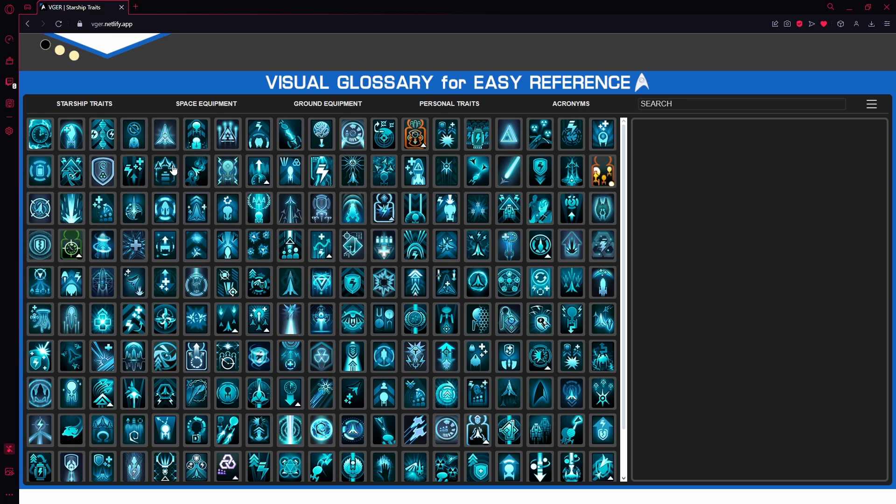
pyautogui.moveTo(479, 48)
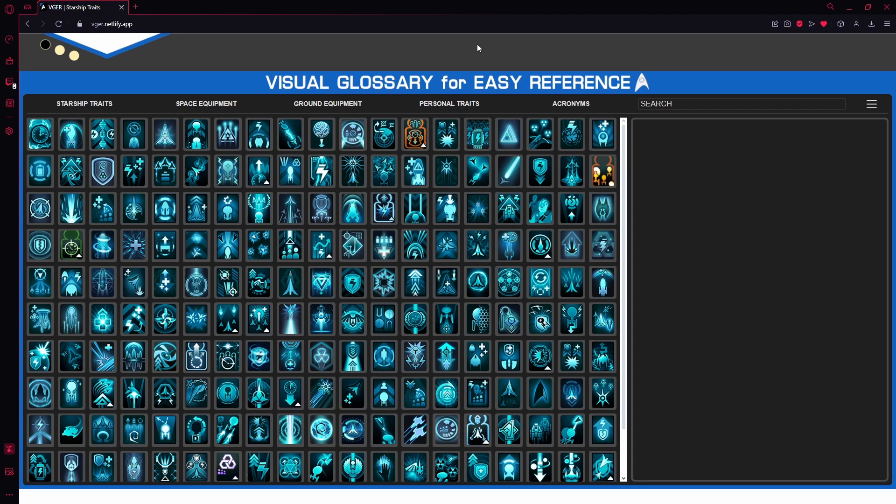
pyautogui.moveTo(244, 191)
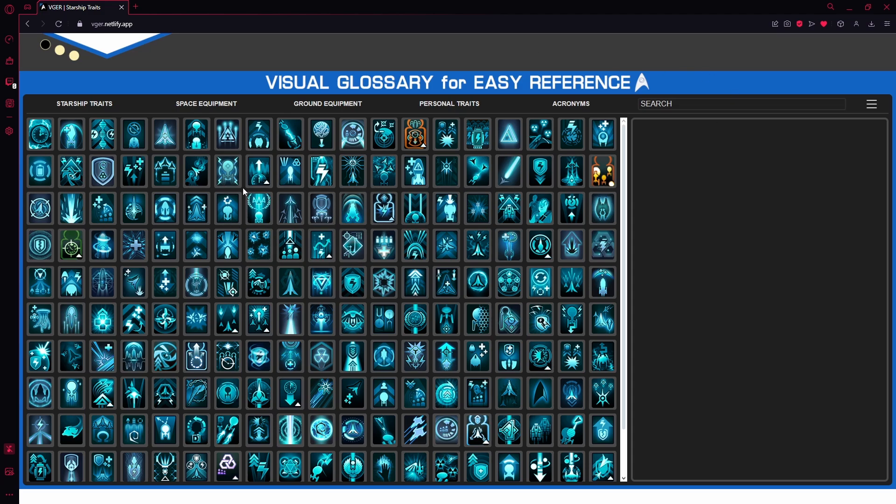
pyautogui.moveTo(130, 79)
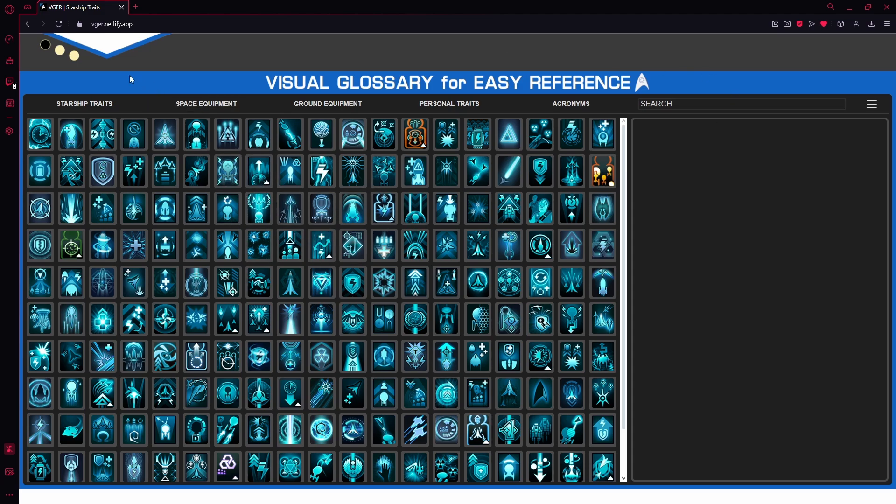
pyautogui.moveTo(456, 86)
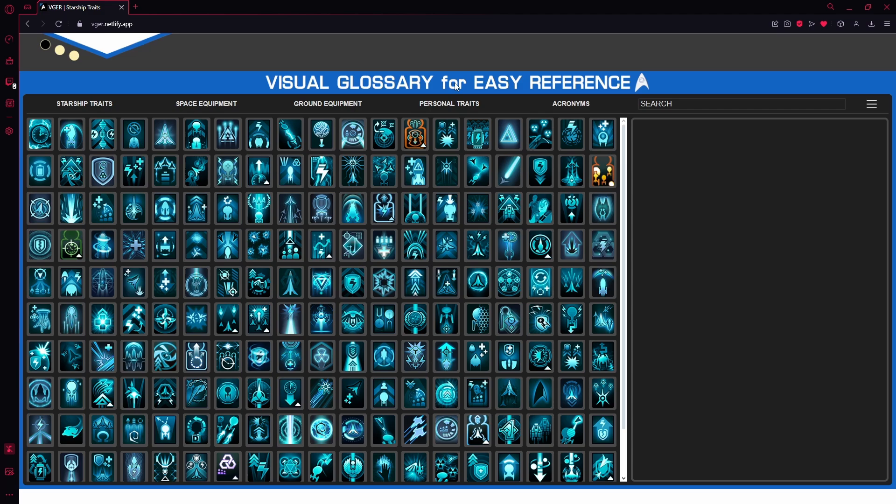
pyautogui.moveTo(196, 171)
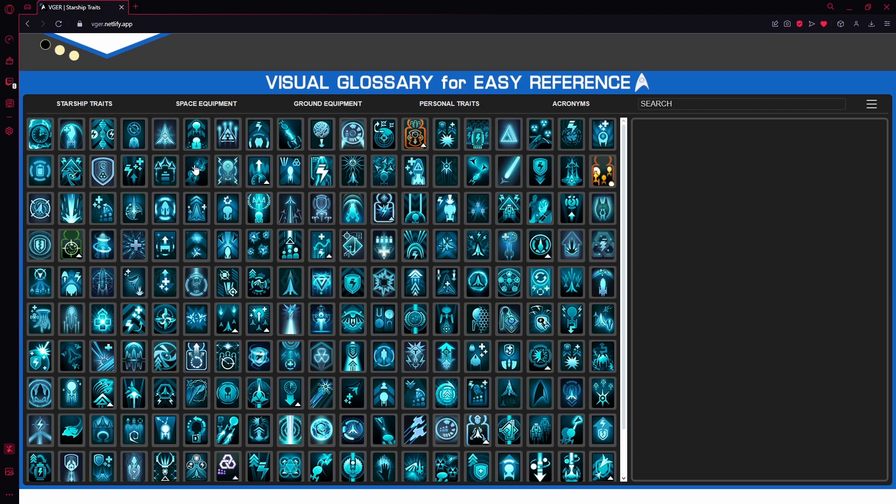
pyautogui.moveTo(331, 267)
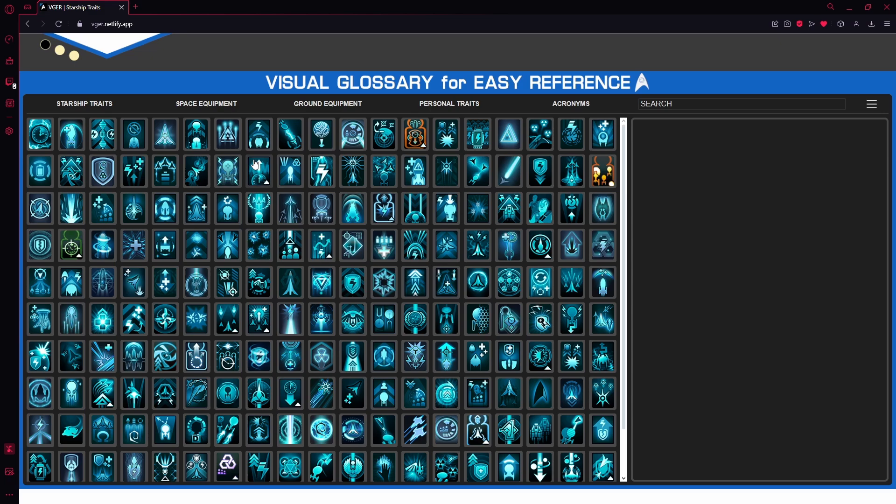
pyautogui.moveTo(386, 132)
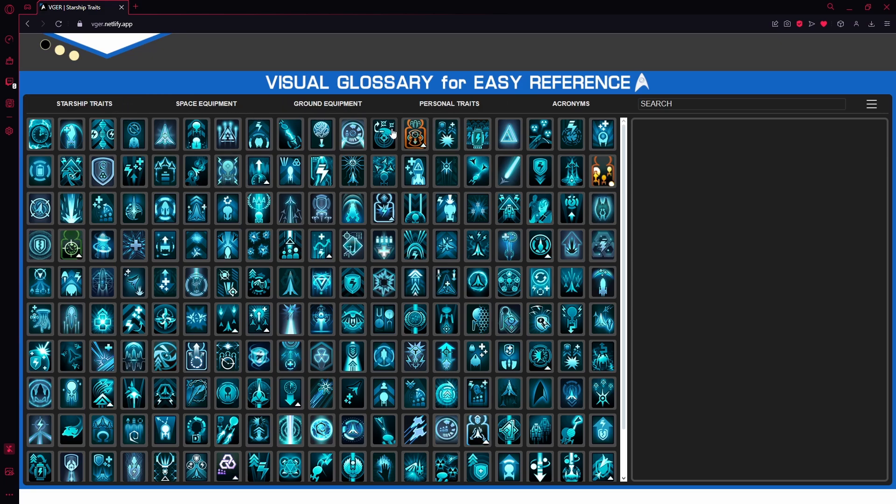
pyautogui.moveTo(337, 159)
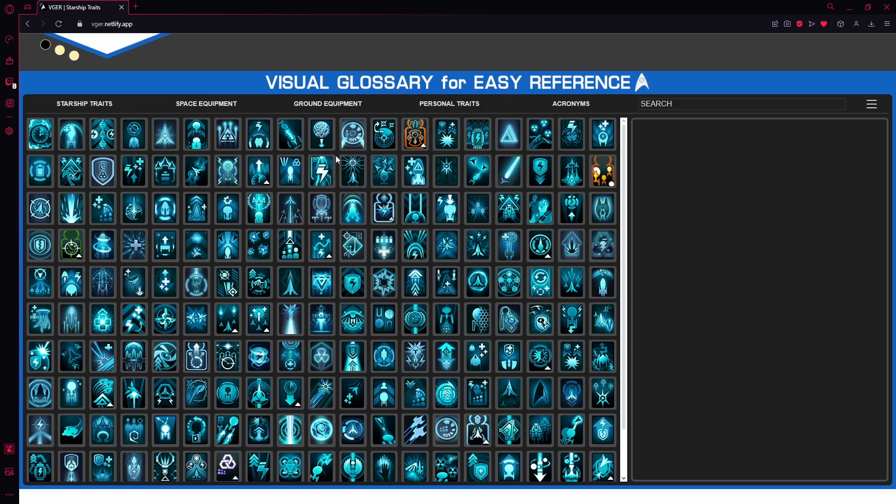
pyautogui.moveTo(336, 159)
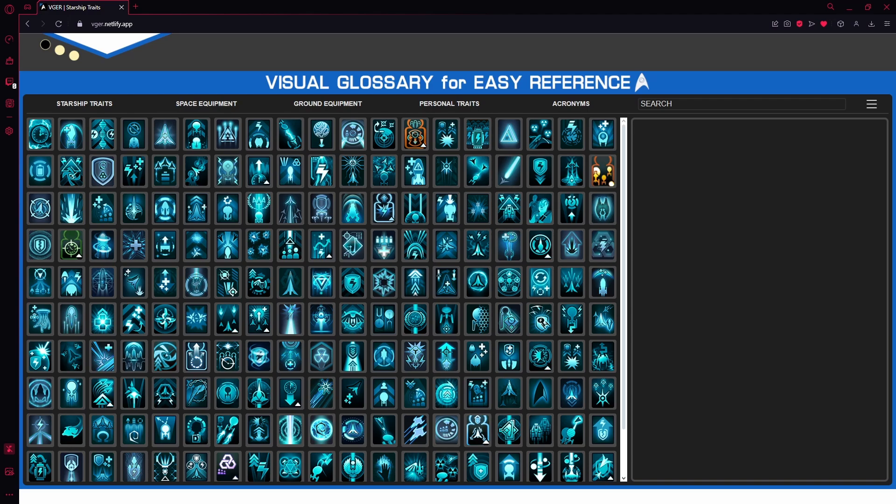
# - Browse Starship Traits and Particle Feedback Loop's details, then show the Space Equipment glossary
pyautogui.click(84, 104)
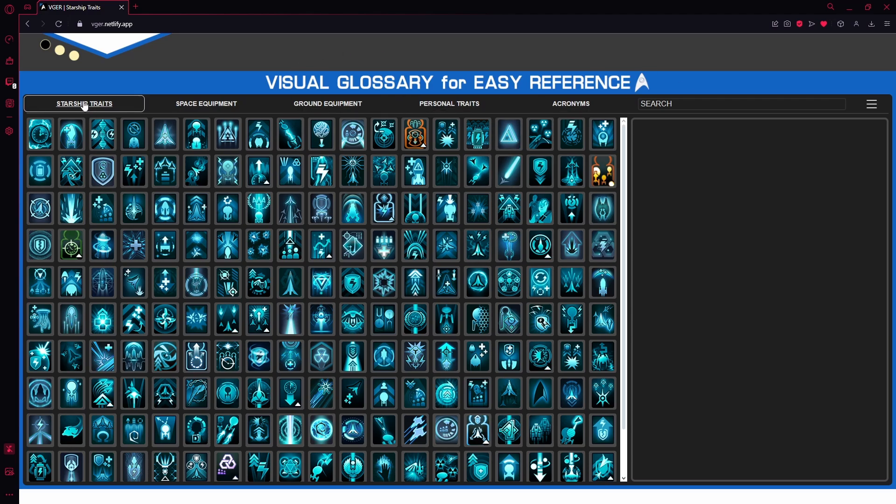
pyautogui.moveTo(478, 208)
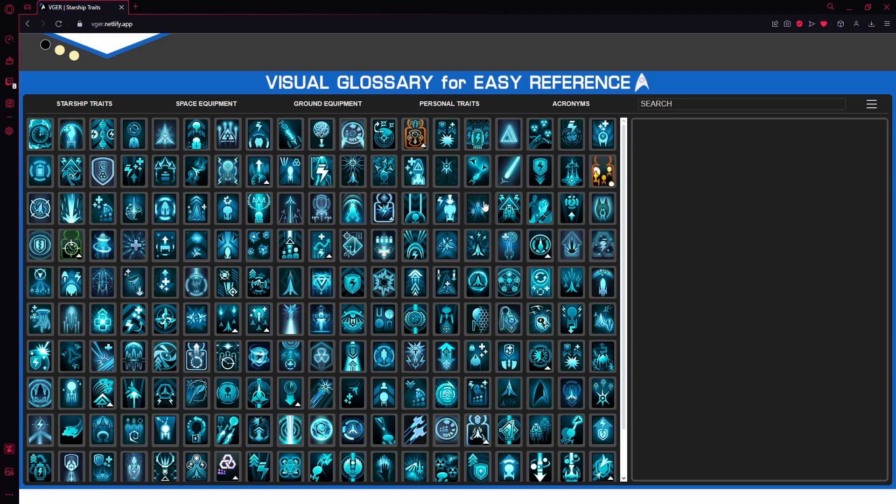
pyautogui.scroll(-3)
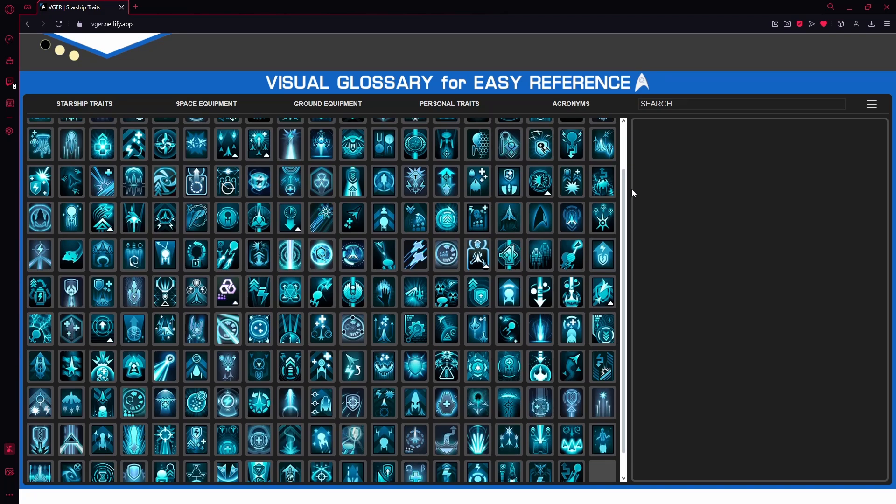
pyautogui.scroll(3)
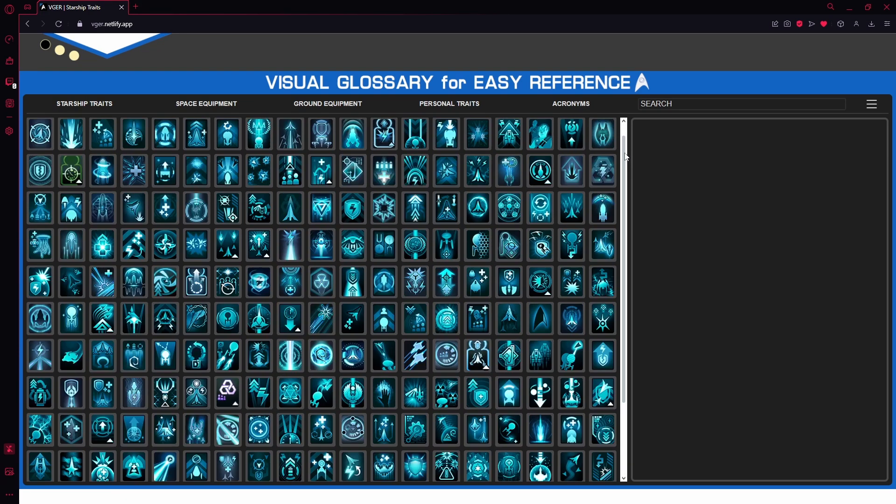
pyautogui.scroll(3)
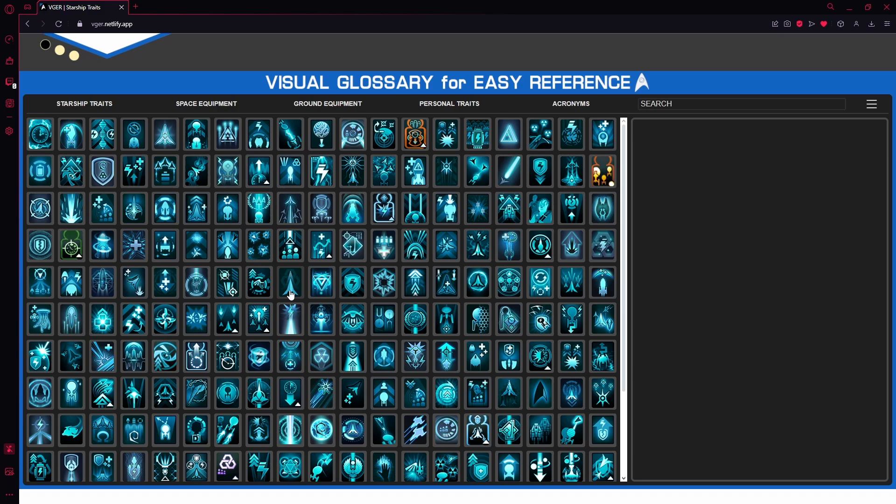
pyautogui.scroll(-3)
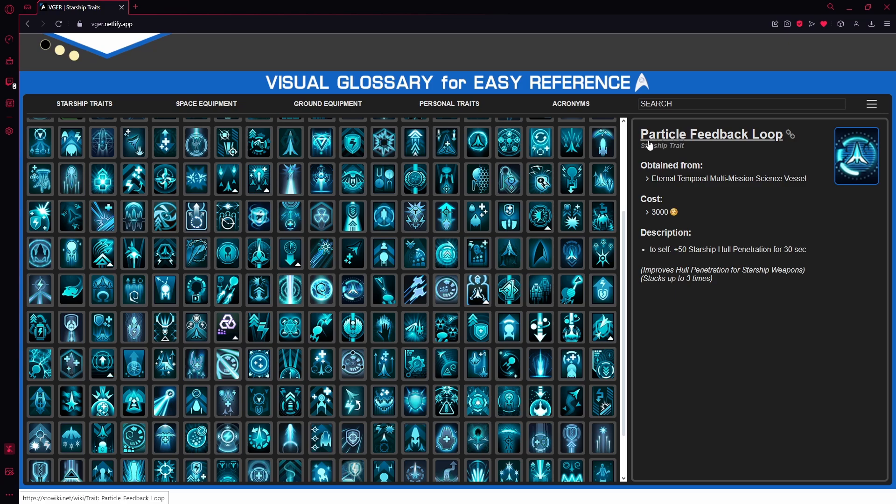
pyautogui.moveTo(697, 194)
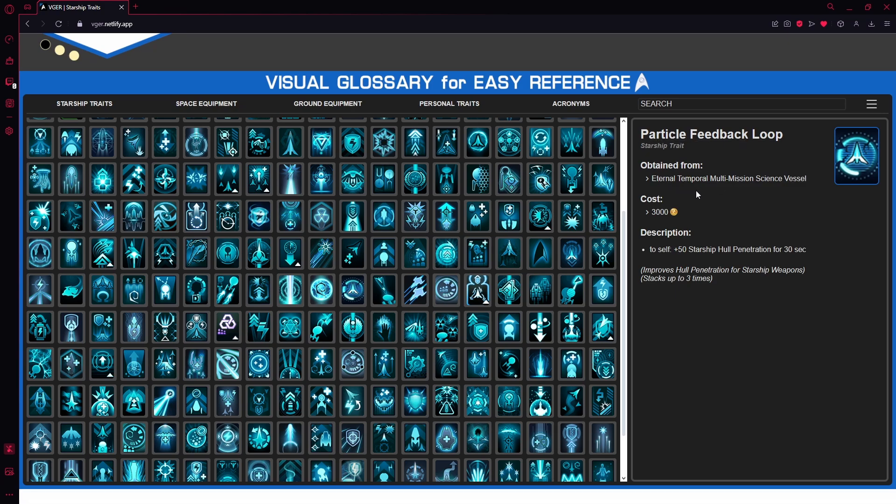
pyautogui.moveTo(714, 218)
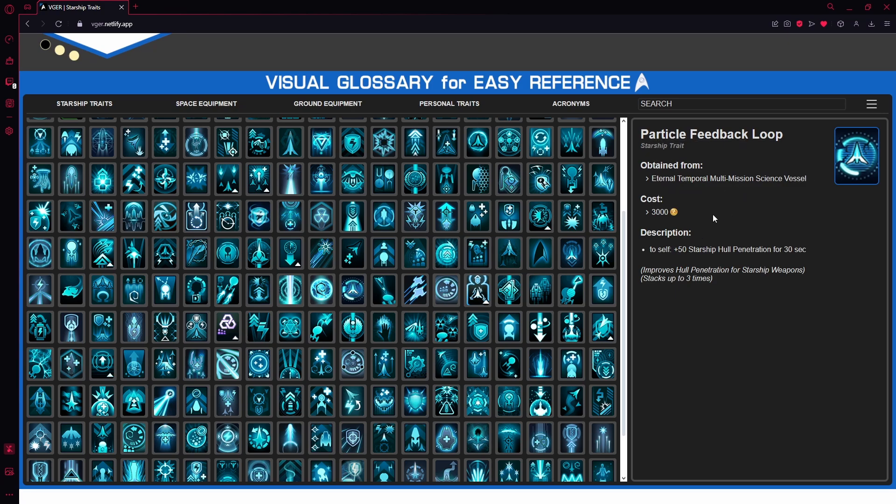
pyautogui.moveTo(682, 226)
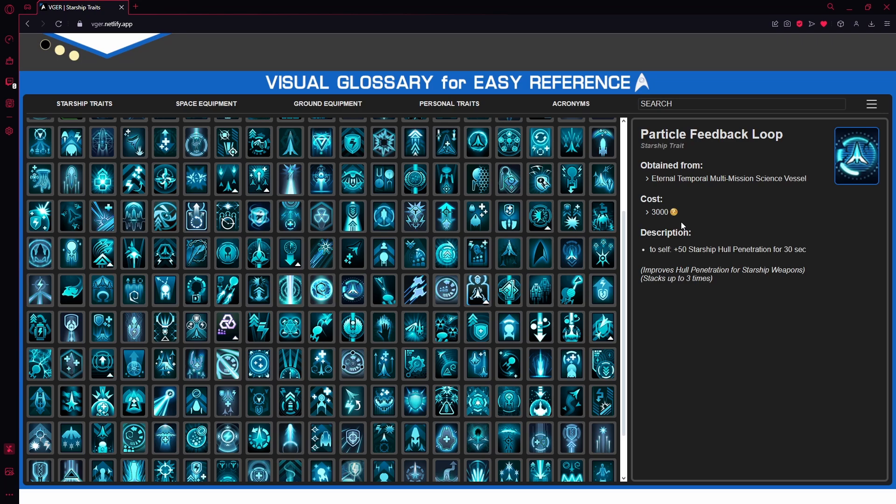
pyautogui.moveTo(675, 231)
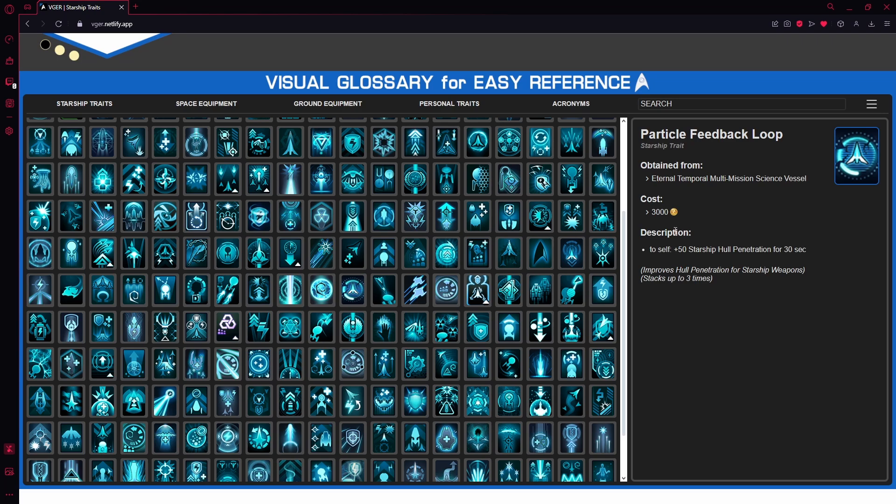
pyautogui.click(205, 103)
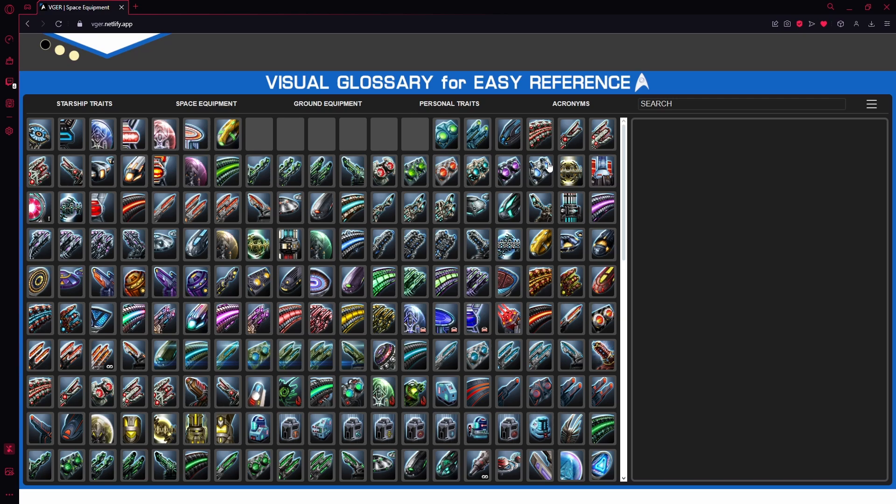
pyautogui.click(205, 104)
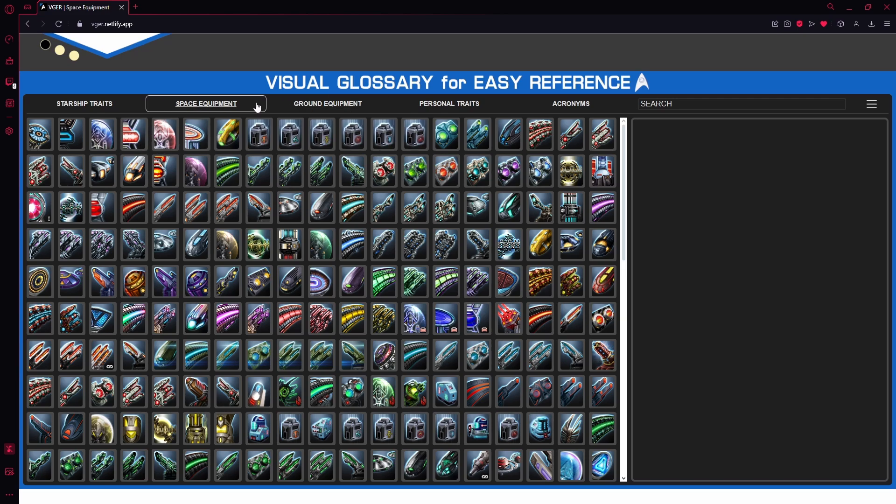
pyautogui.moveTo(509, 228)
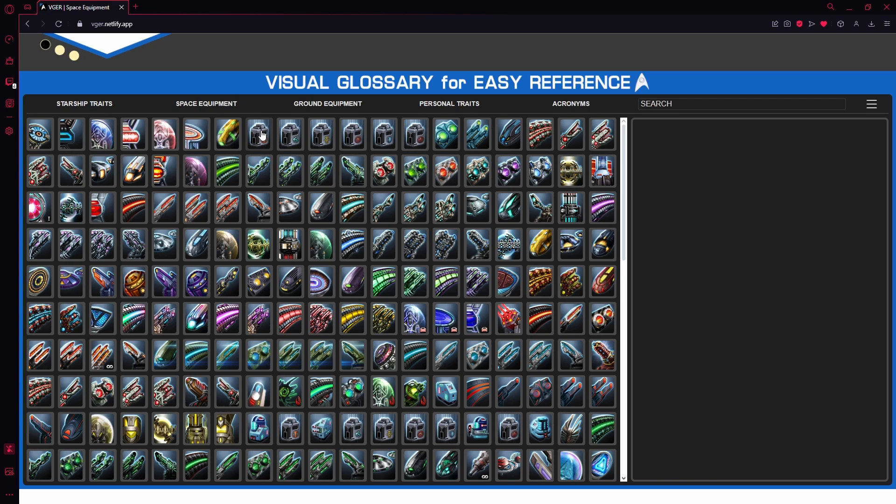
pyautogui.moveTo(192, 174)
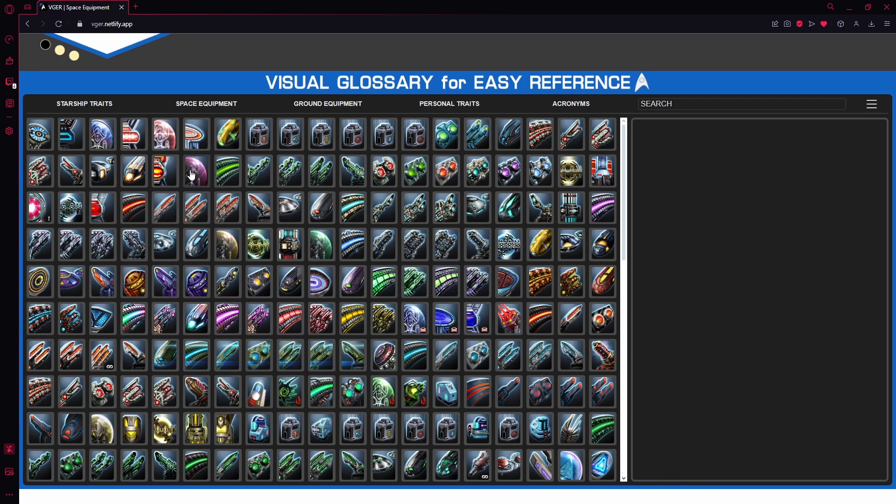
pyautogui.moveTo(320, 134)
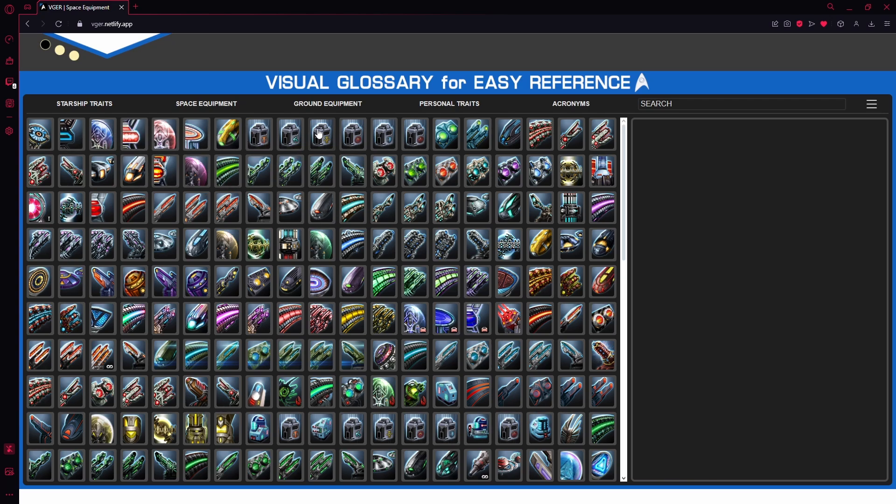
pyautogui.scroll(-3)
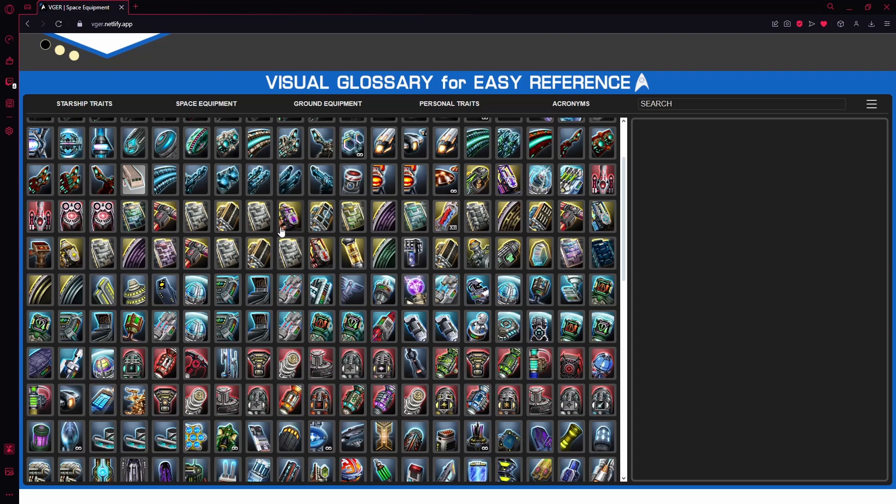
pyautogui.scroll(-3)
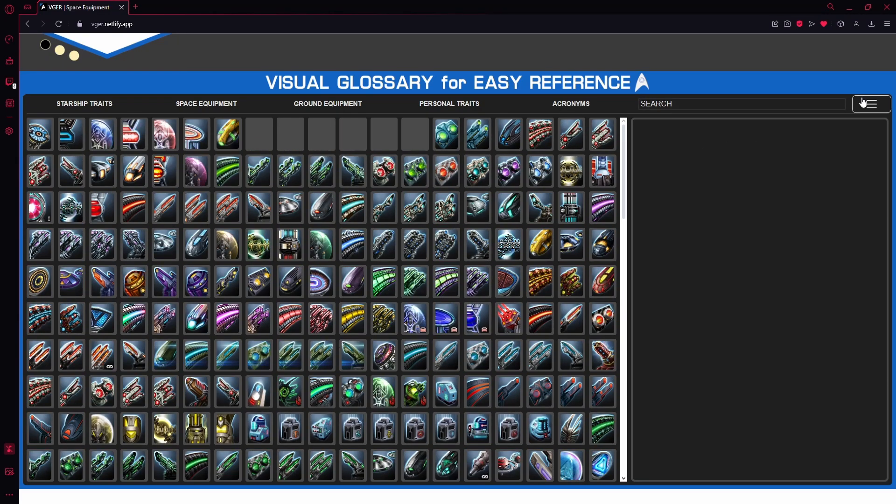
pyautogui.click(871, 104)
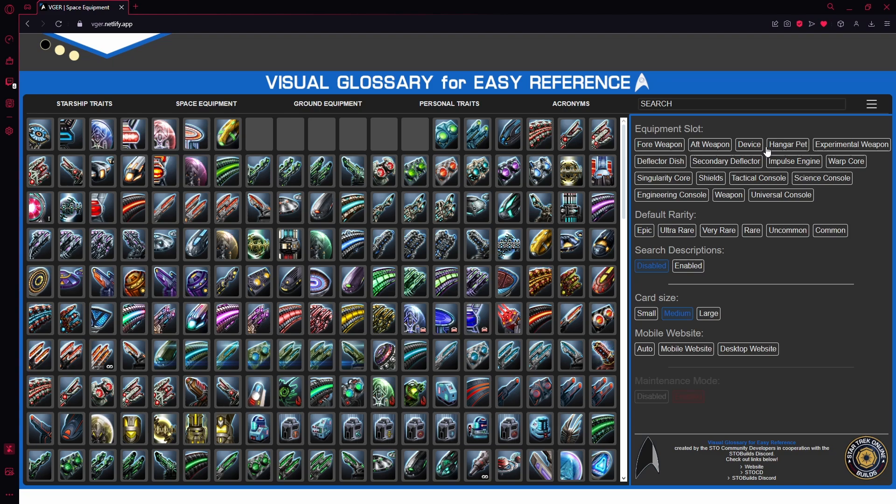
pyautogui.moveTo(675, 159)
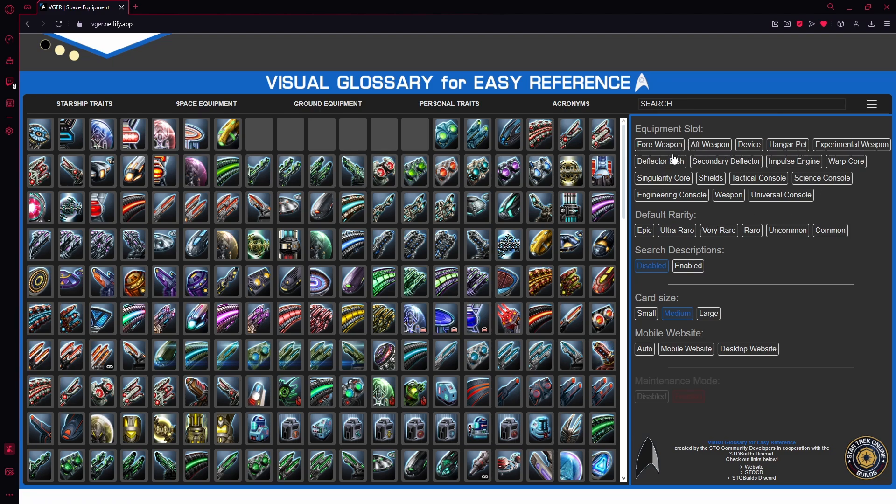
pyautogui.click(658, 144)
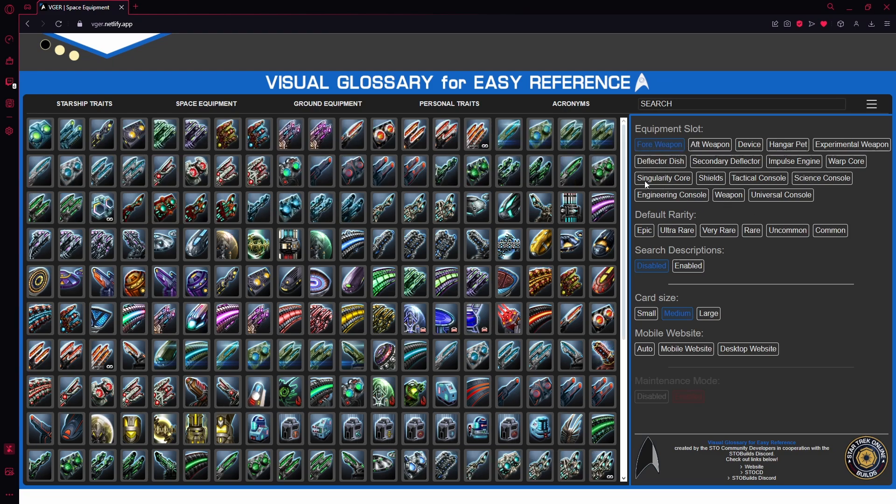
pyautogui.scroll(-3)
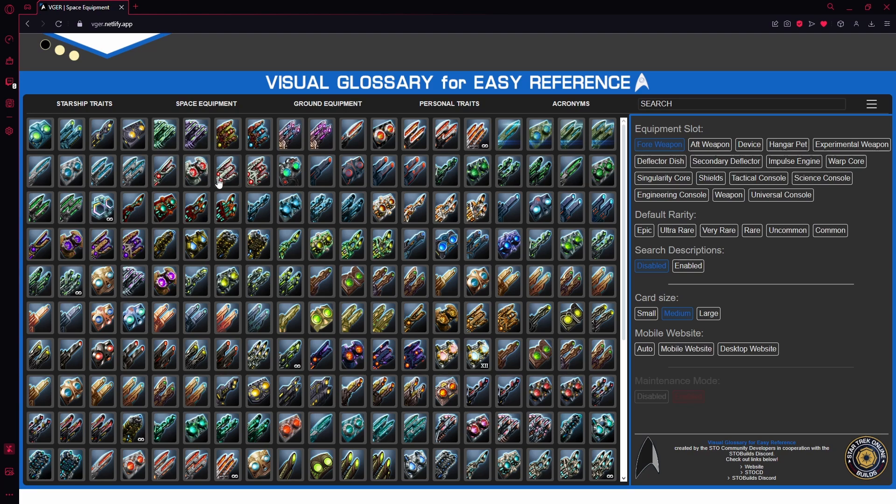
pyautogui.moveTo(165, 148)
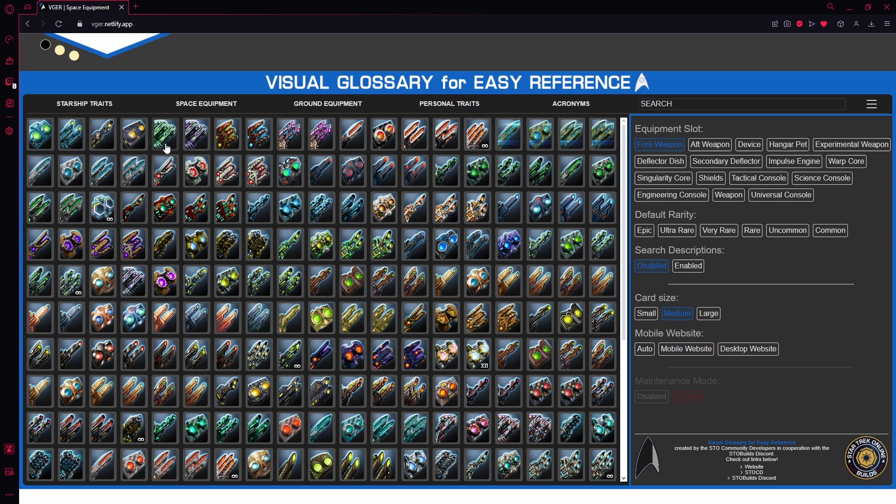
pyautogui.moveTo(280, 318)
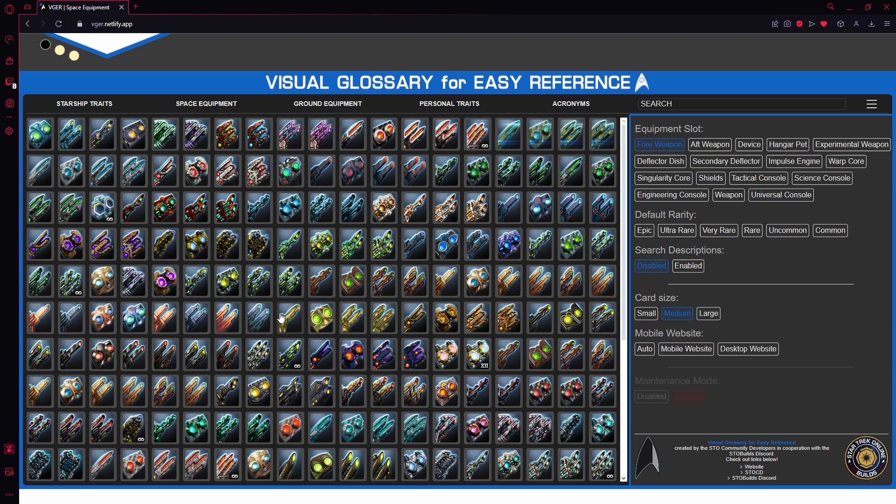
pyautogui.scroll(-3)
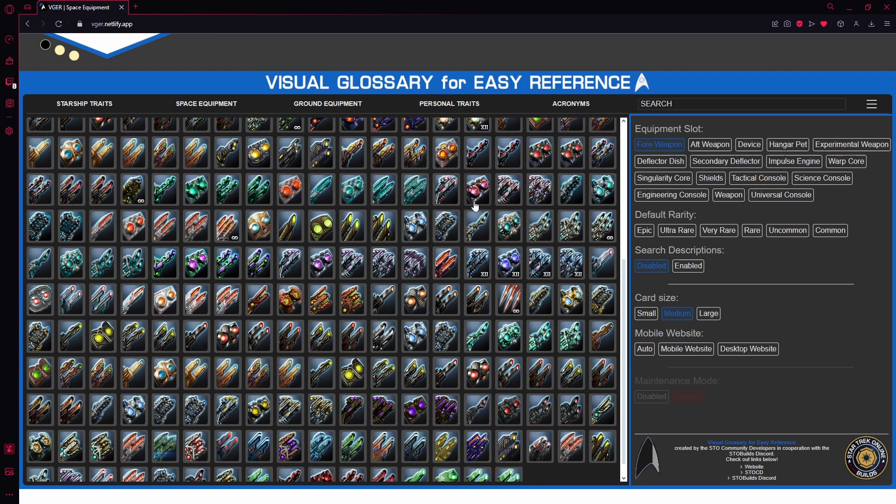
pyautogui.scroll(3)
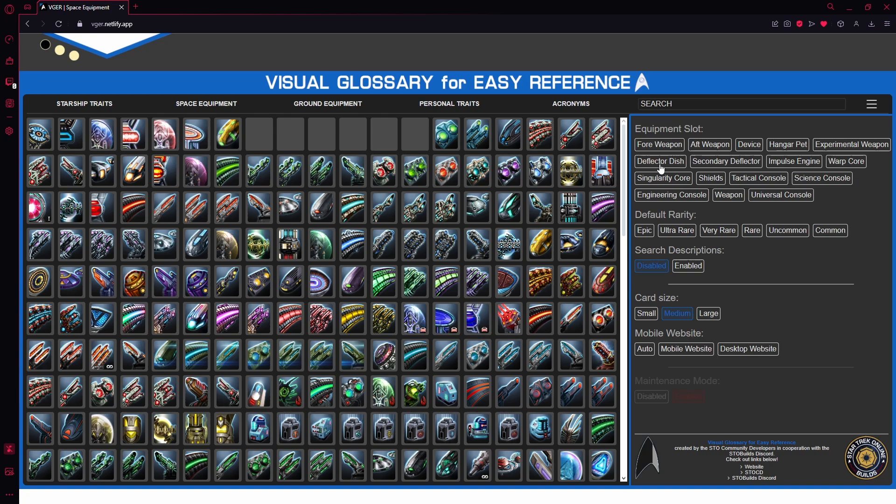
pyautogui.click(659, 161)
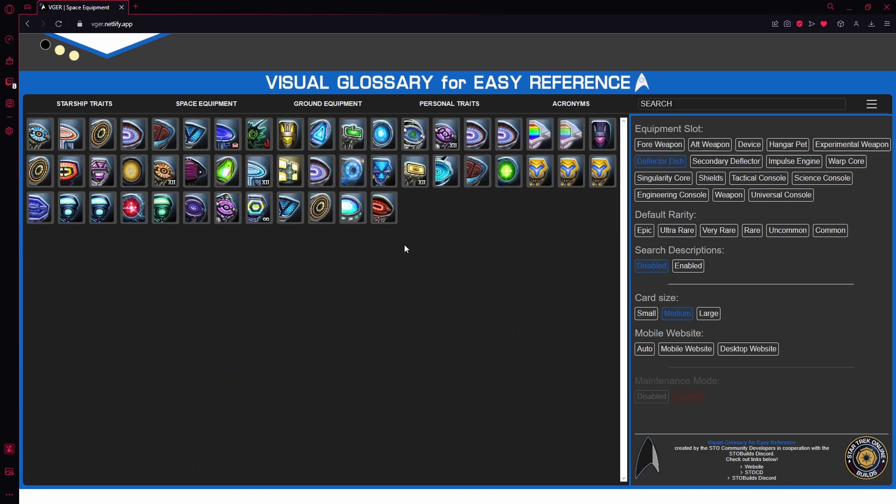
pyautogui.moveTo(386, 273)
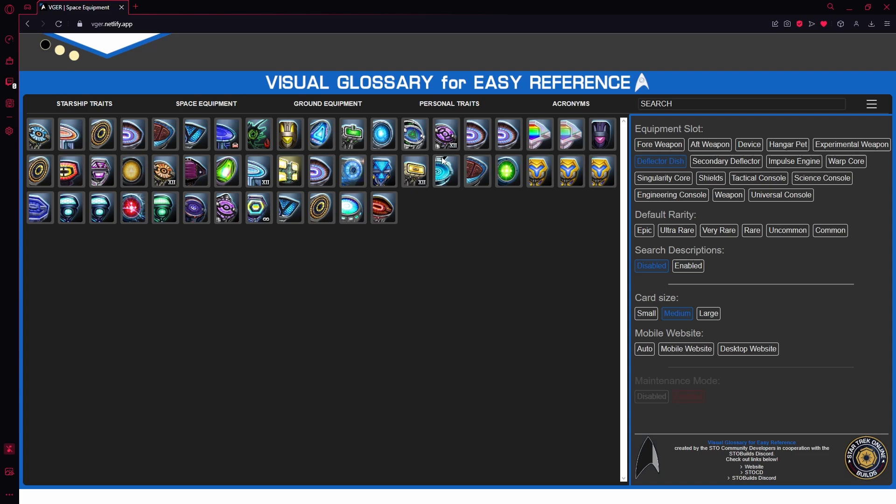
pyautogui.click(660, 161)
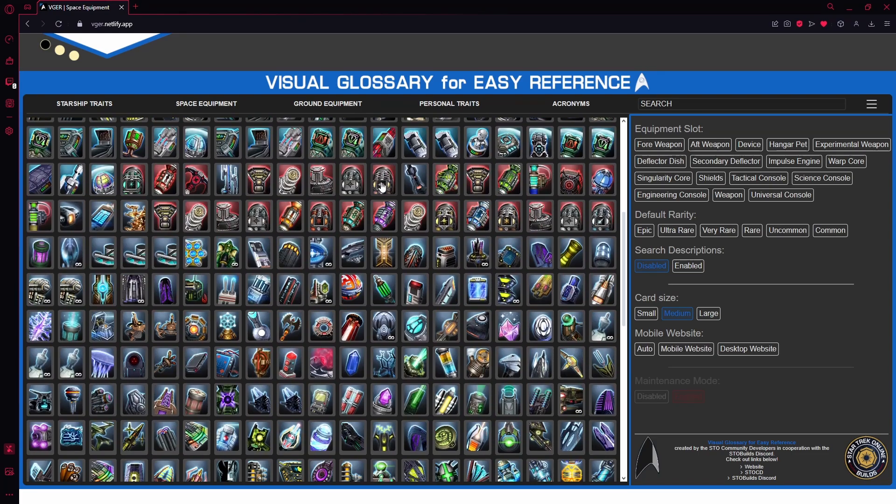
pyautogui.scroll(-3)
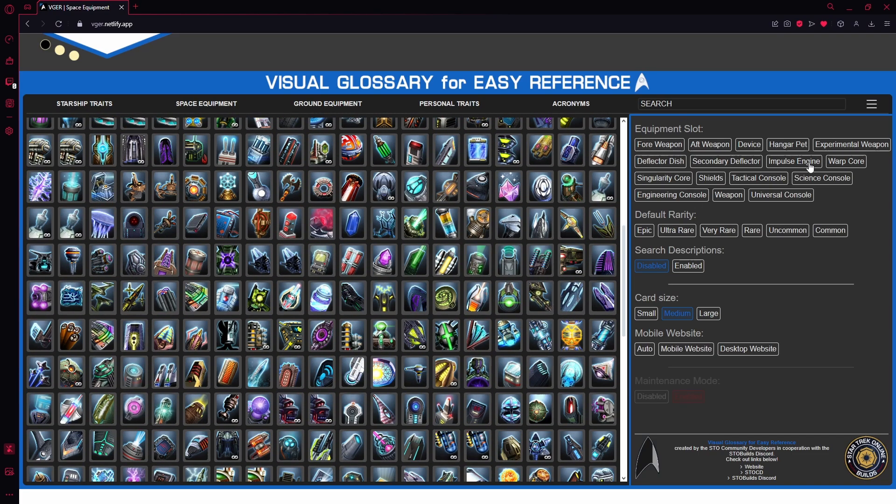
pyautogui.moveTo(751, 188)
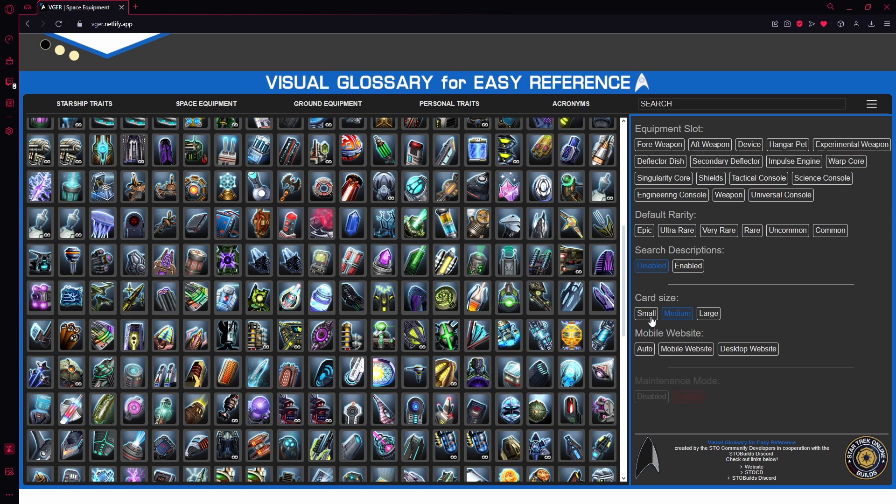
pyautogui.moveTo(682, 301)
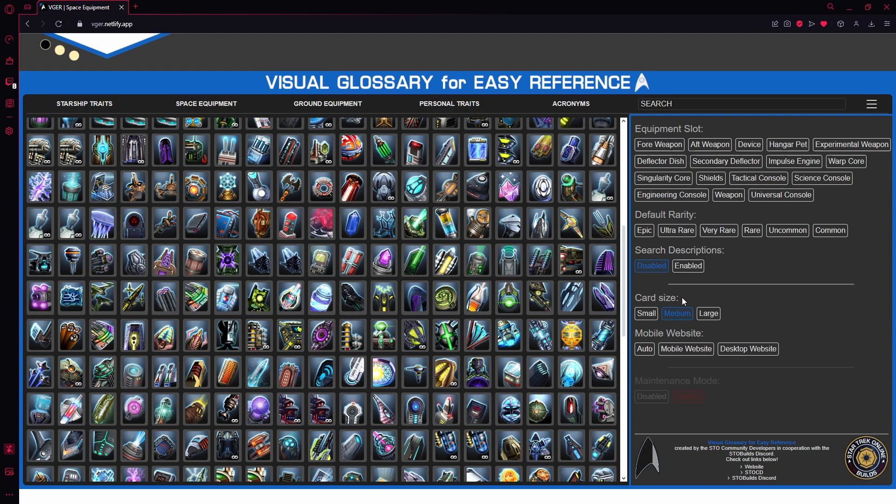
# - Try large, then small, then large card sizes, and scroll the Space Equipment grid
pyautogui.click(707, 314)
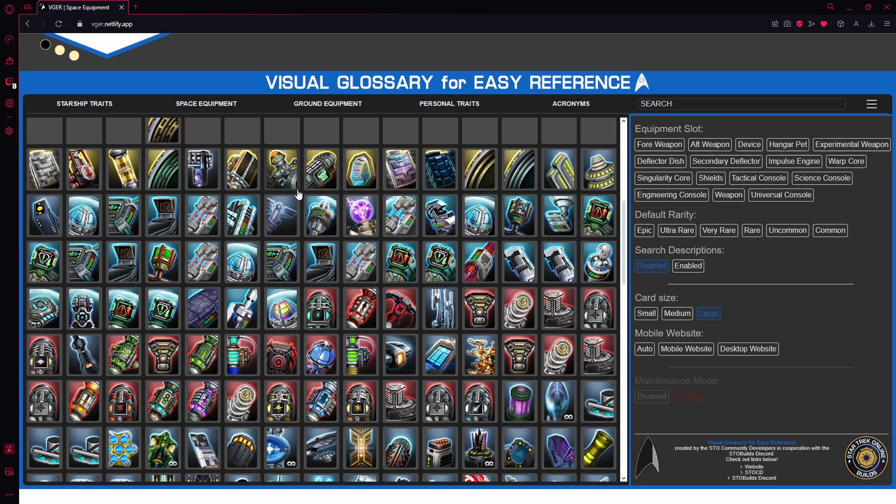
pyautogui.click(646, 313)
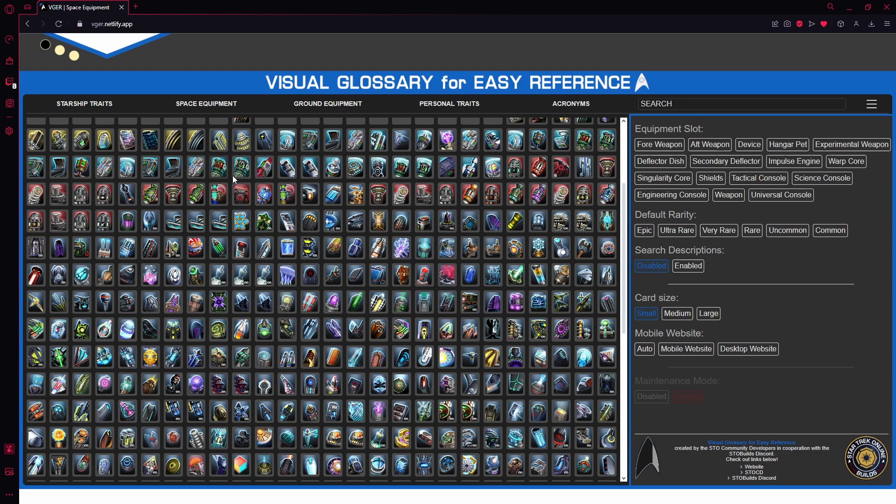
pyautogui.click(708, 313)
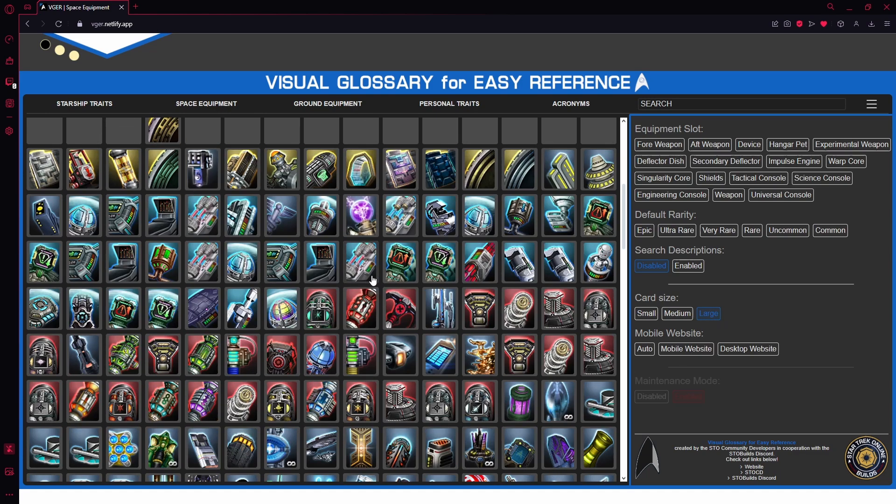
pyautogui.moveTo(365, 285)
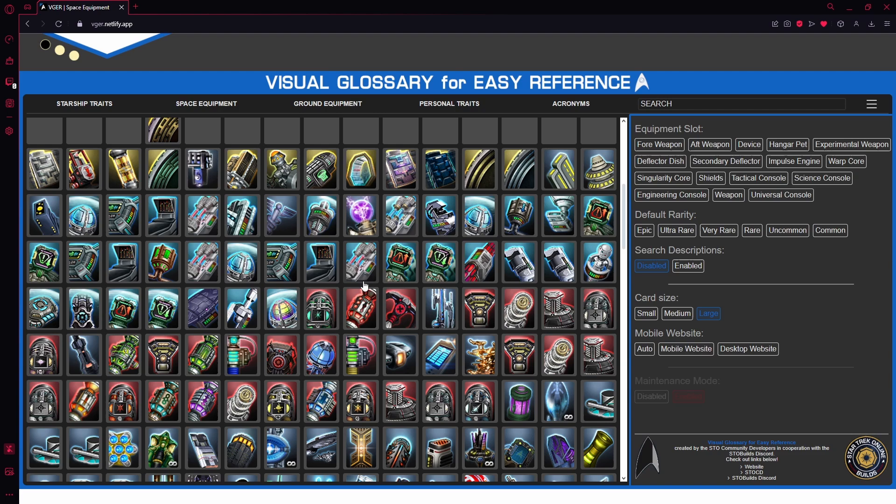
pyautogui.scroll(-3)
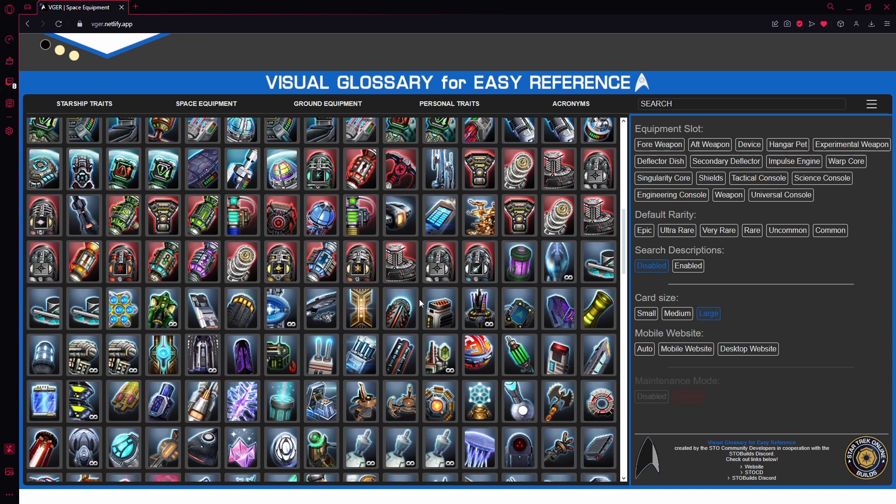
pyautogui.scroll(-3)
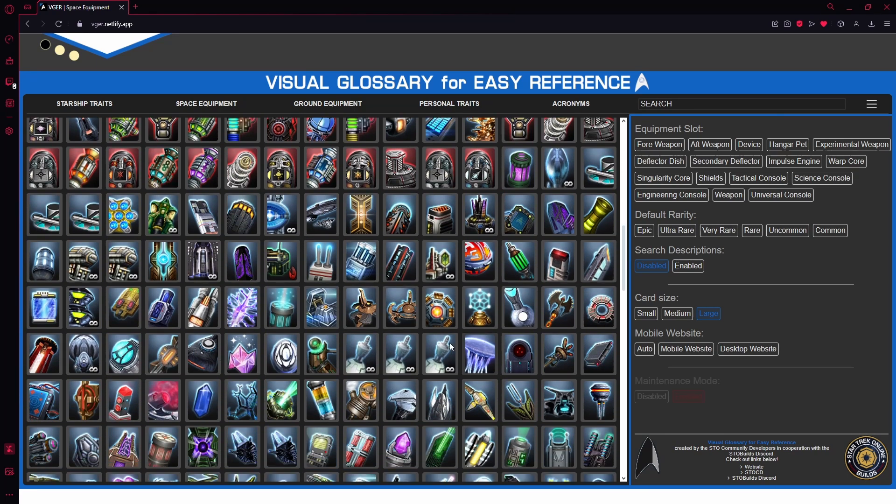
# - Stop briefly at Ground Equipment, then switch to the Personal Traits glossary
pyautogui.click(328, 104)
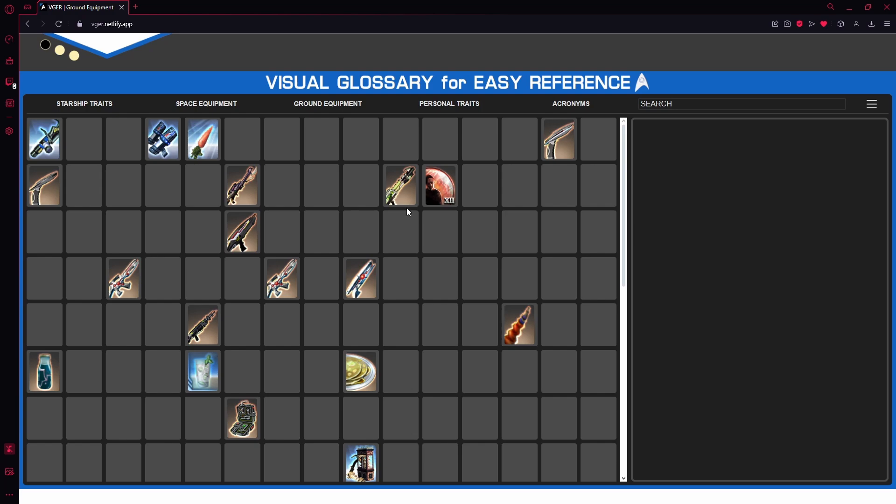
pyautogui.click(449, 104)
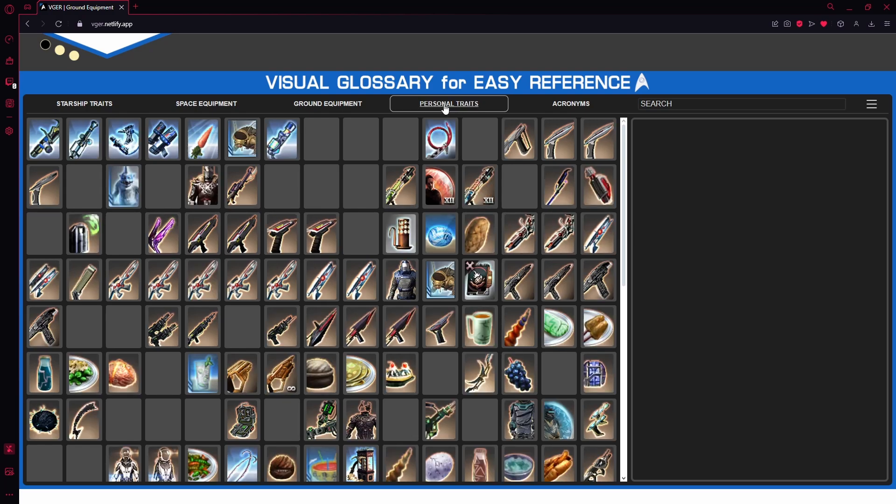
pyautogui.click(449, 103)
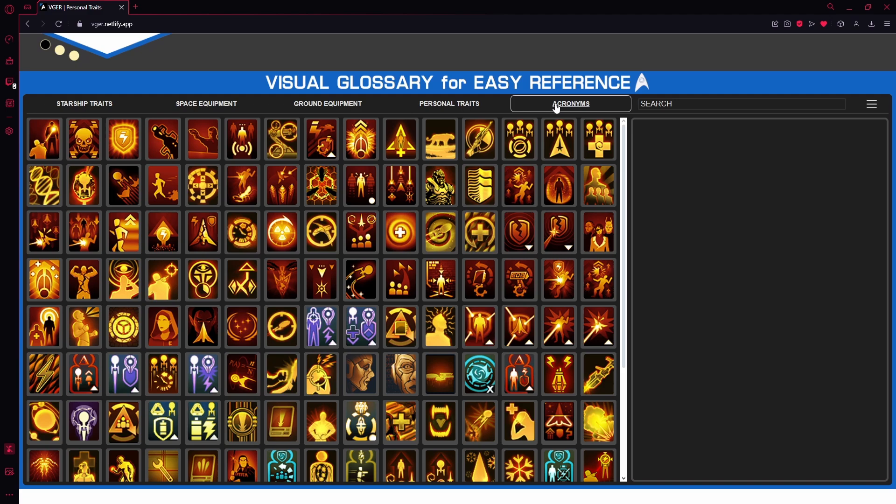
# - Open the Acronyms glossary and scroll through entries such as DPS, DilEx and DRR
pyautogui.click(570, 103)
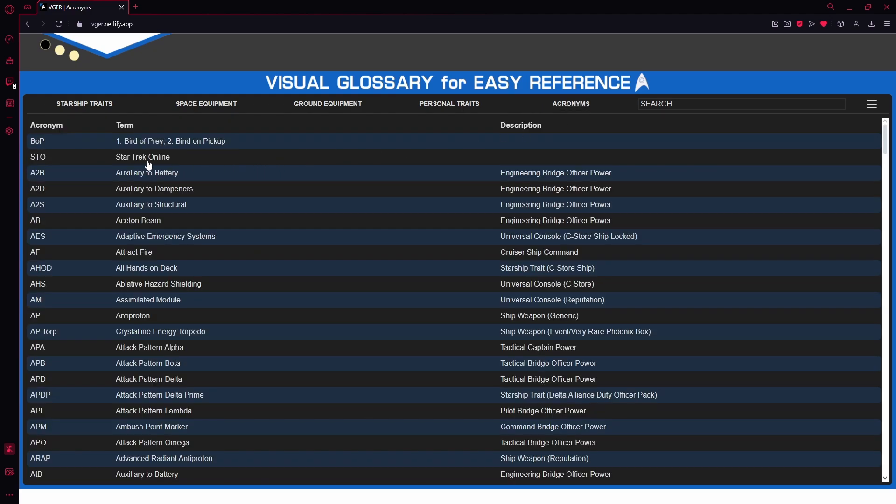
pyautogui.moveTo(96, 177)
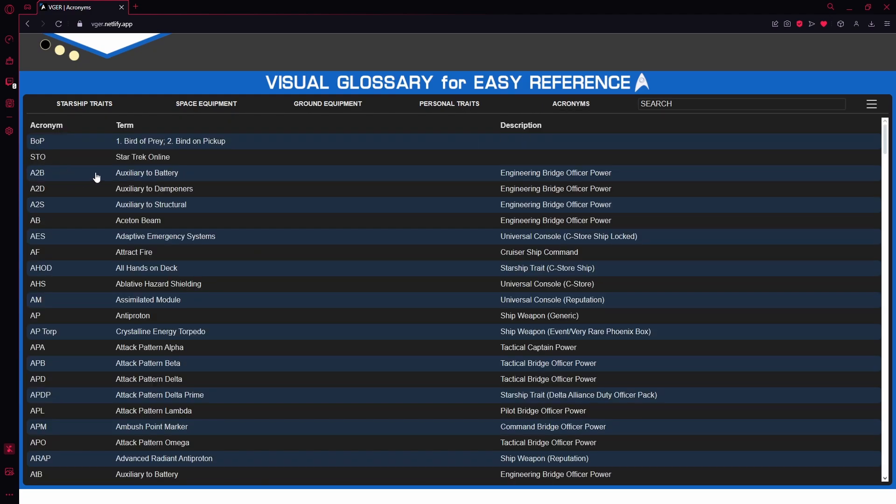
pyautogui.moveTo(90, 188)
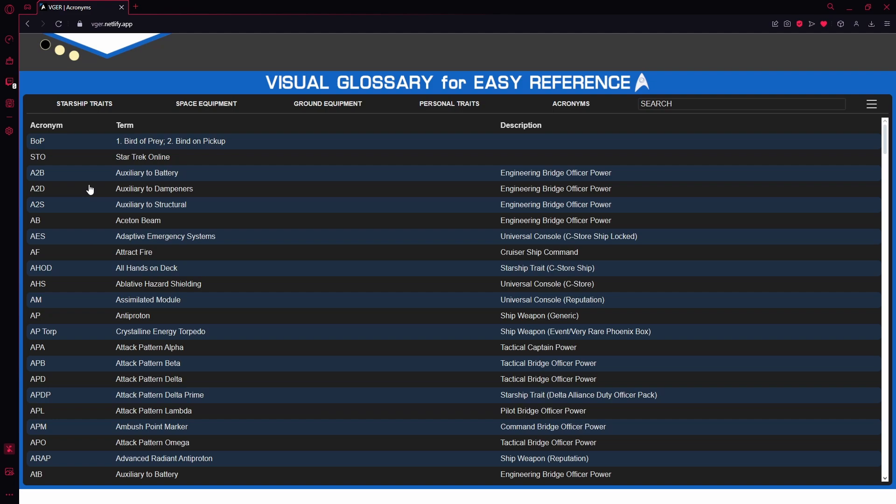
pyautogui.moveTo(163, 180)
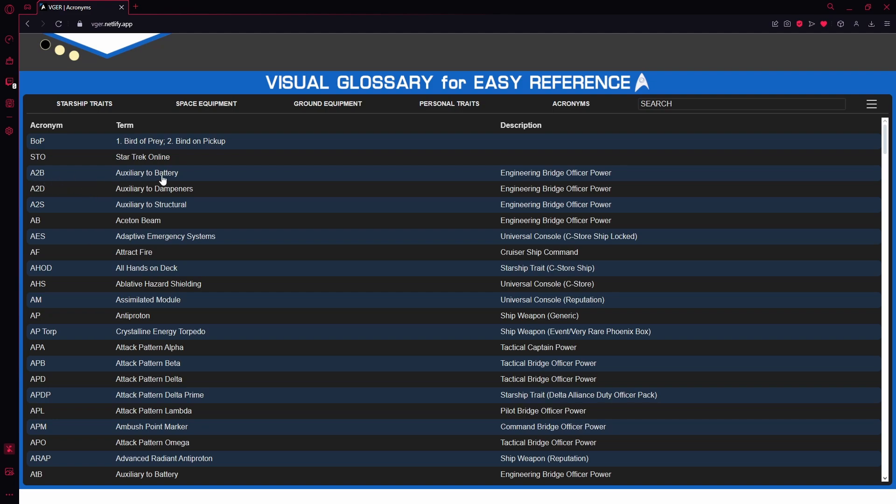
pyautogui.moveTo(215, 180)
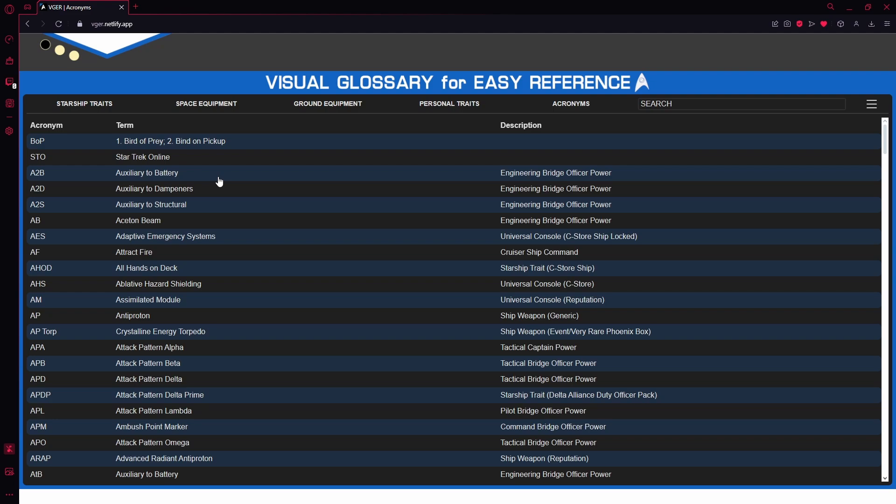
pyautogui.scroll(-3)
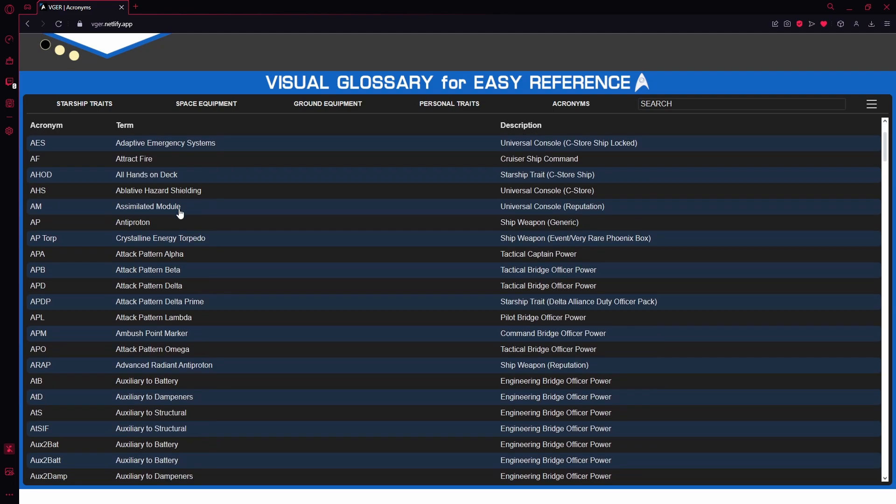
pyautogui.moveTo(95, 199)
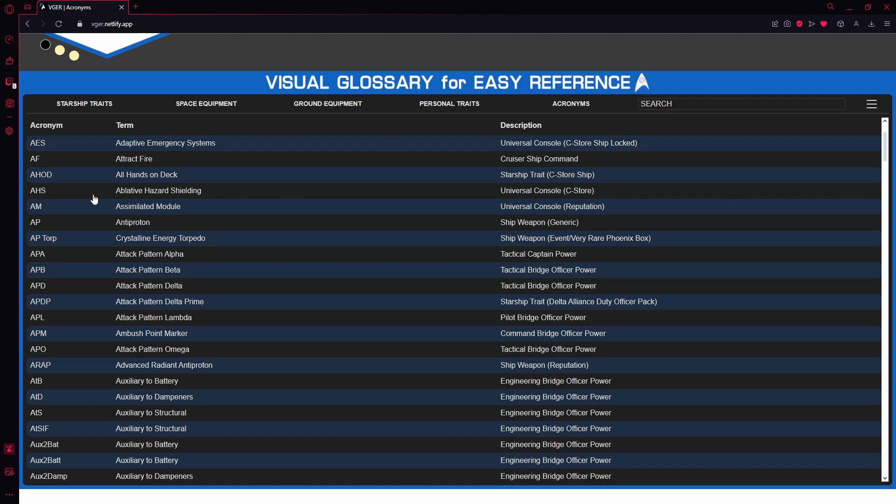
pyautogui.scroll(-3)
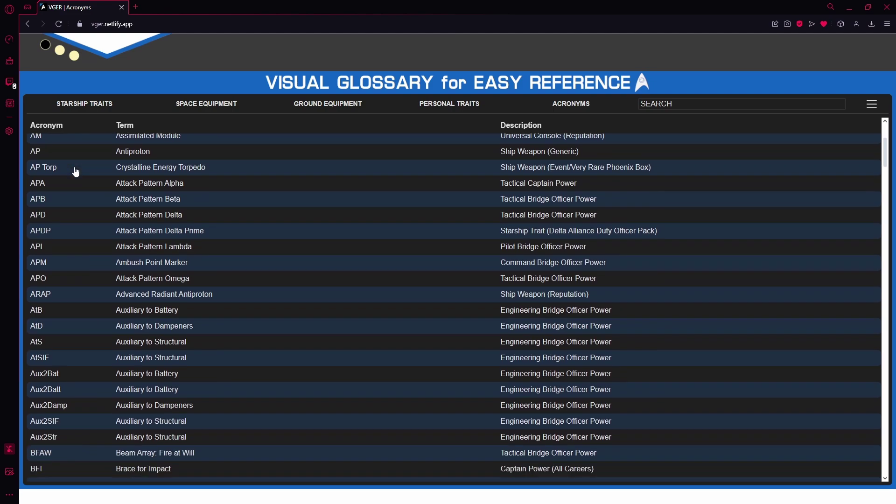
pyautogui.scroll(-3)
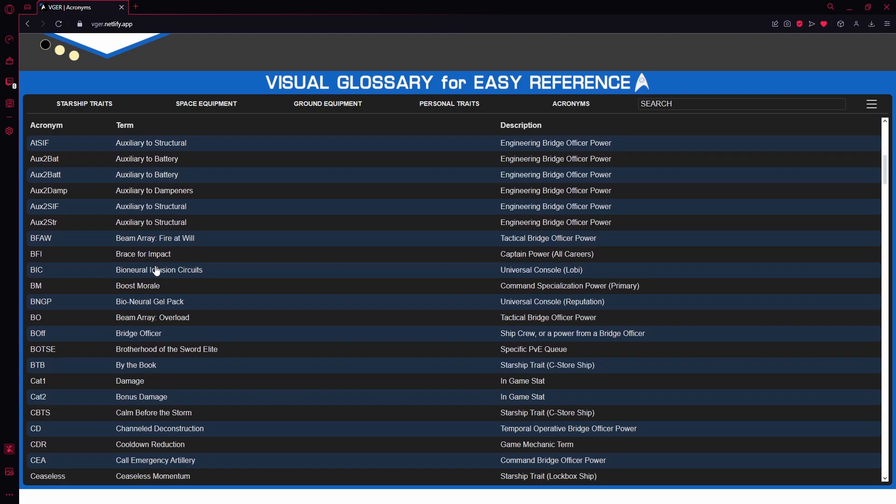
pyautogui.scroll(-3)
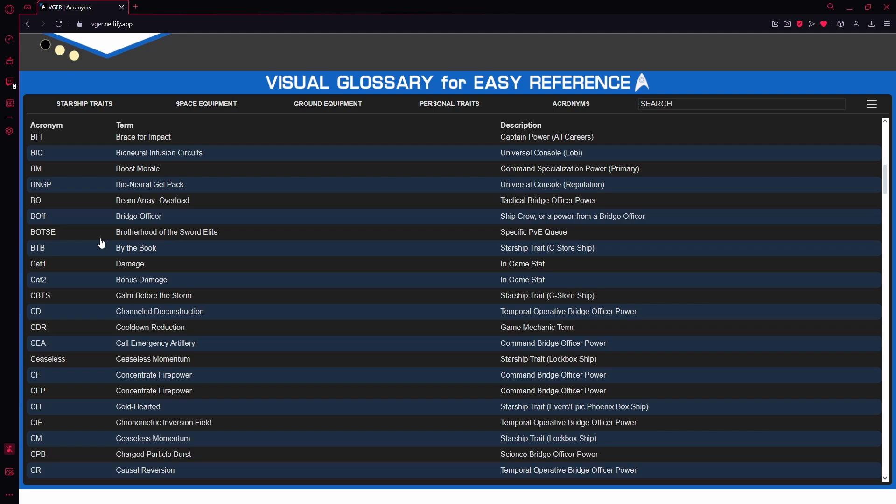
pyautogui.scroll(-3)
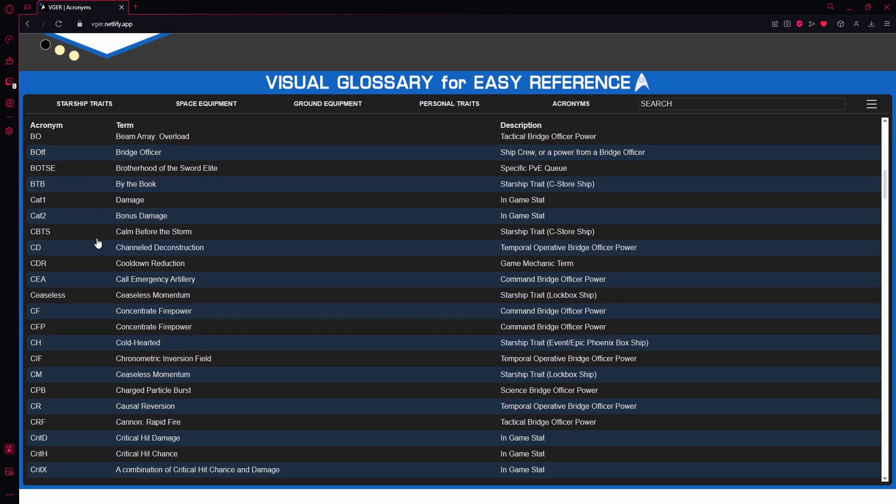
pyautogui.scroll(-3)
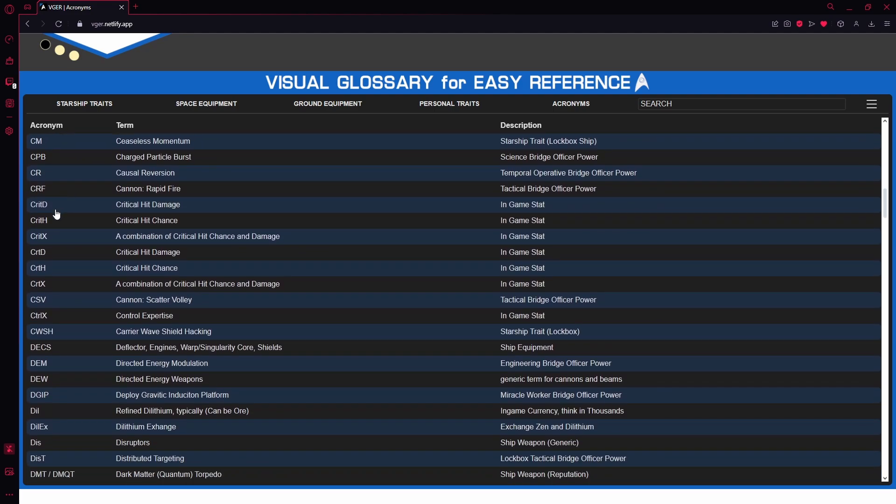
pyautogui.moveTo(79, 299)
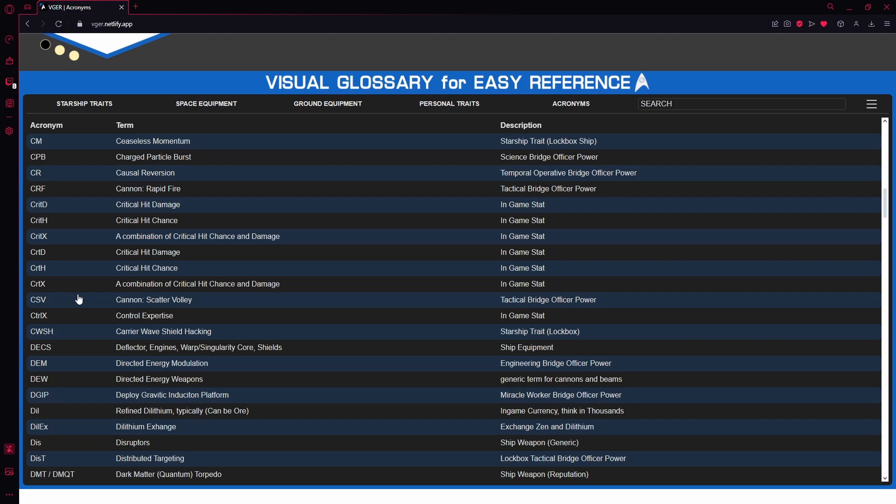
pyautogui.scroll(-3)
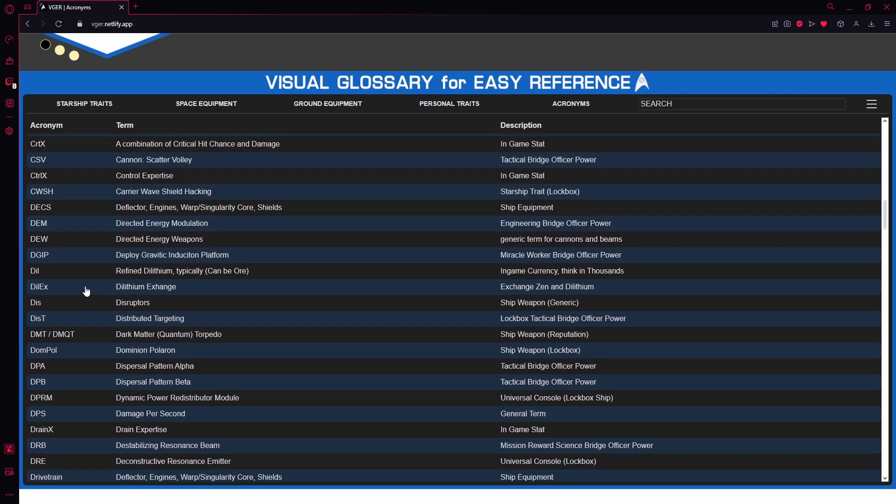
pyautogui.scroll(-3)
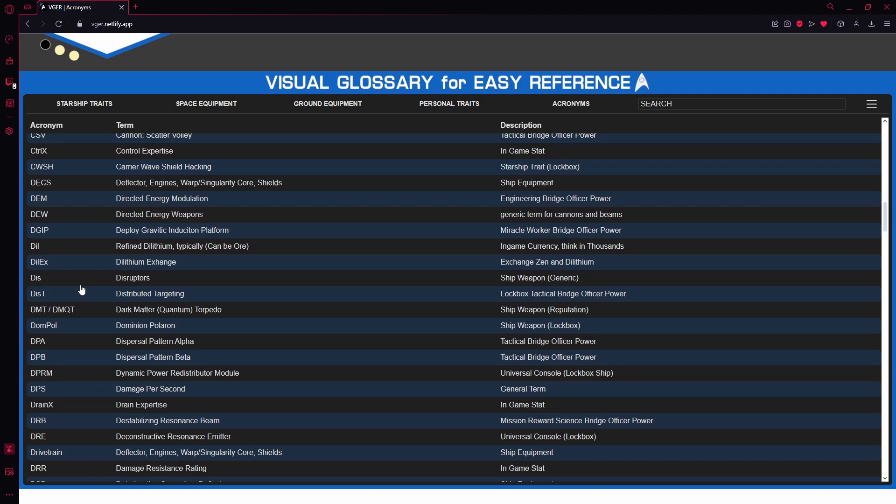
pyautogui.scroll(-3)
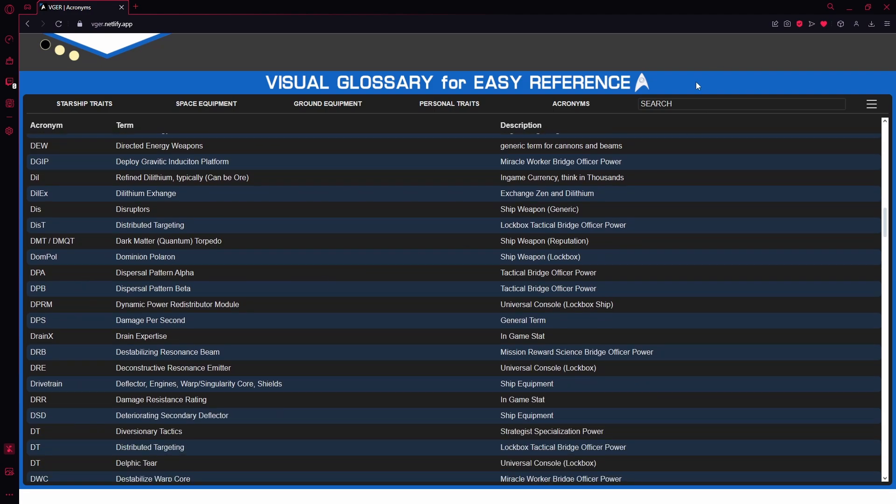
pyautogui.scroll(-3)
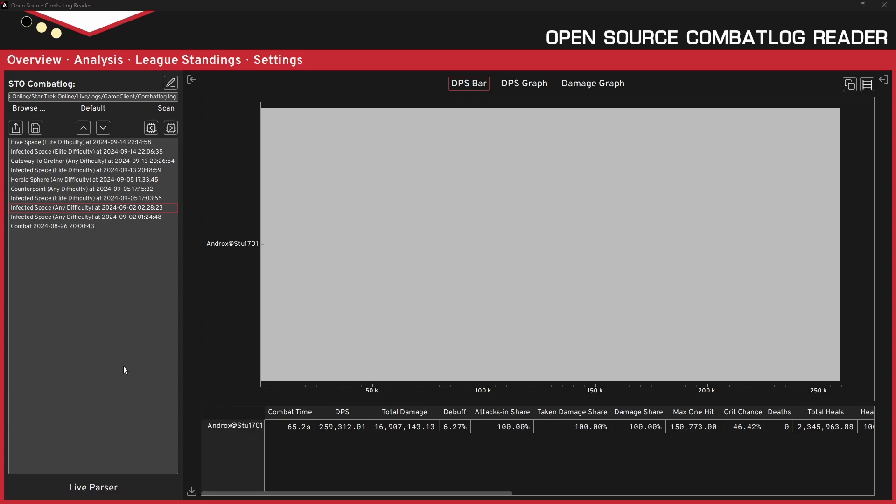
pyautogui.moveTo(118, 374)
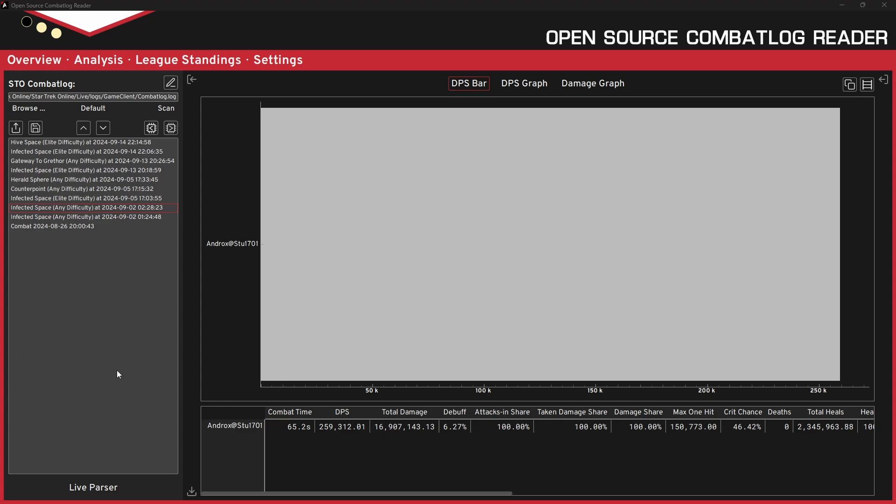
pyautogui.moveTo(435, 193)
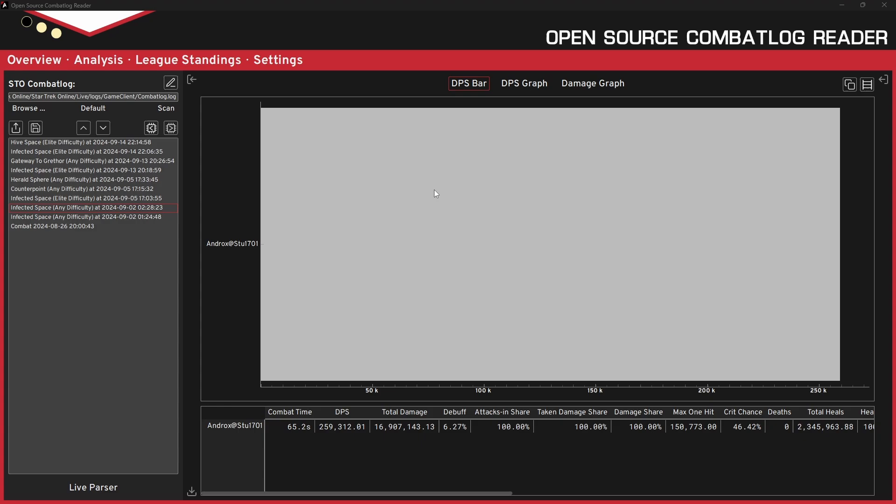
pyautogui.moveTo(770, 80)
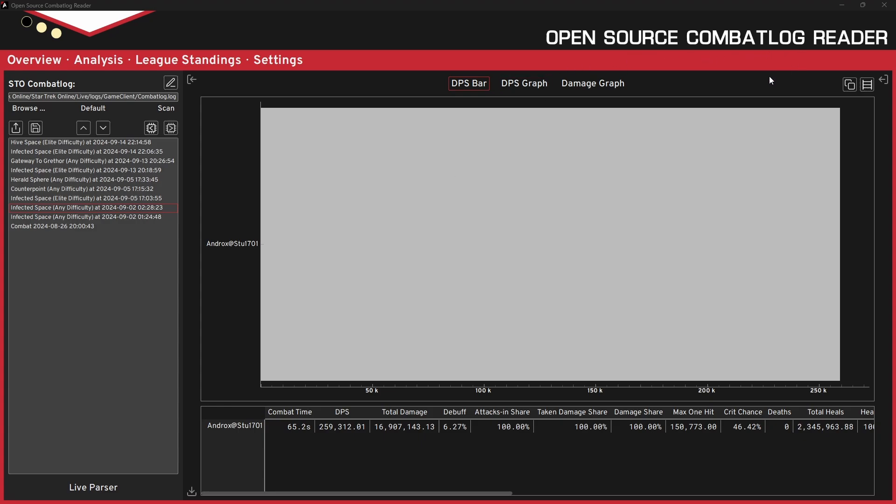
pyautogui.moveTo(720, 101)
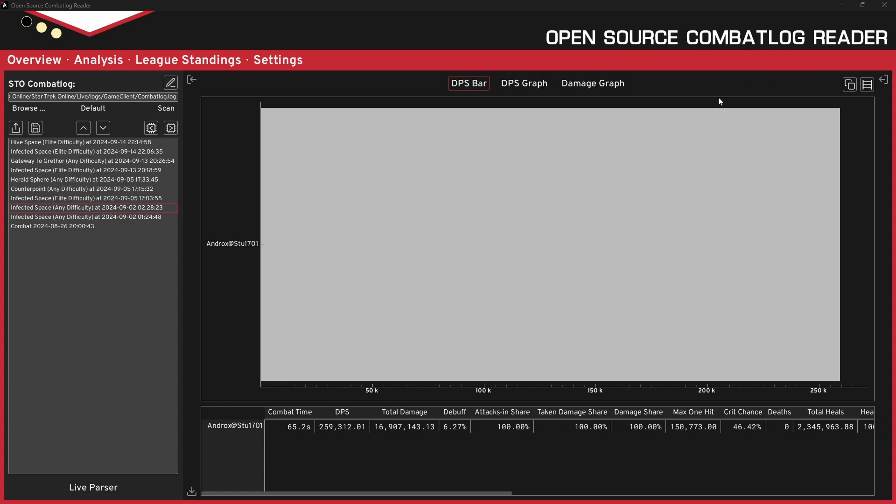
pyautogui.moveTo(766, 50)
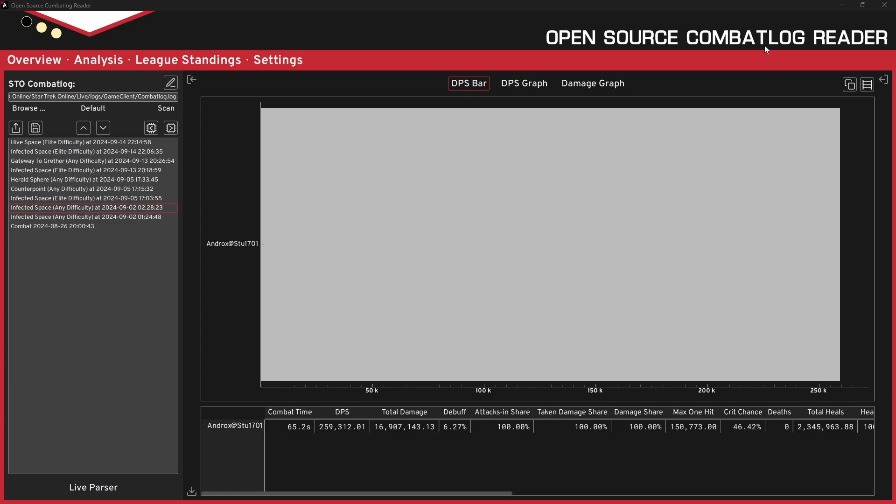
pyautogui.moveTo(332, 133)
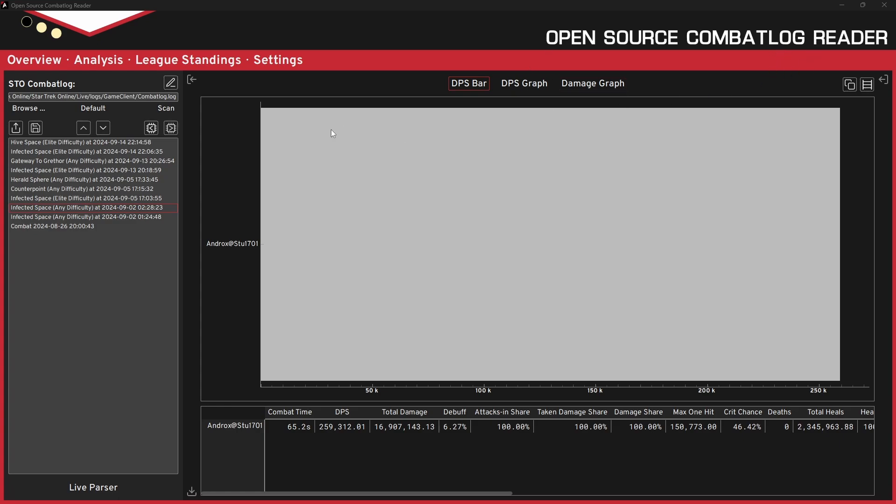
pyautogui.moveTo(208, 190)
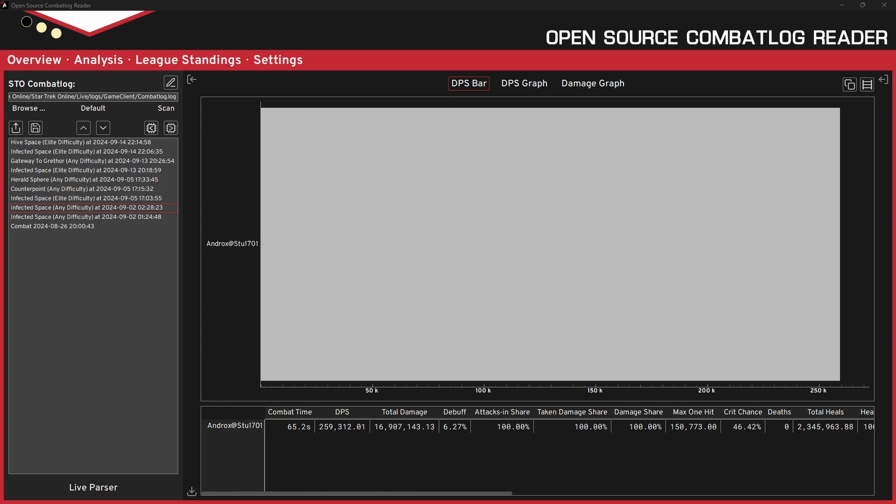
pyautogui.moveTo(292, 401)
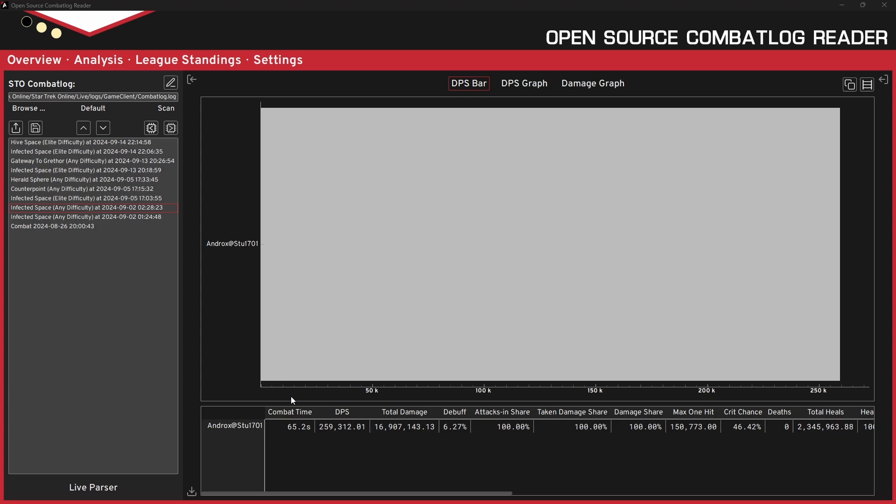
pyautogui.moveTo(401, 453)
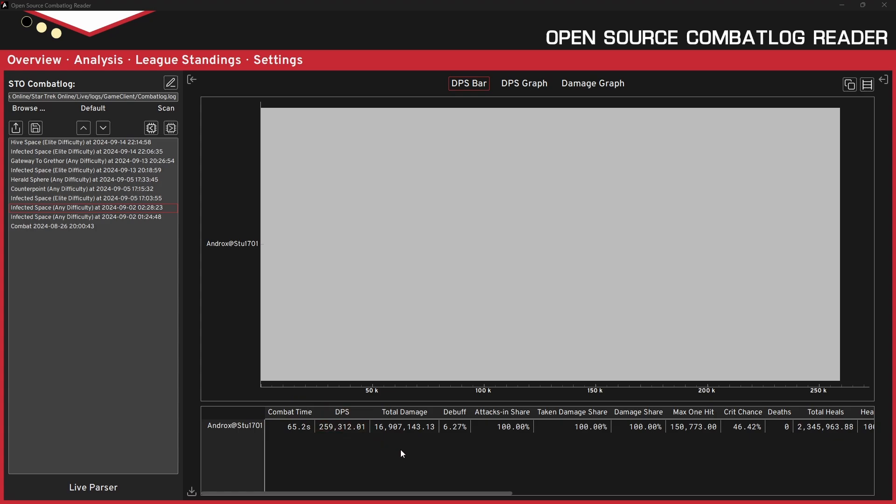
pyautogui.moveTo(409, 456)
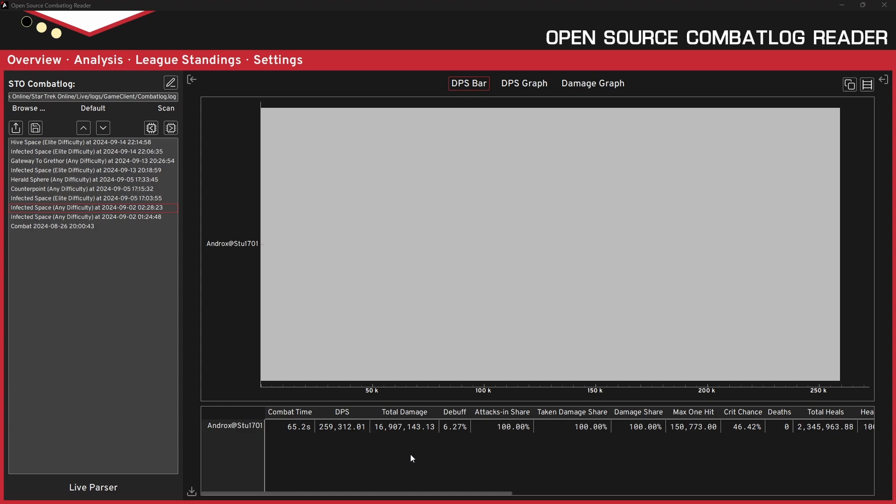
pyautogui.moveTo(383, 480)
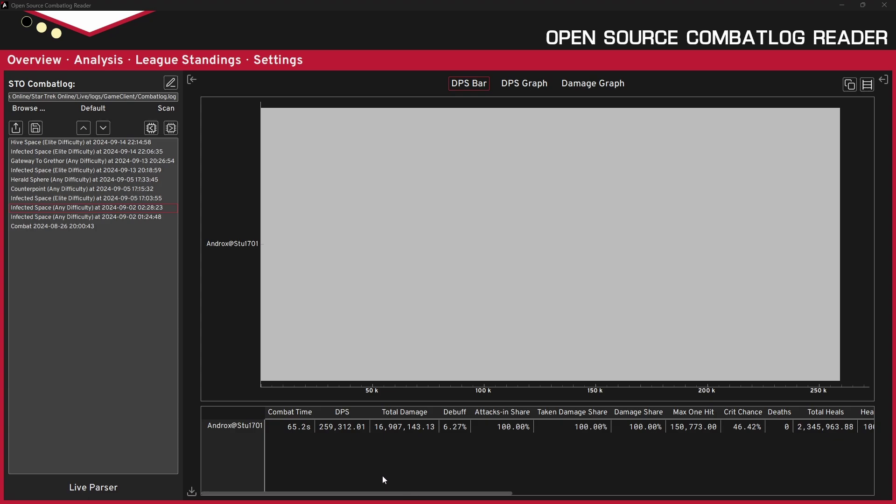
pyautogui.moveTo(265, 425)
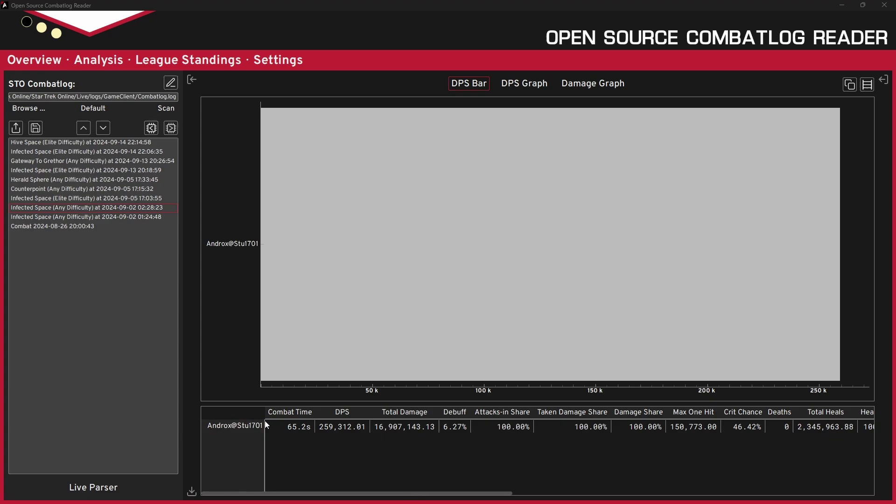
pyautogui.moveTo(354, 451)
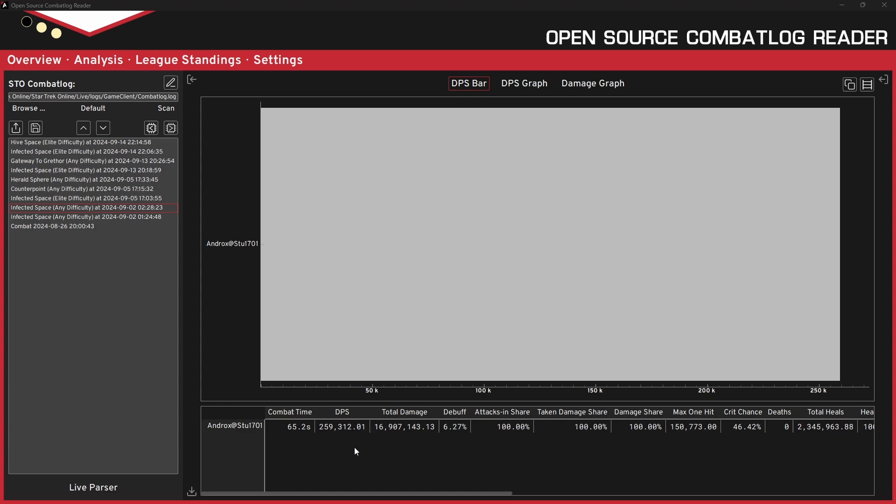
pyautogui.moveTo(379, 457)
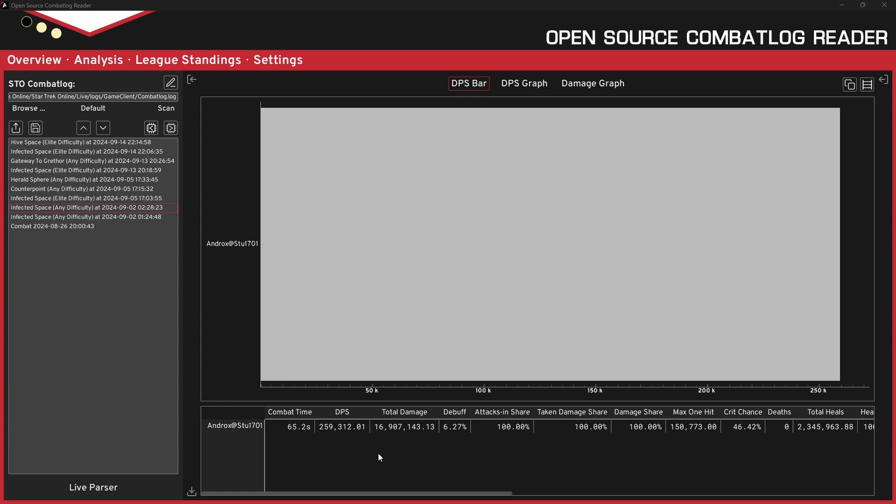
# - Open Analysis and review Damage Out per weapon down to Destabilized Emitters
pyautogui.click(99, 59)
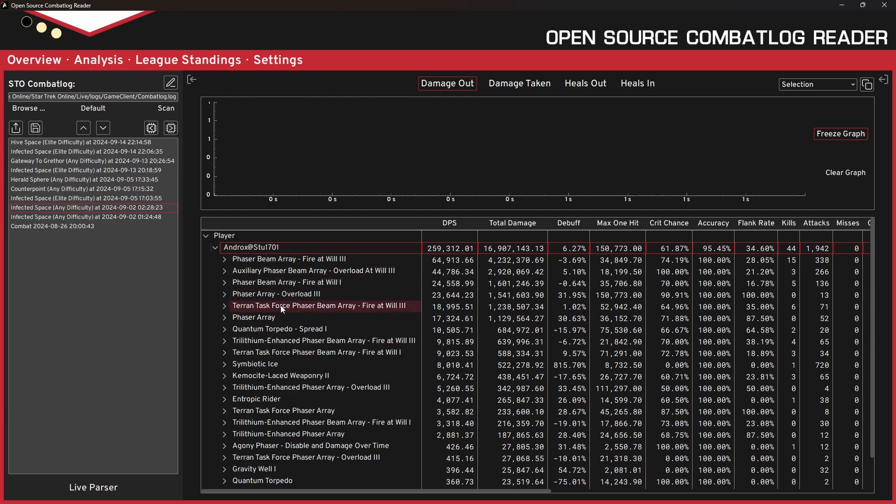
pyautogui.scroll(-3)
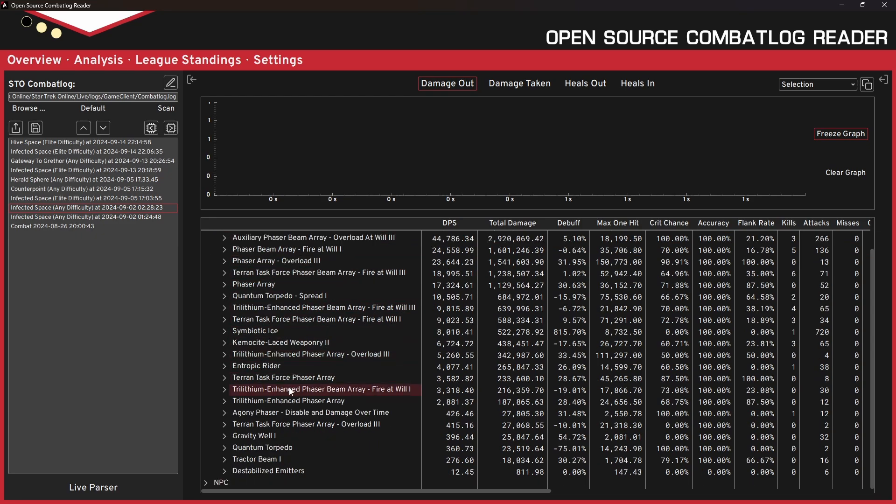
pyautogui.moveTo(199, 375)
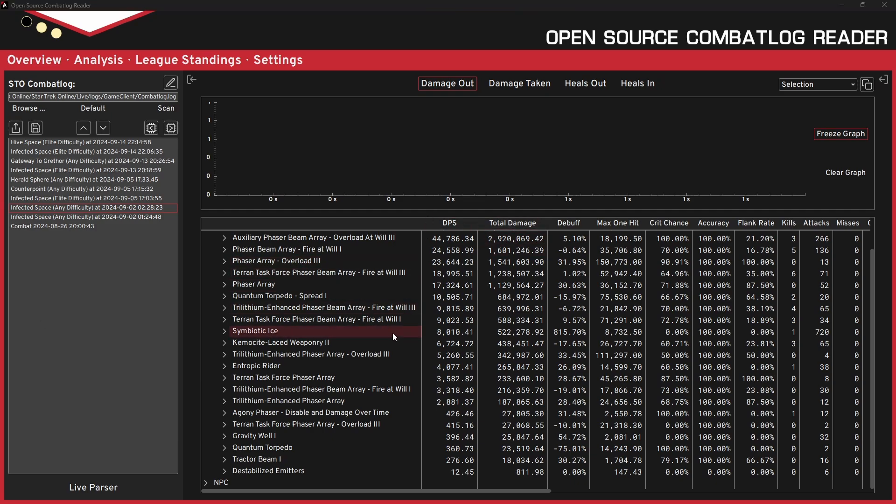
pyautogui.click(205, 235)
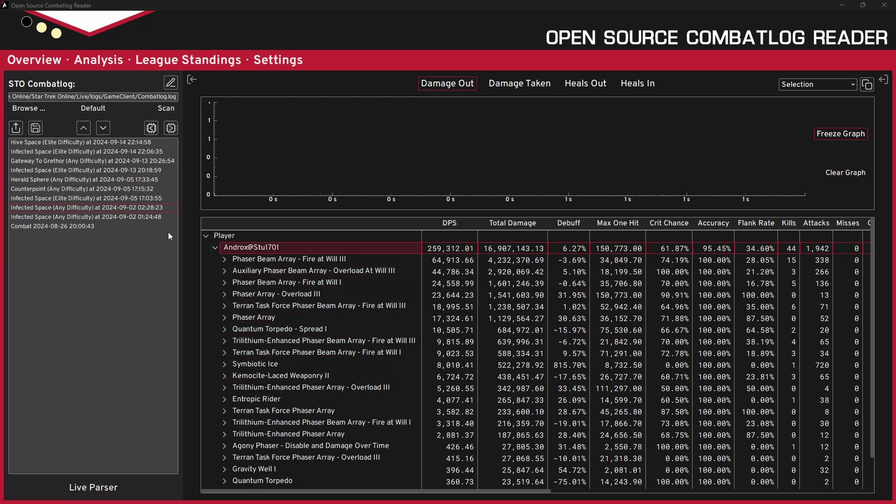
pyautogui.click(519, 83)
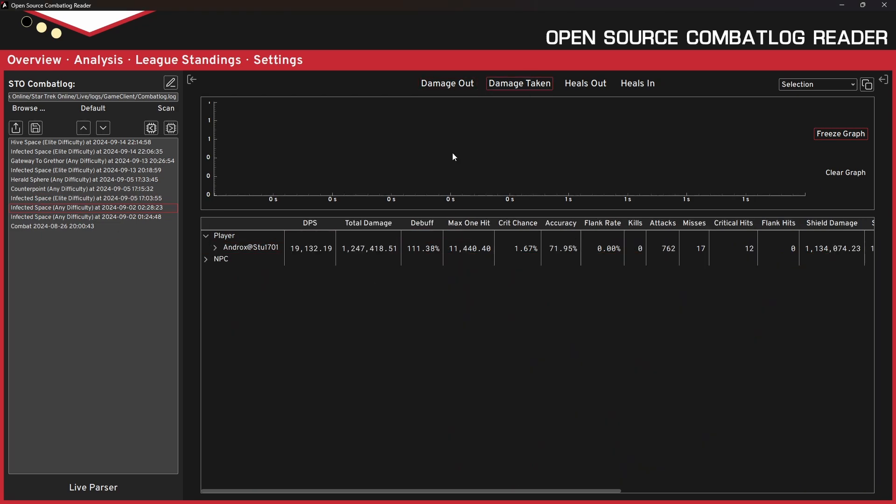
pyautogui.click(637, 84)
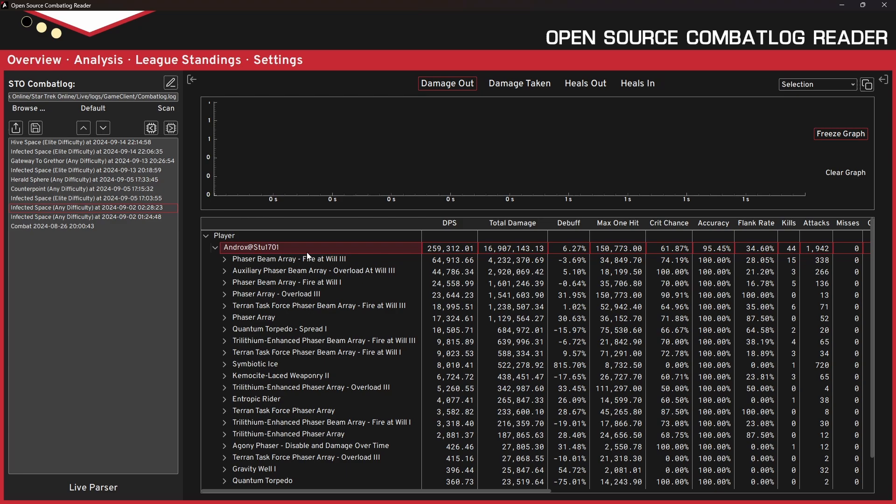
pyautogui.moveTo(83, 361)
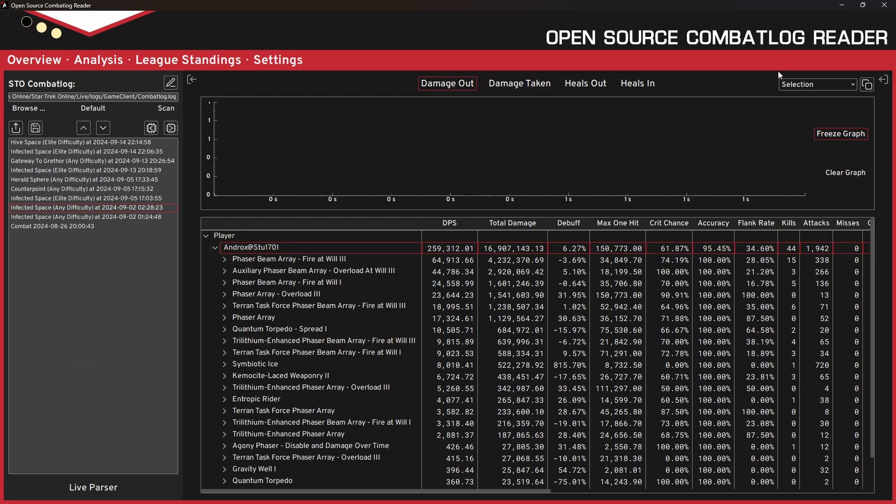
pyautogui.moveTo(117, 312)
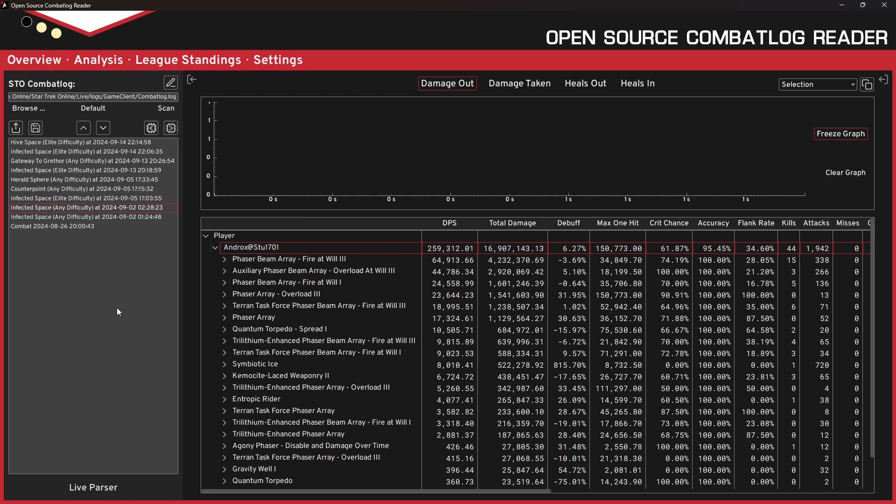
pyautogui.moveTo(149, 291)
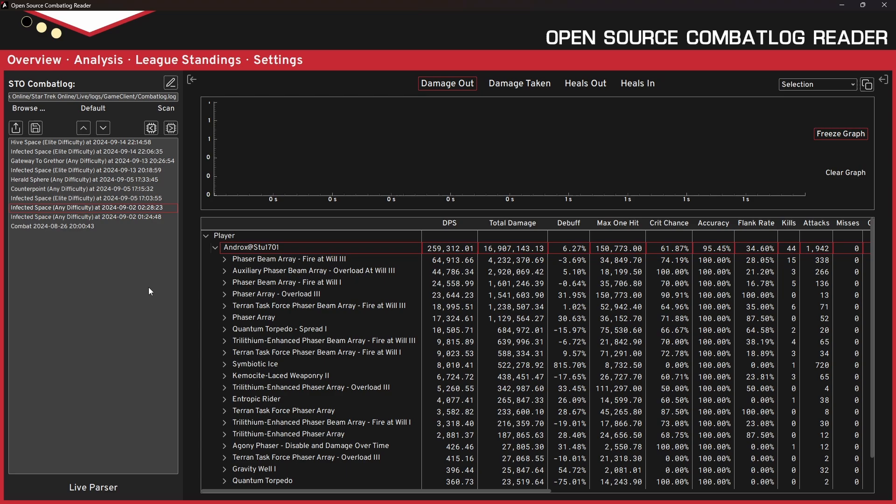
pyautogui.moveTo(73, 351)
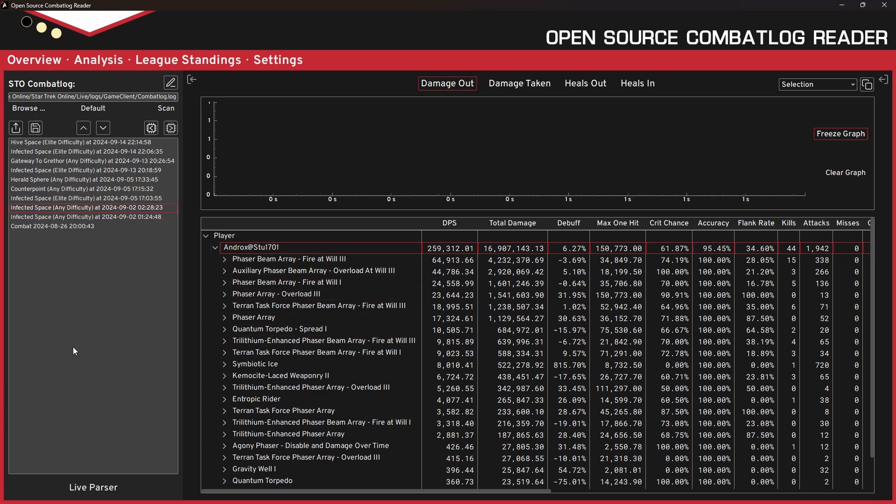
pyautogui.moveTo(77, 339)
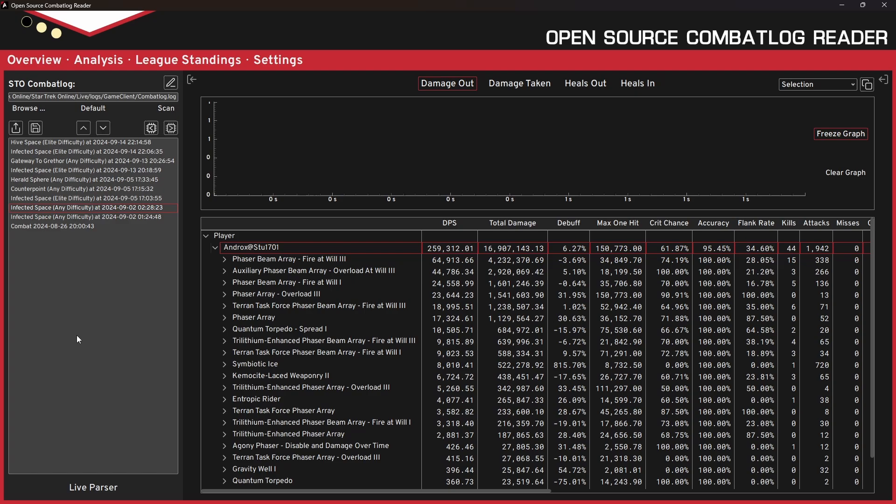
pyautogui.moveTo(109, 361)
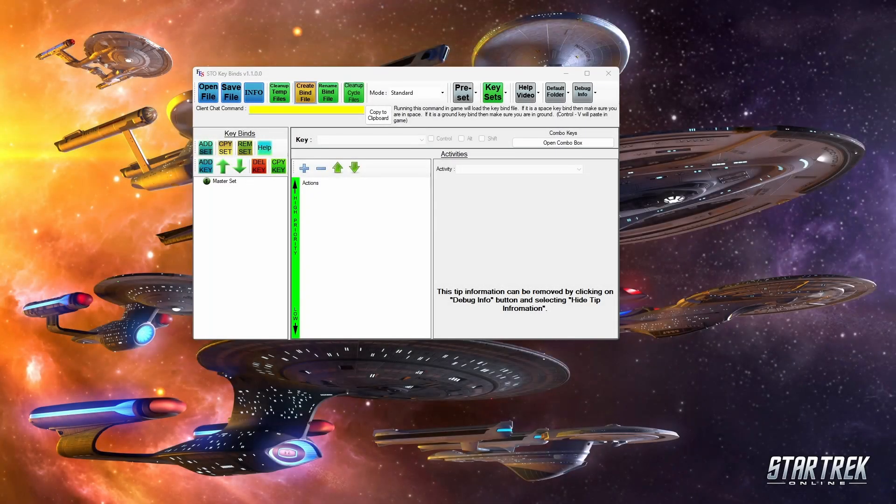
pyautogui.moveTo(113, 194)
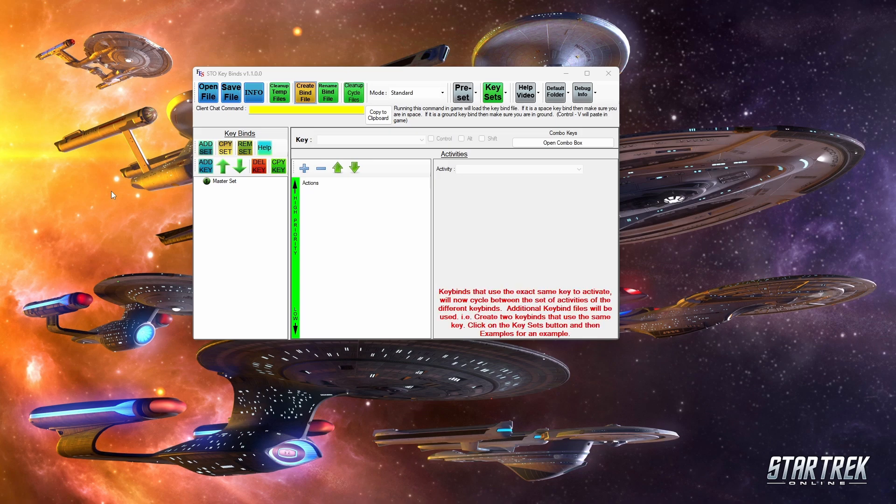
pyautogui.moveTo(131, 253)
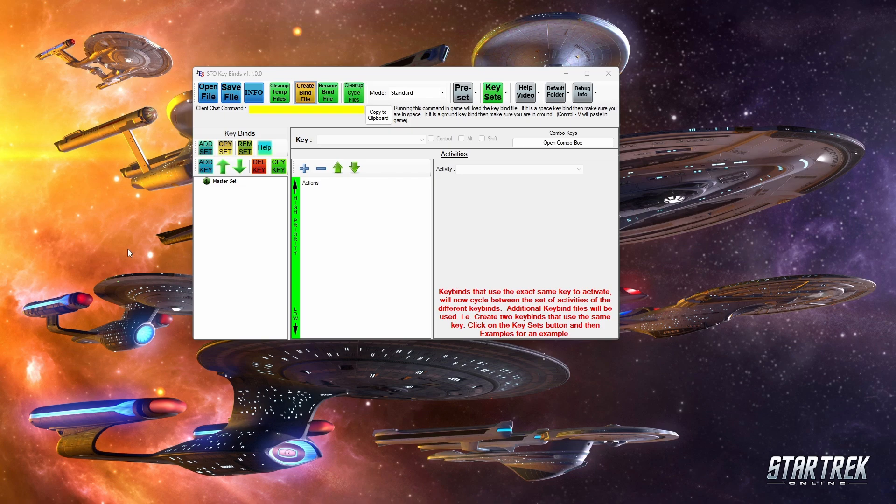
pyautogui.moveTo(127, 225)
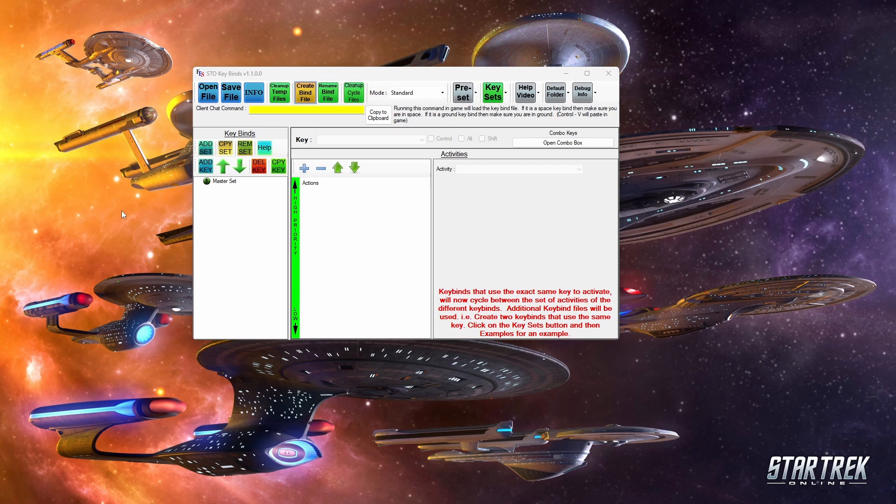
pyautogui.moveTo(117, 251)
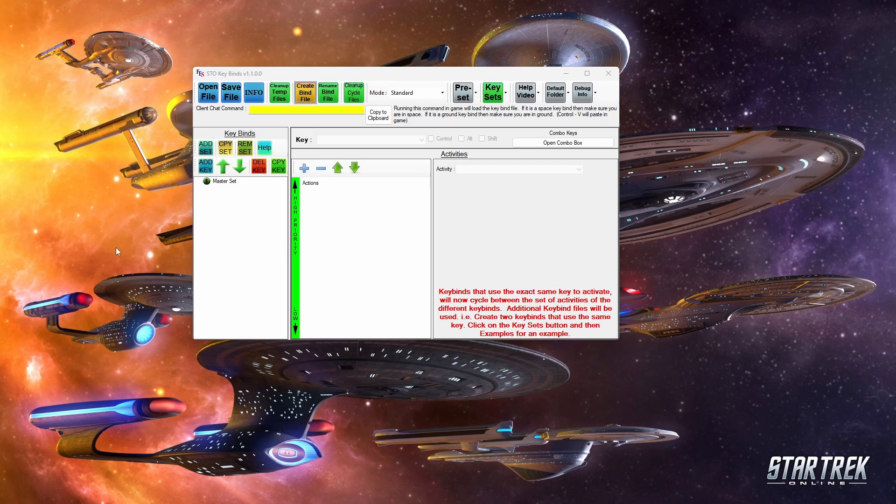
pyautogui.moveTo(105, 224)
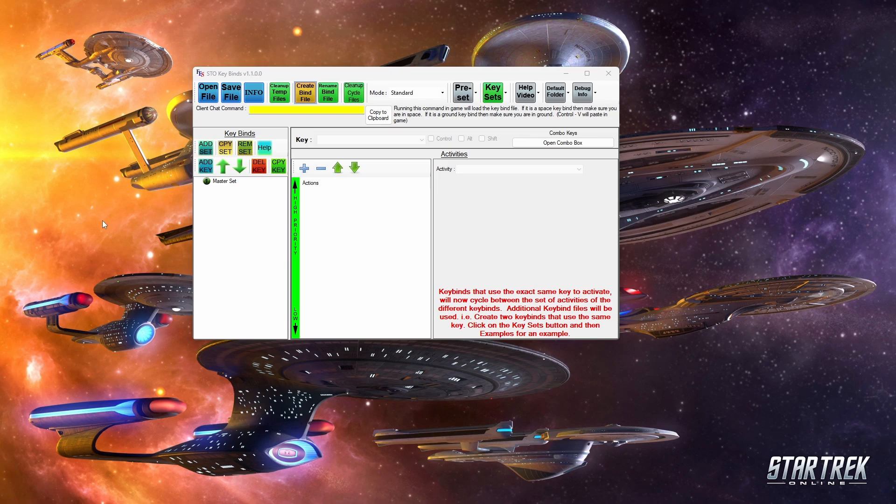
pyautogui.moveTo(122, 208)
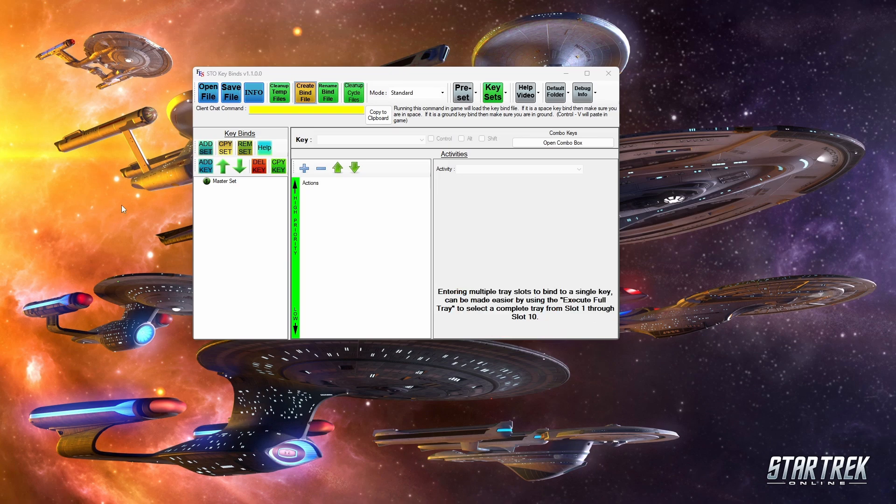
pyautogui.moveTo(57, 397)
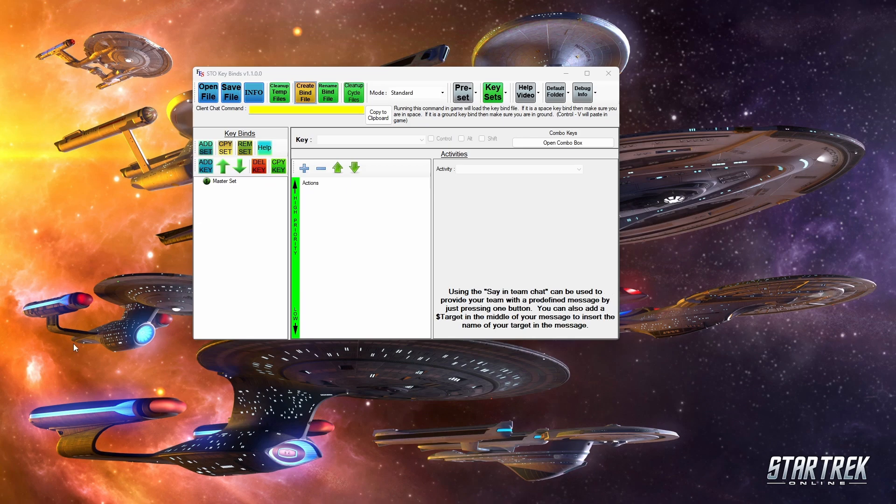
pyautogui.moveTo(123, 341)
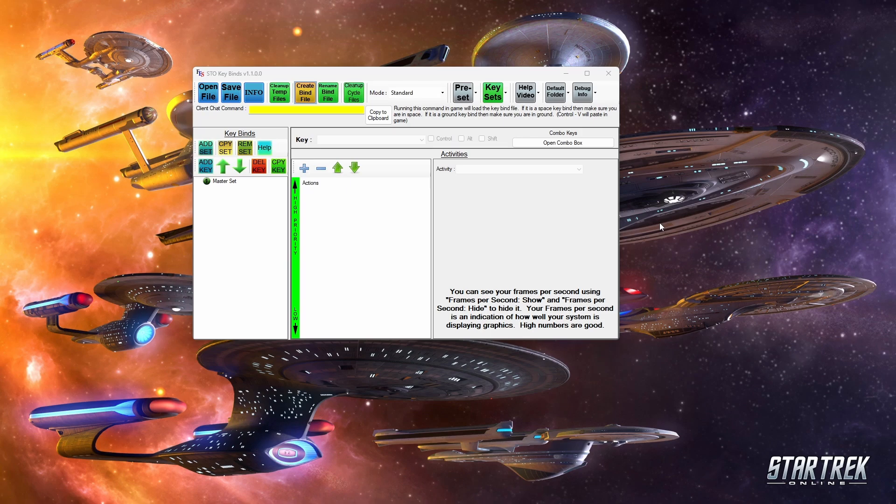
pyautogui.moveTo(377, 363)
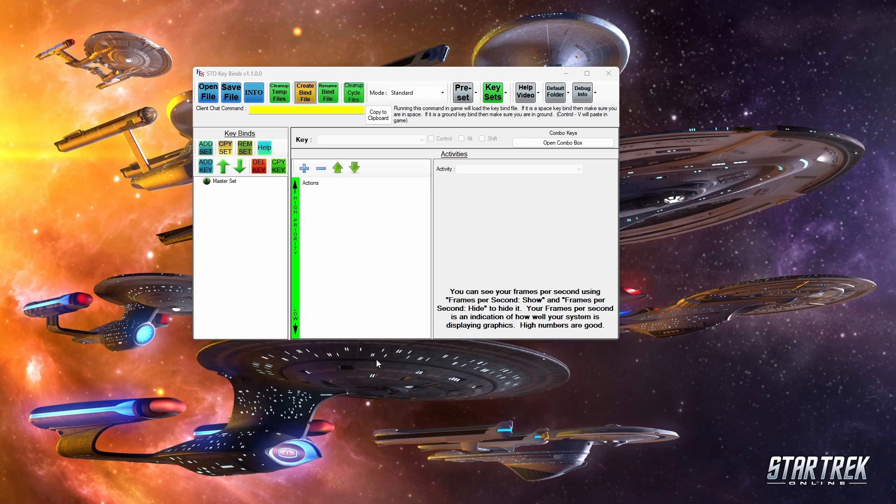
pyautogui.moveTo(369, 364)
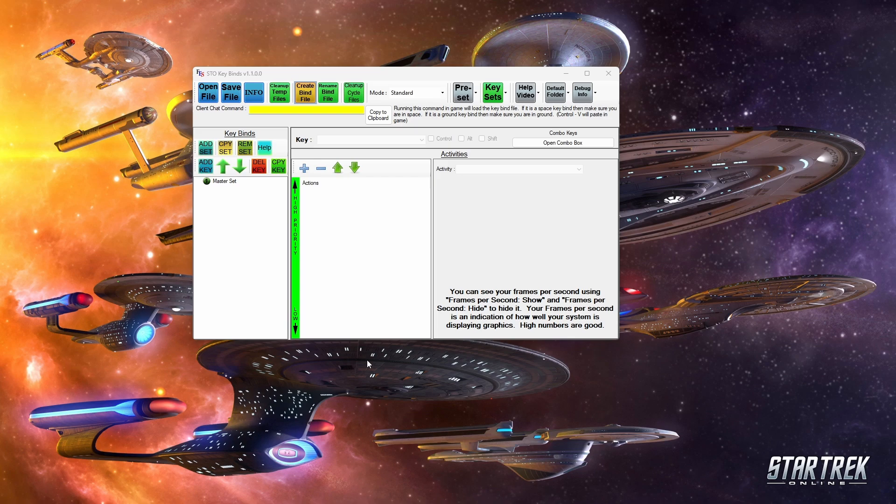
pyautogui.moveTo(397, 298)
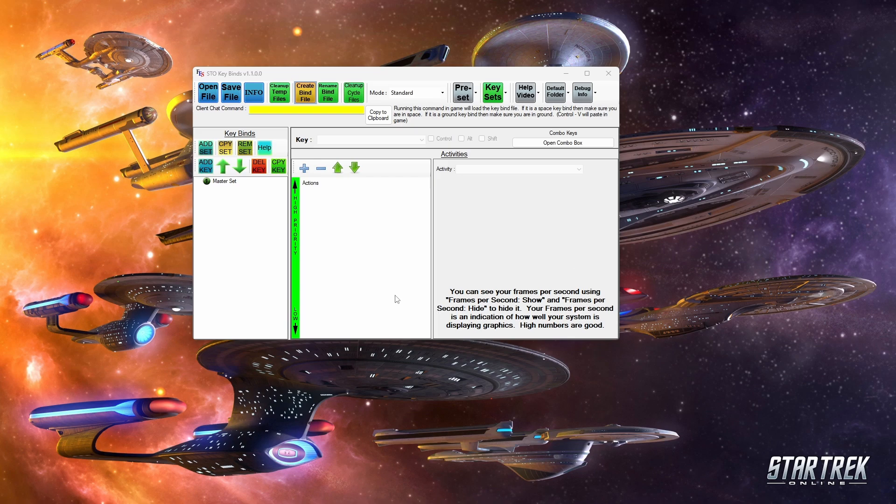
pyautogui.moveTo(184, 317)
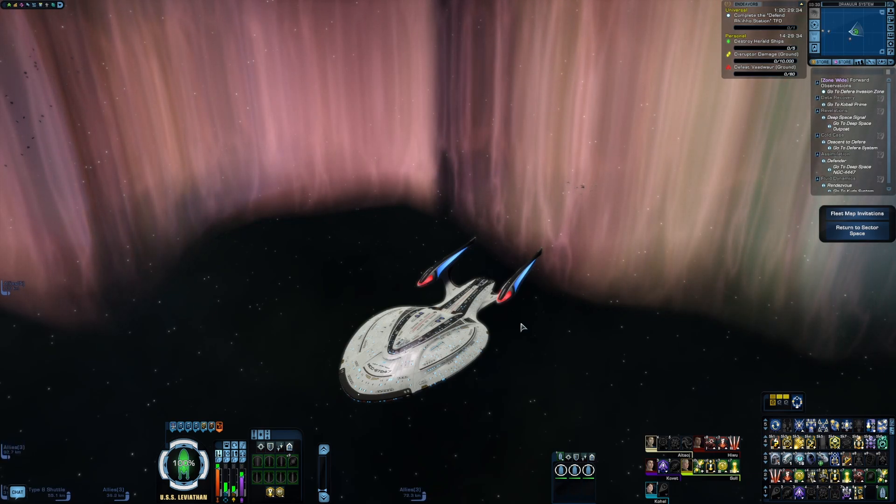
pyautogui.moveTo(638, 270)
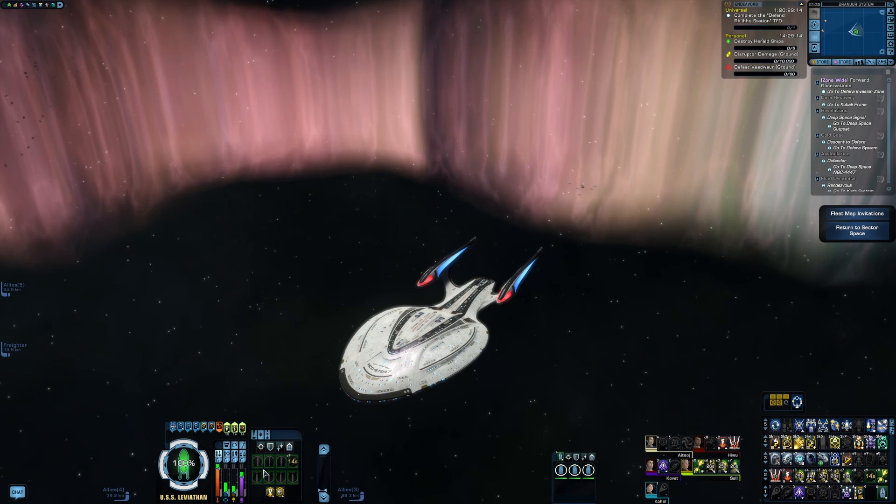
pyautogui.moveTo(306, 346)
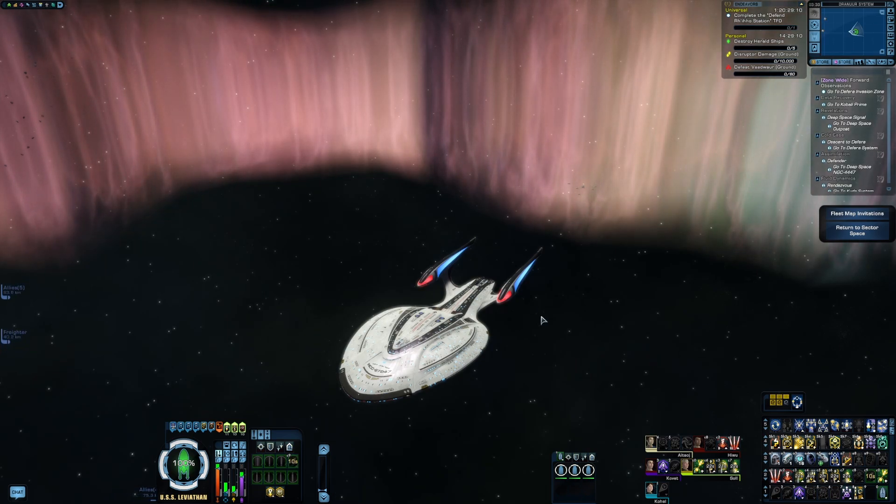
pyautogui.moveTo(614, 333)
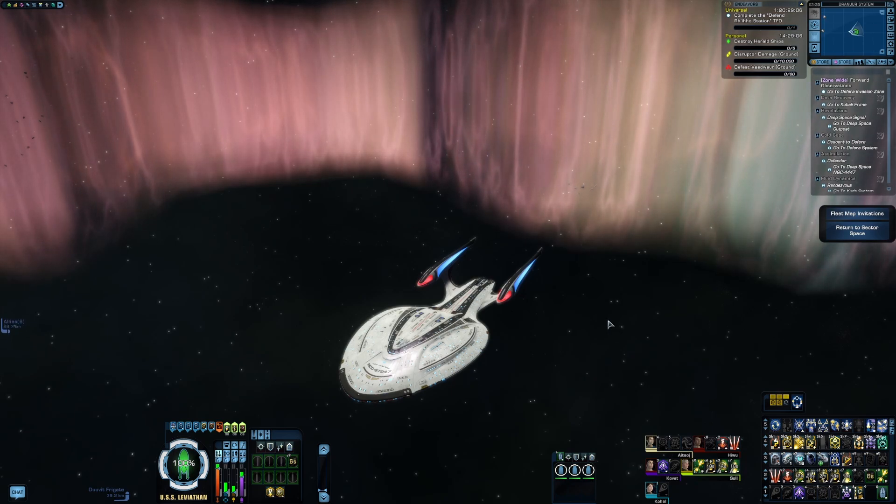
pyautogui.moveTo(538, 303)
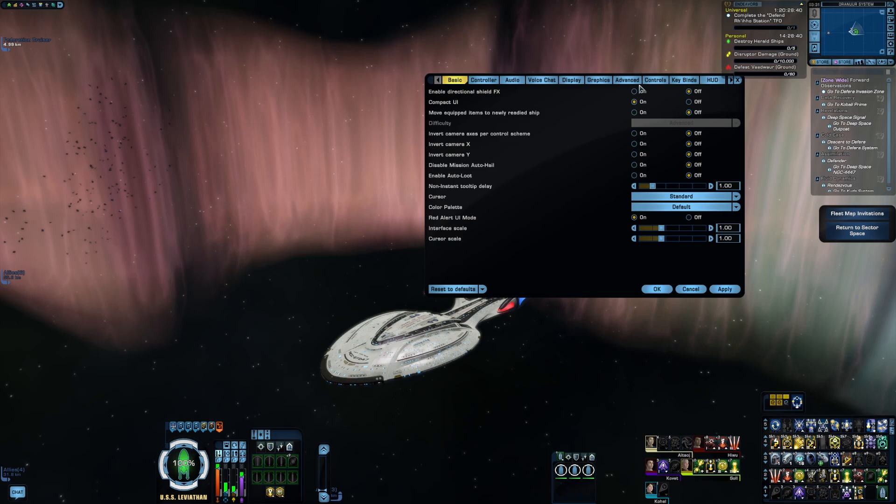
# - Scroll through the Space Key Binds list from Movement & Camera, then show HUD settings
pyautogui.click(683, 80)
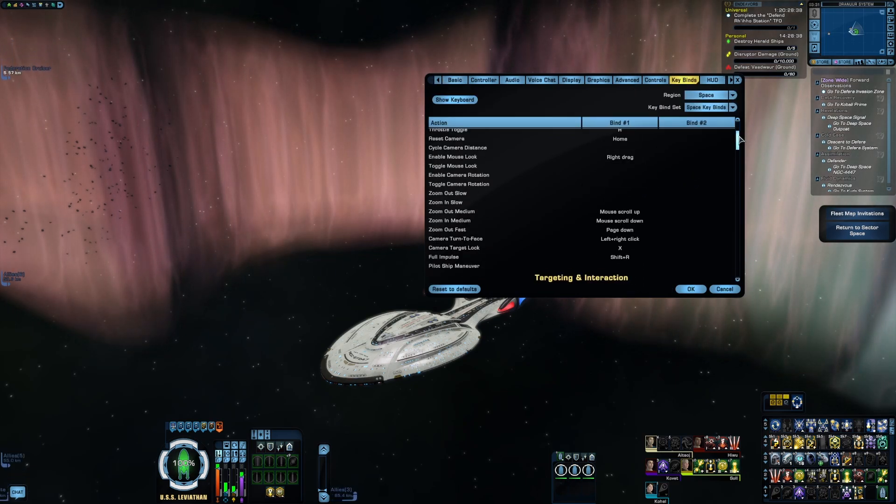
pyautogui.scroll(-3)
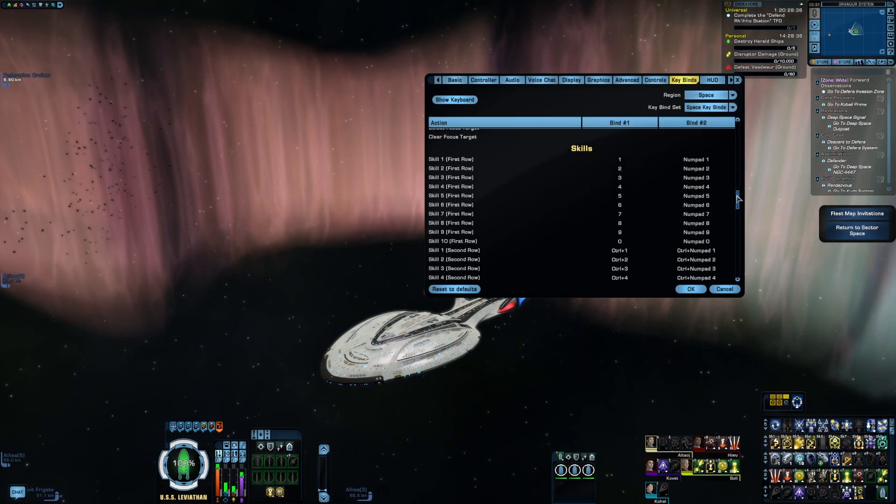
pyautogui.scroll(-3)
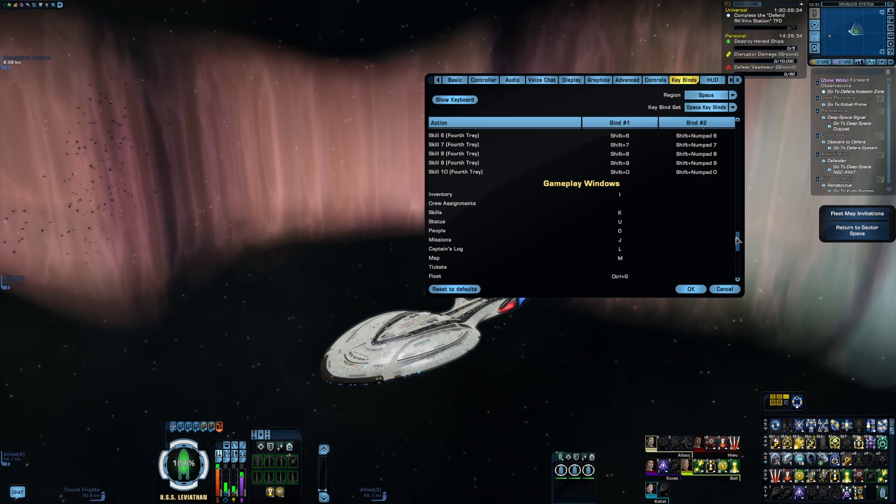
pyautogui.scroll(-3)
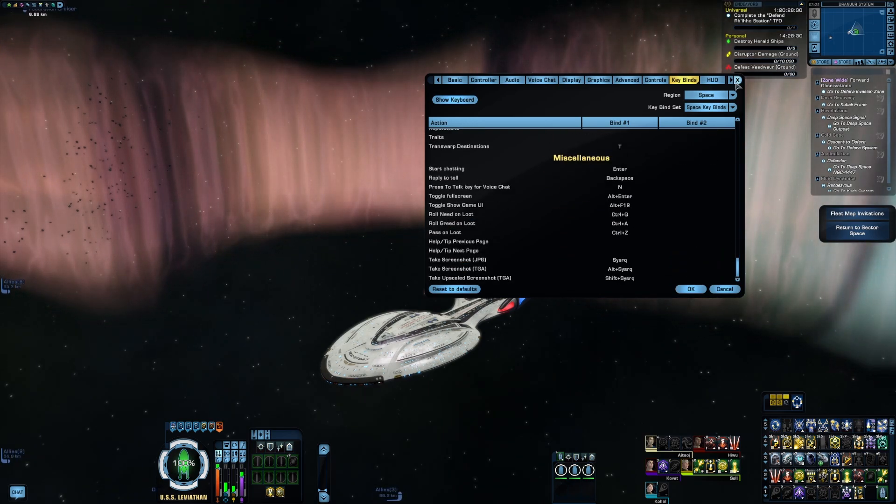
pyautogui.scroll(3)
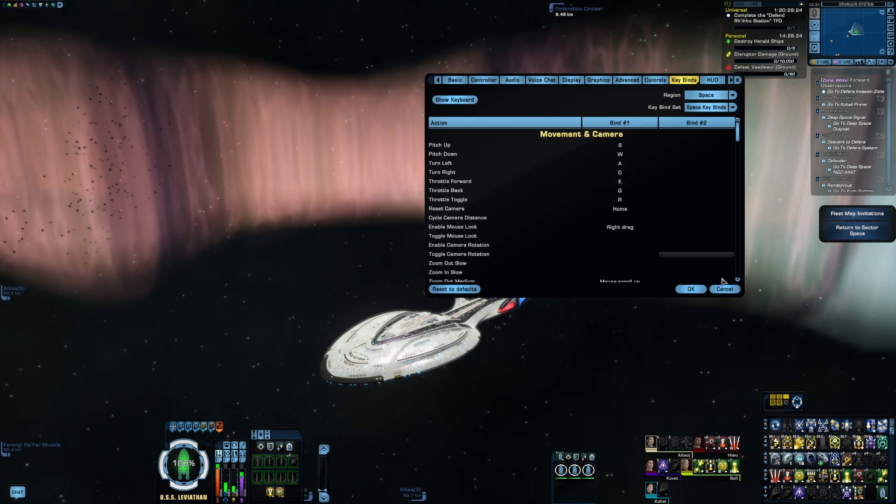
pyautogui.click(713, 80)
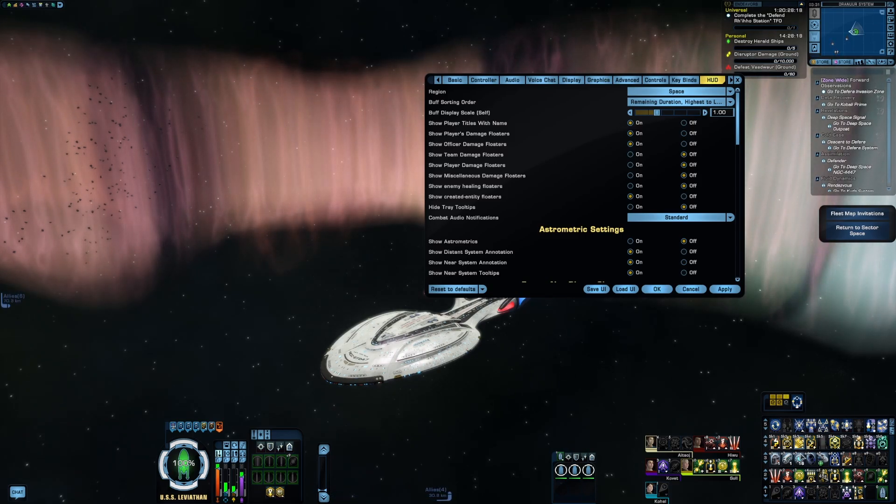
pyautogui.moveTo(595, 288)
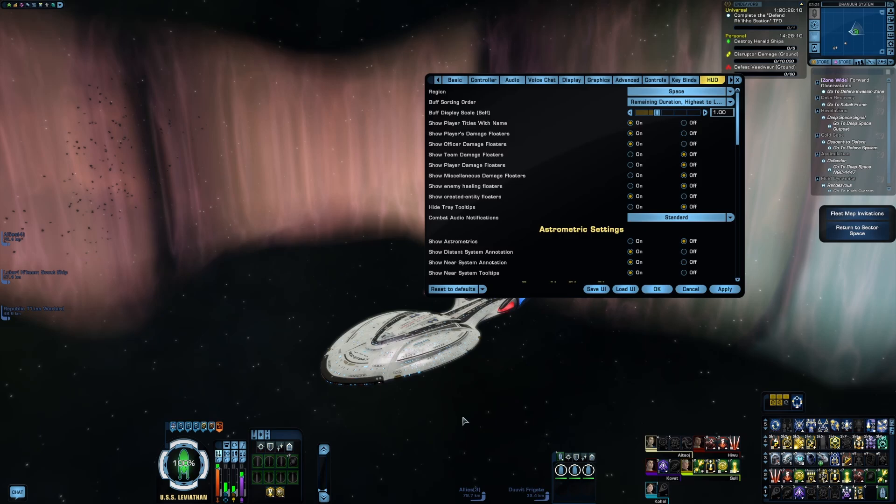
pyautogui.moveTo(48, 193)
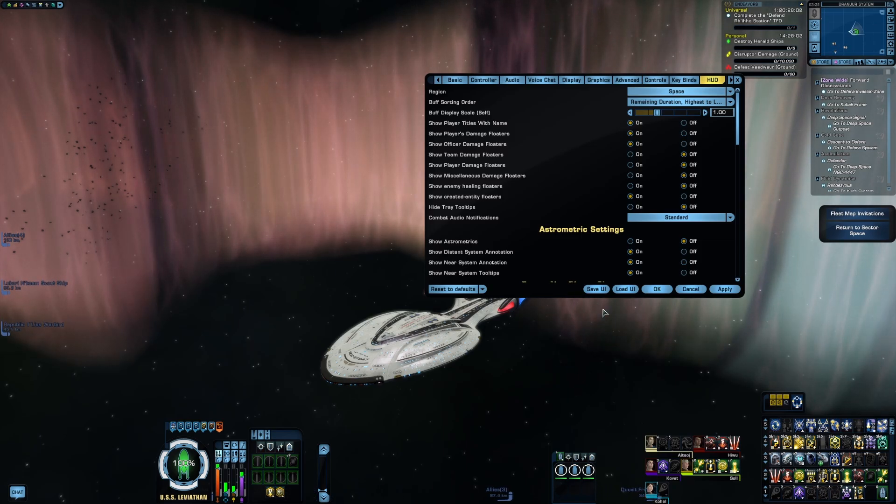
pyautogui.moveTo(593, 353)
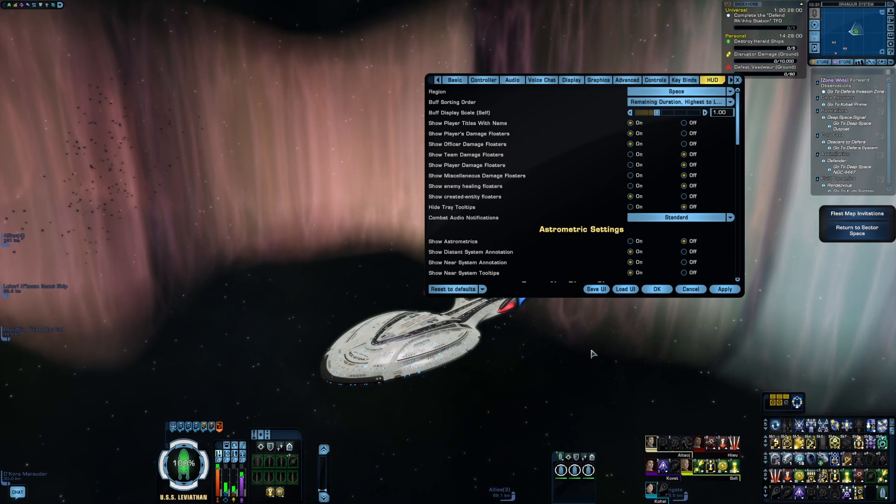
pyautogui.moveTo(551, 358)
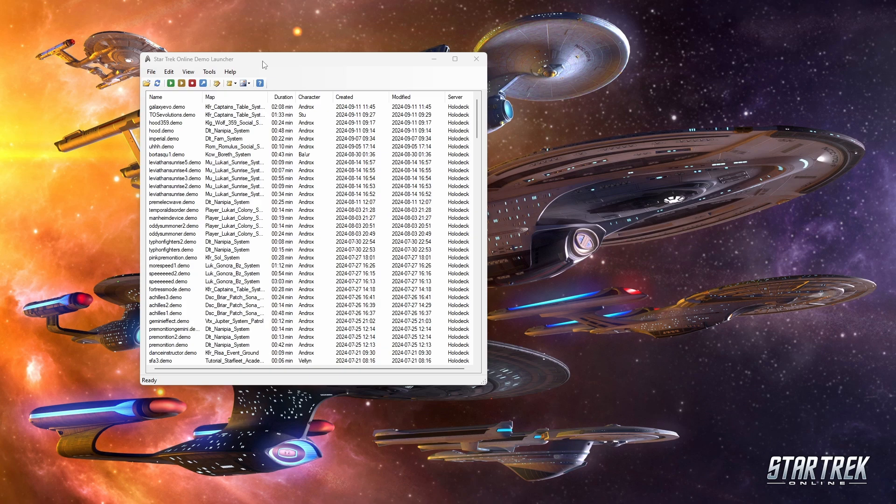
pyautogui.moveTo(229, 64)
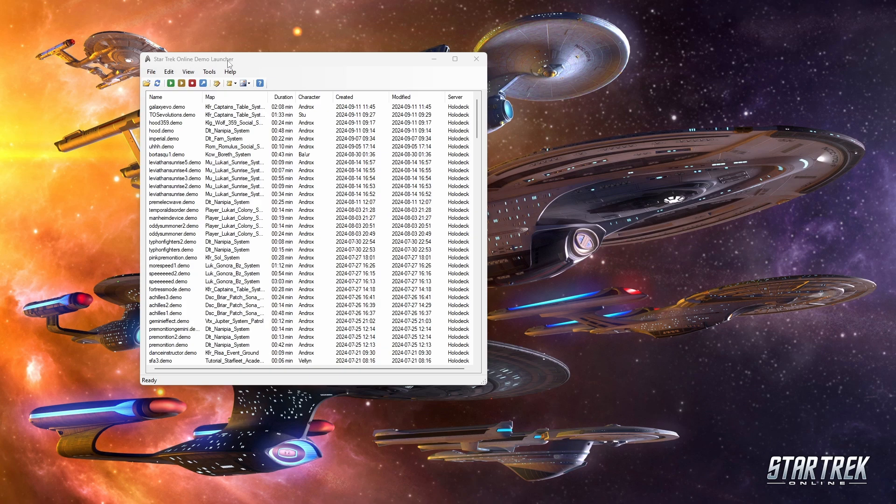
pyautogui.moveTo(259, 63)
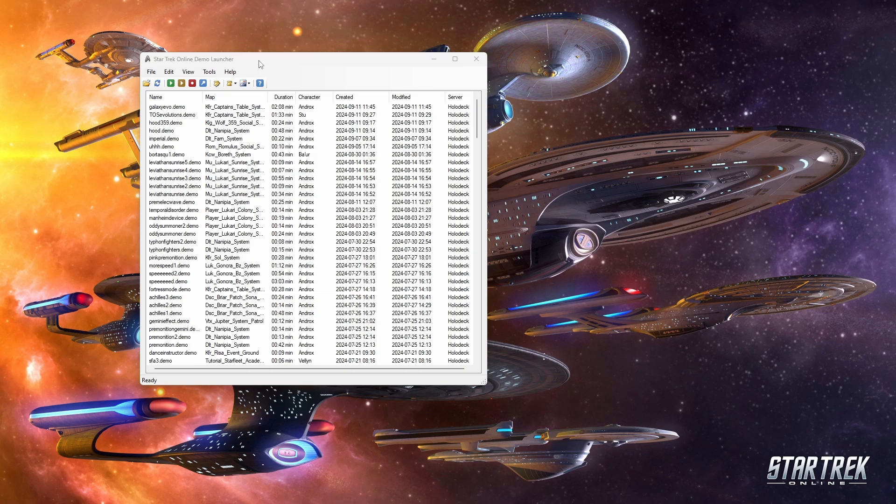
pyautogui.moveTo(259, 64)
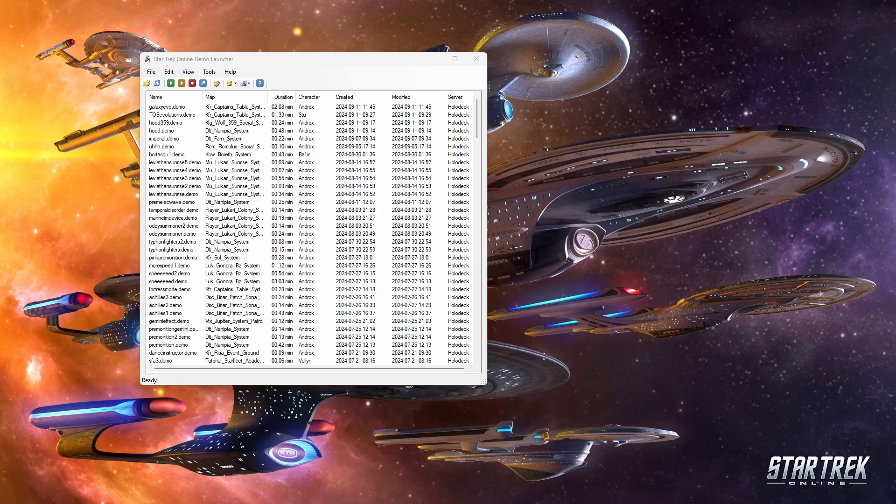
pyautogui.moveTo(47, 262)
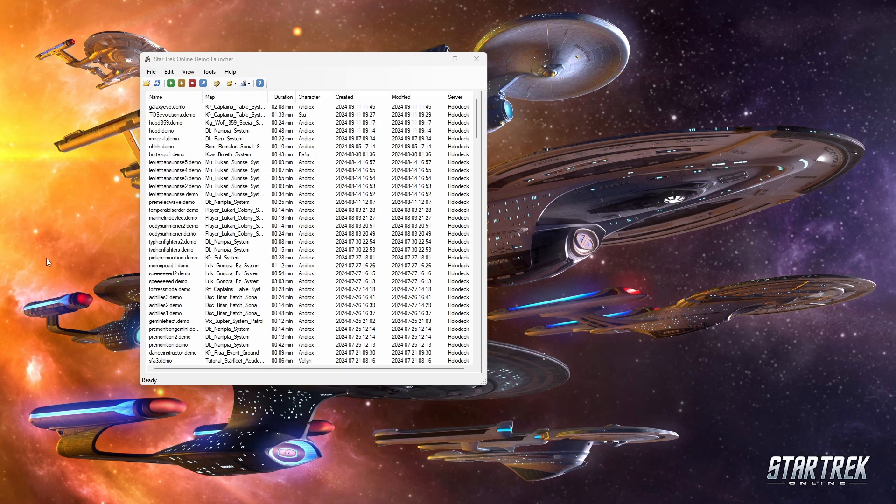
pyautogui.moveTo(78, 169)
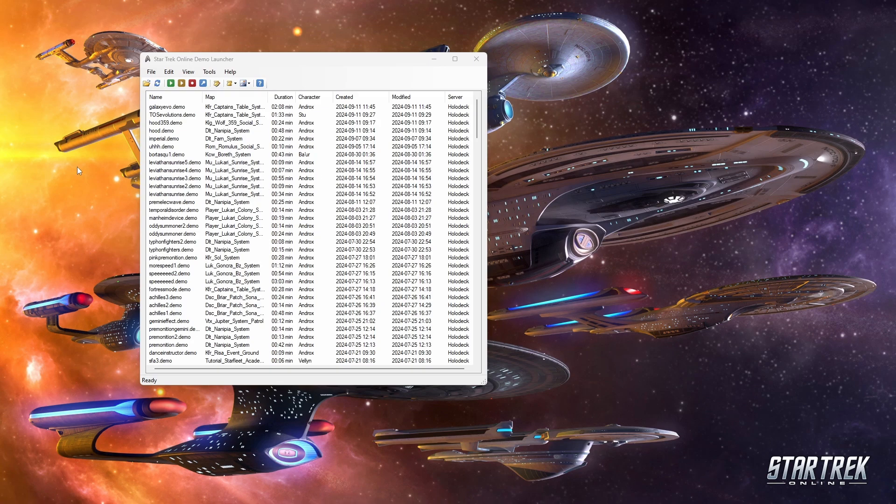
pyautogui.moveTo(163, 140)
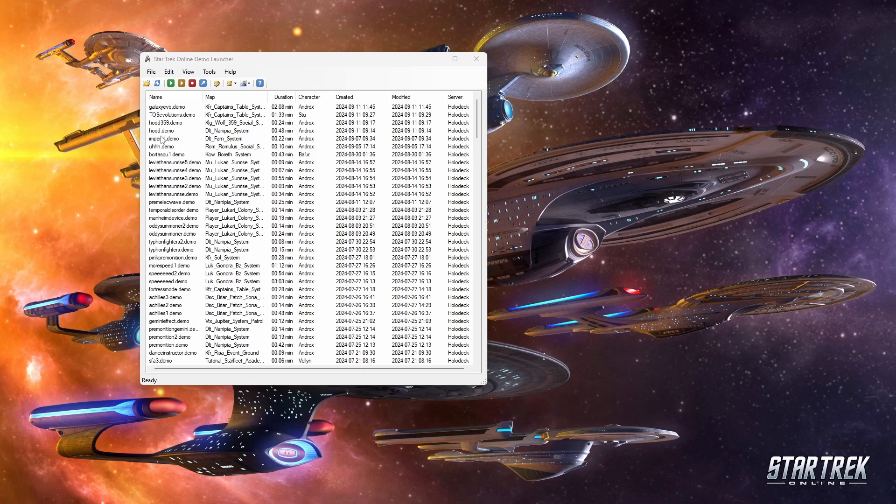
pyautogui.moveTo(99, 191)
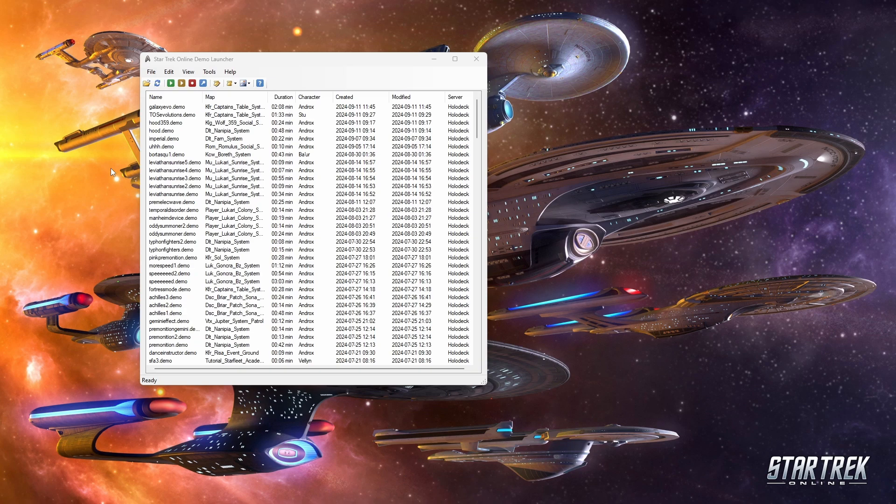
pyautogui.moveTo(81, 181)
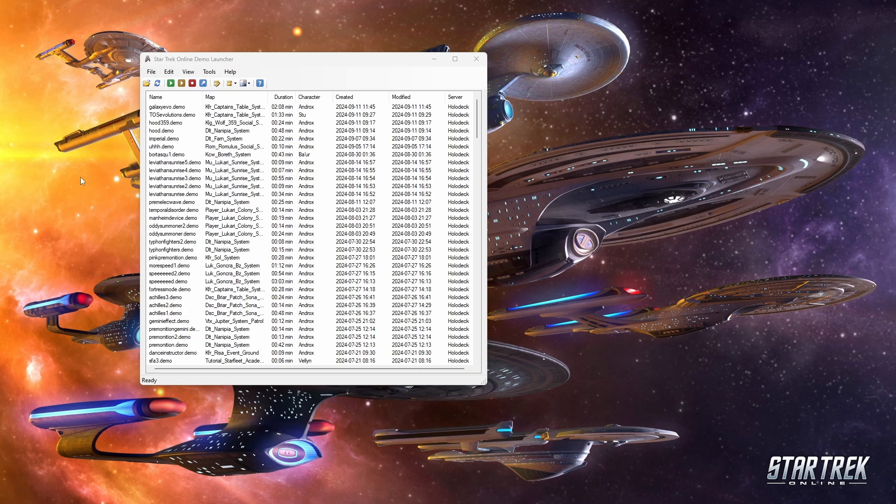
pyautogui.moveTo(84, 160)
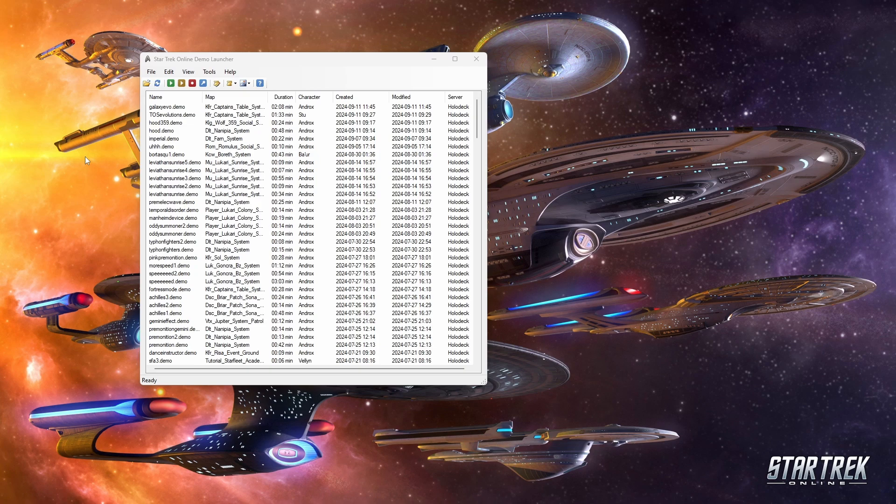
pyautogui.moveTo(72, 158)
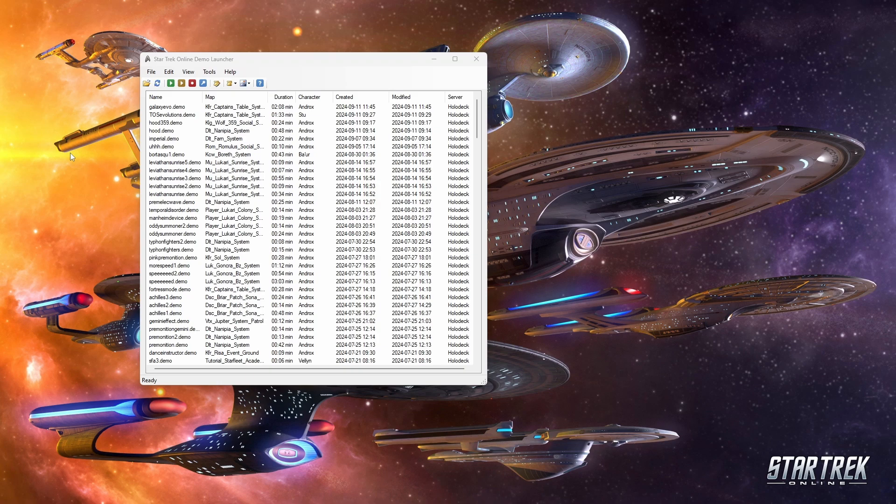
pyautogui.moveTo(294, 11)
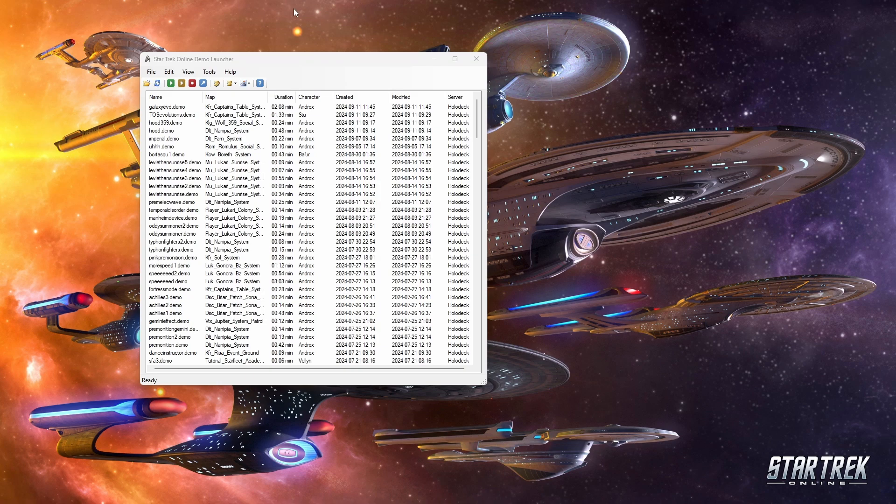
pyautogui.moveTo(107, 116)
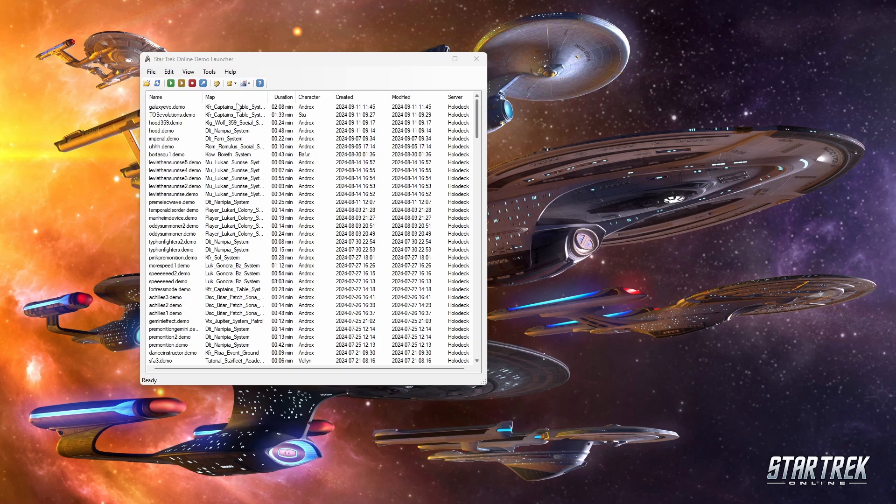
pyautogui.scroll(-3)
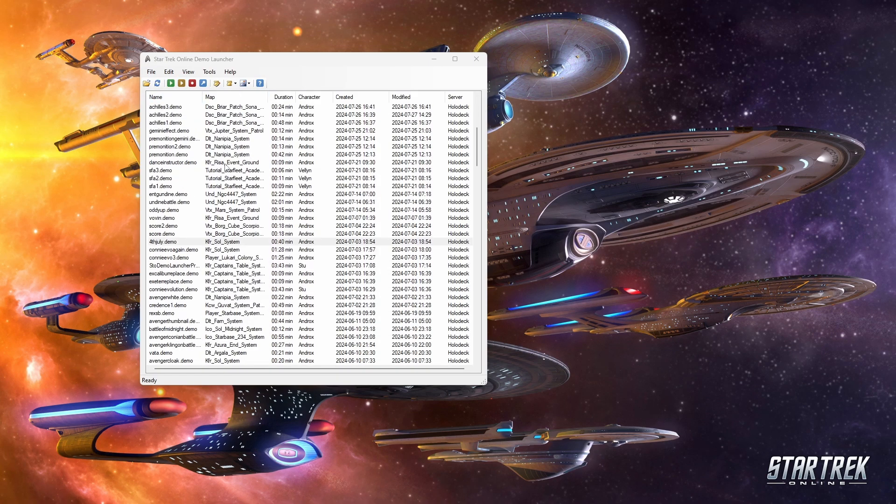
pyautogui.scroll(-3)
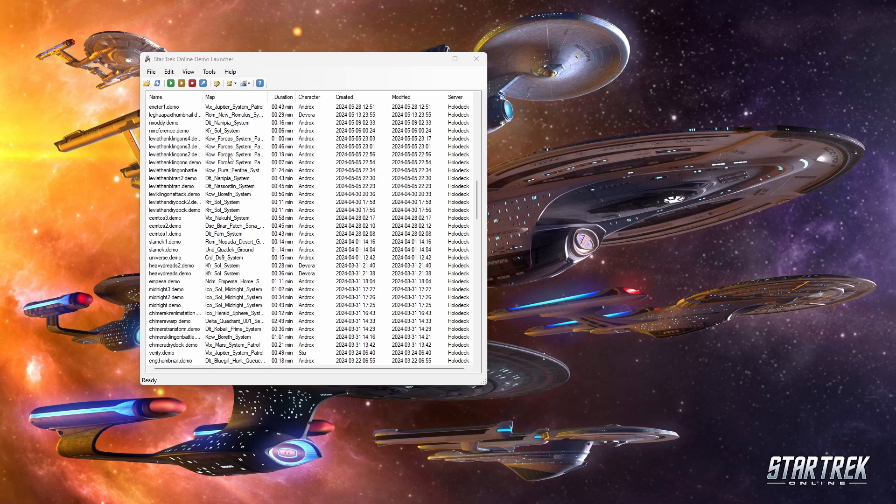
pyautogui.scroll(-3)
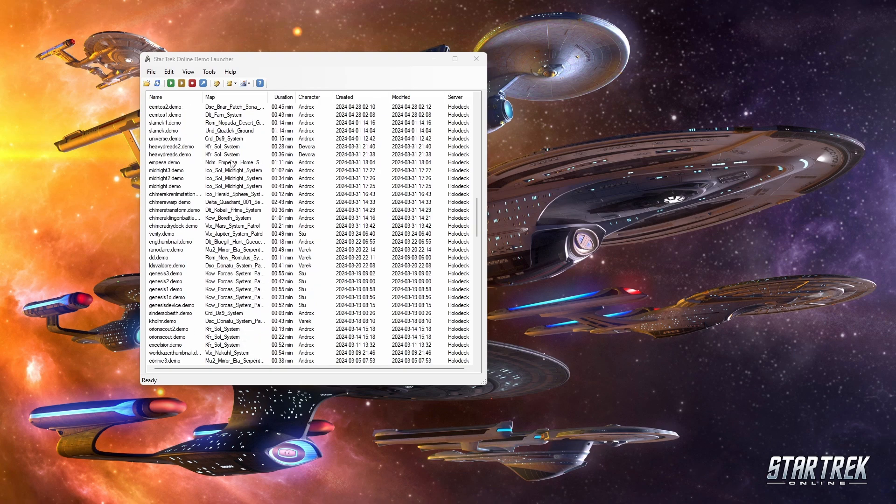
pyautogui.scroll(-3)
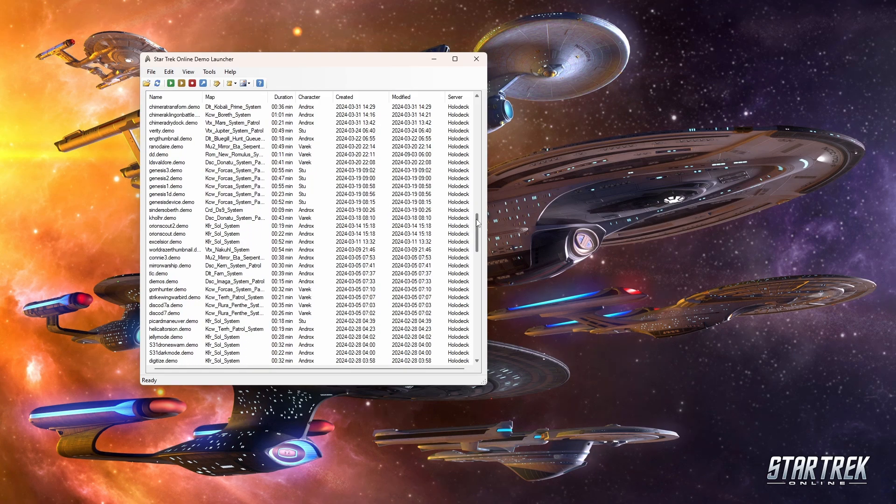
pyautogui.scroll(-3)
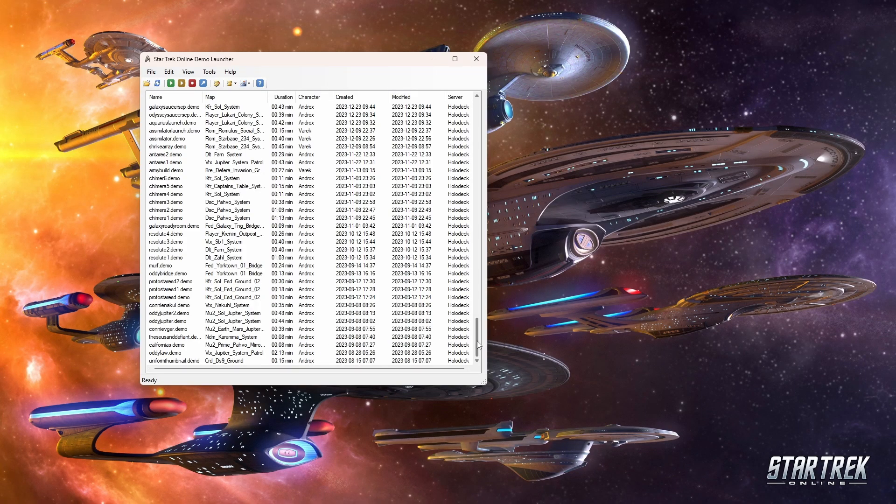
pyautogui.scroll(3)
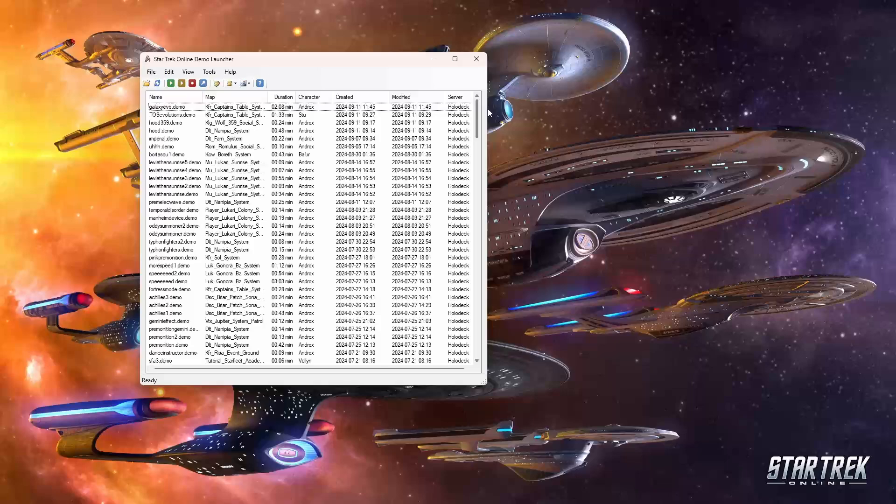
pyautogui.moveTo(92, 342)
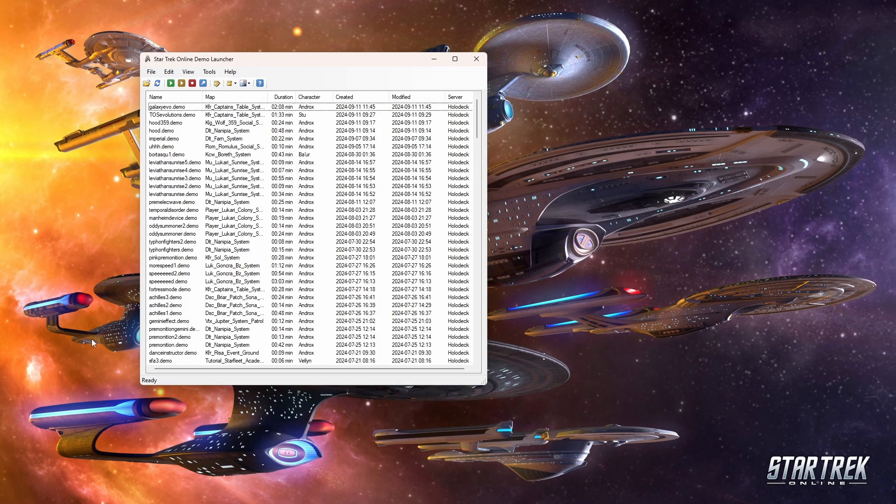
# - Select hood.demo, the 48-minute Dlt_Nanipia_System recording, at the top of the list
pyautogui.click(166, 130)
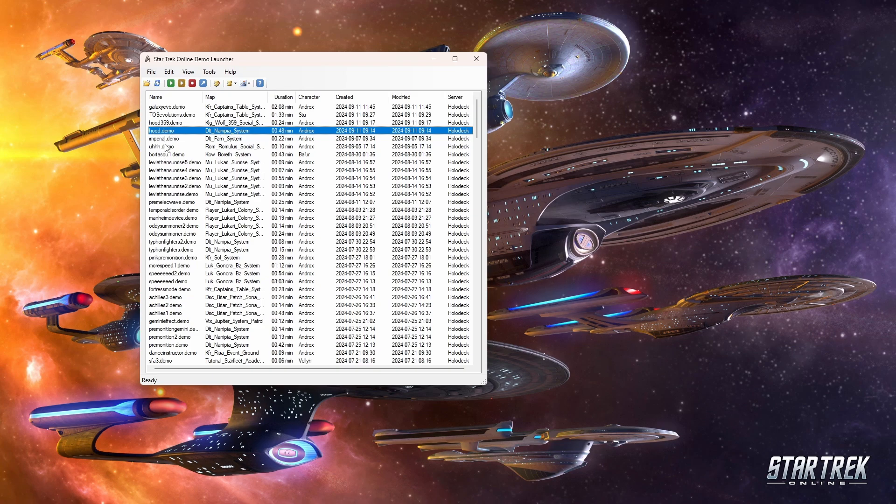
pyautogui.moveTo(166, 150)
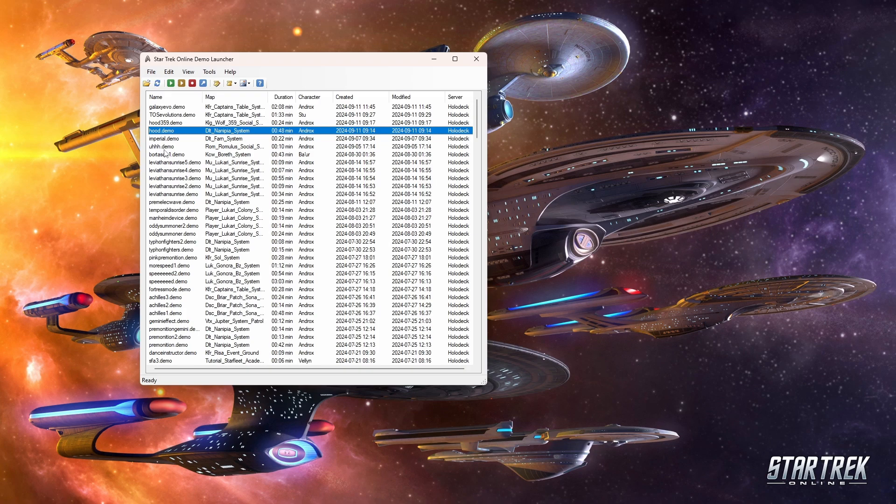
pyautogui.moveTo(193, 127)
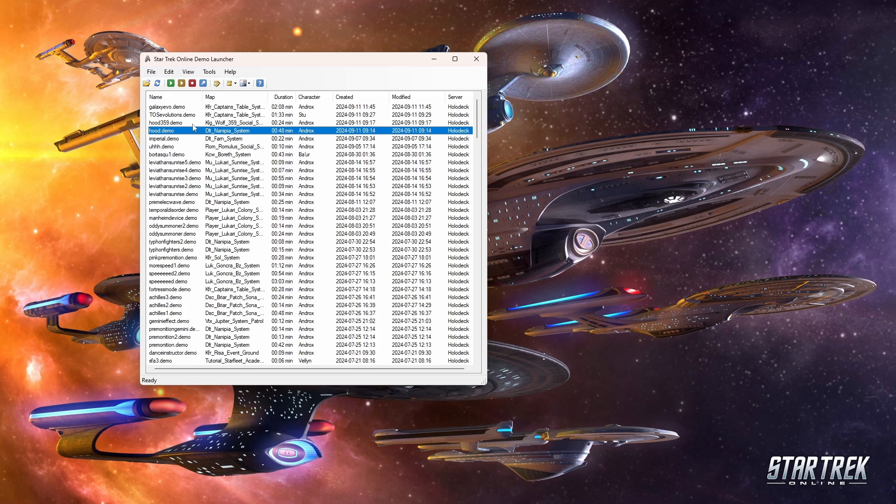
pyautogui.moveTo(79, 193)
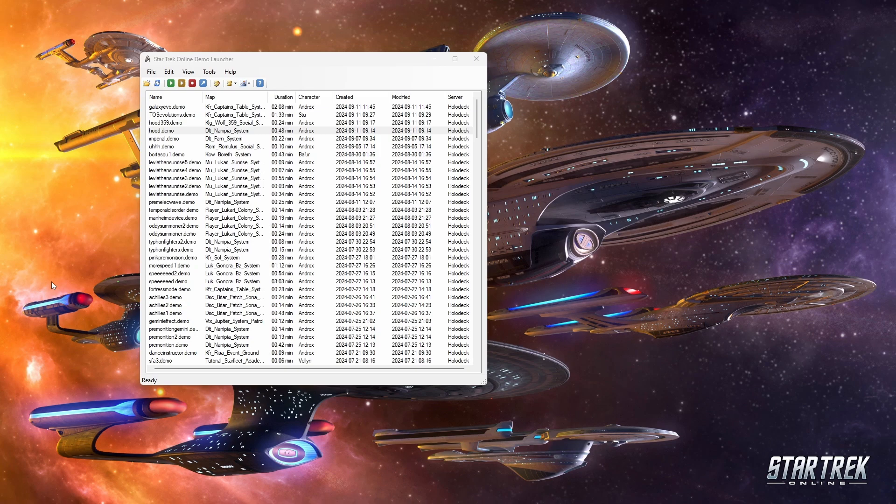
pyautogui.moveTo(97, 274)
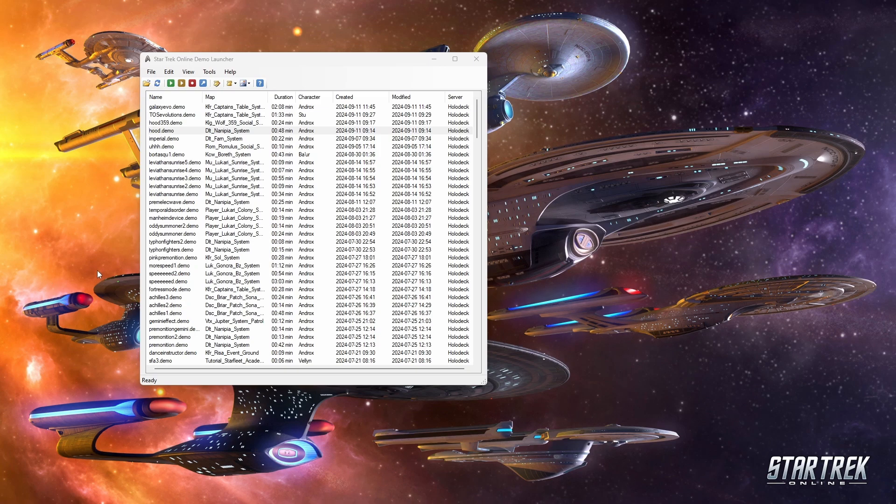
pyautogui.moveTo(145, 201)
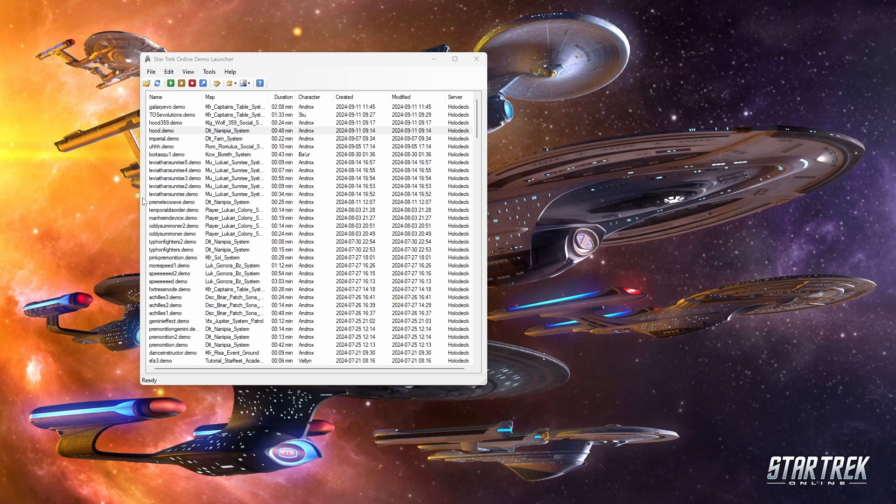
pyautogui.moveTo(260, 73)
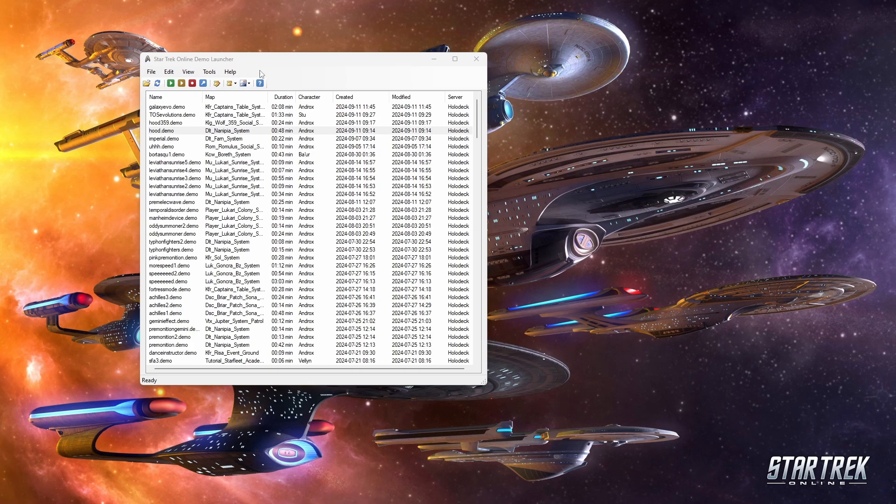
# - Reselect hood.demo, then open achilles3.demo's Remove FX filter listing its torpedo effects
pyautogui.click(166, 130)
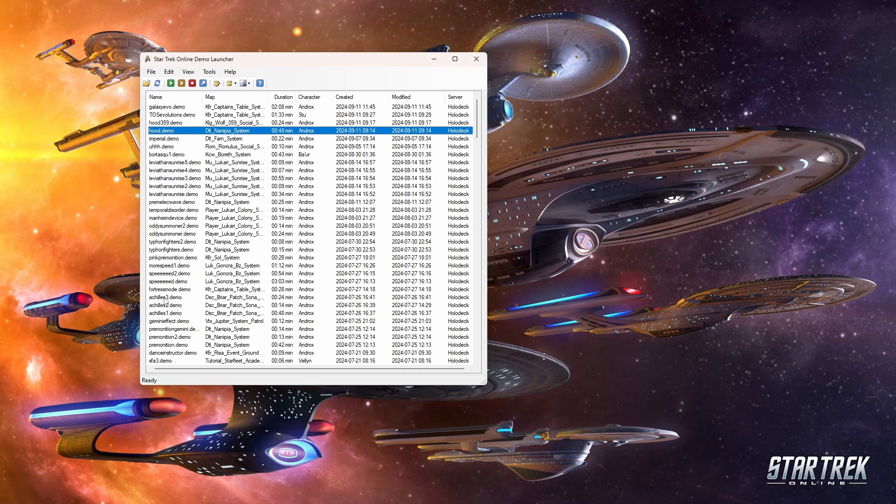
pyautogui.rightClick(166, 297)
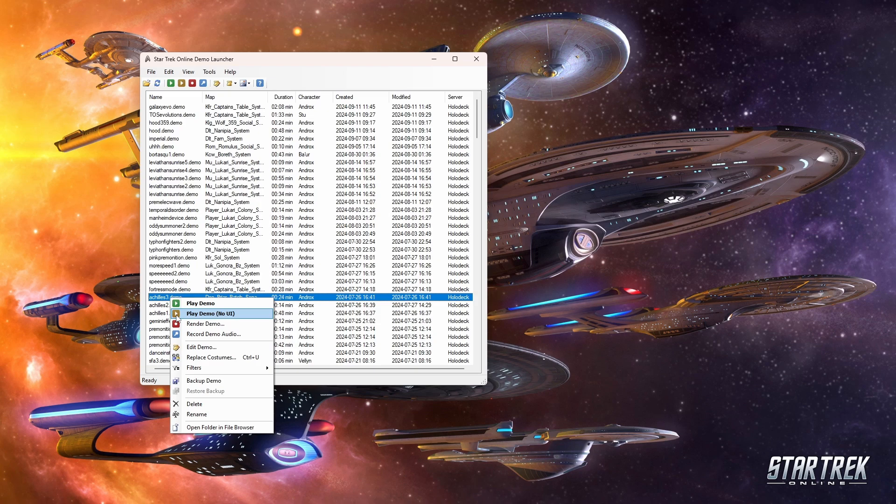
pyautogui.moveTo(222, 381)
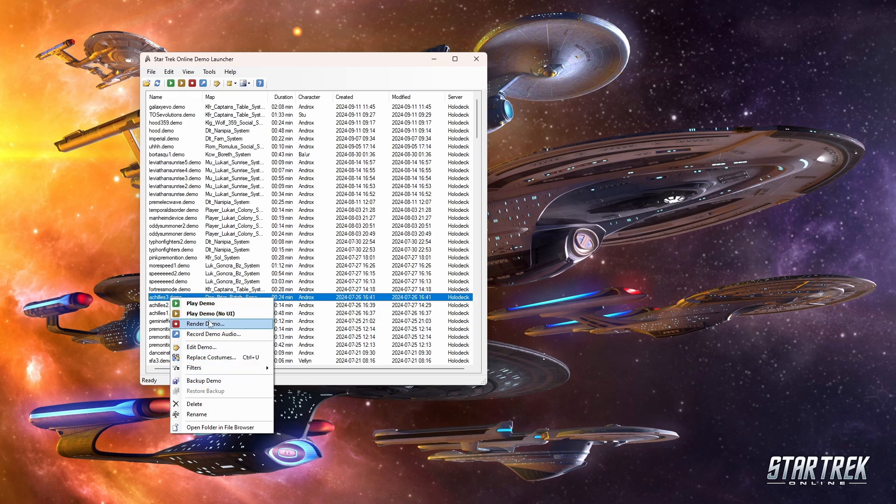
pyautogui.moveTo(211, 357)
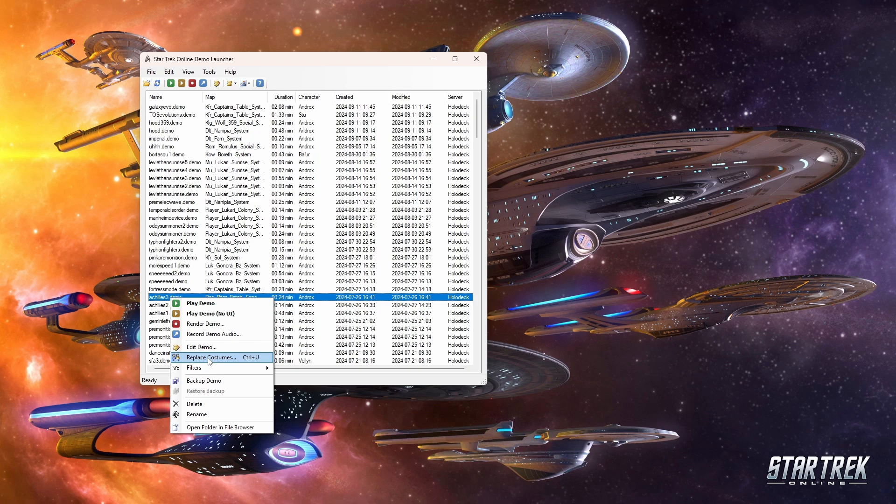
pyautogui.moveTo(194, 368)
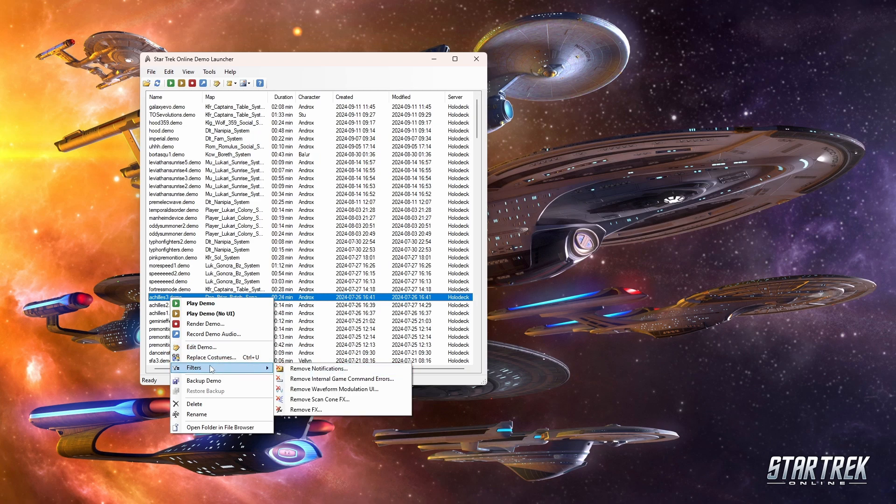
pyautogui.moveTo(321, 369)
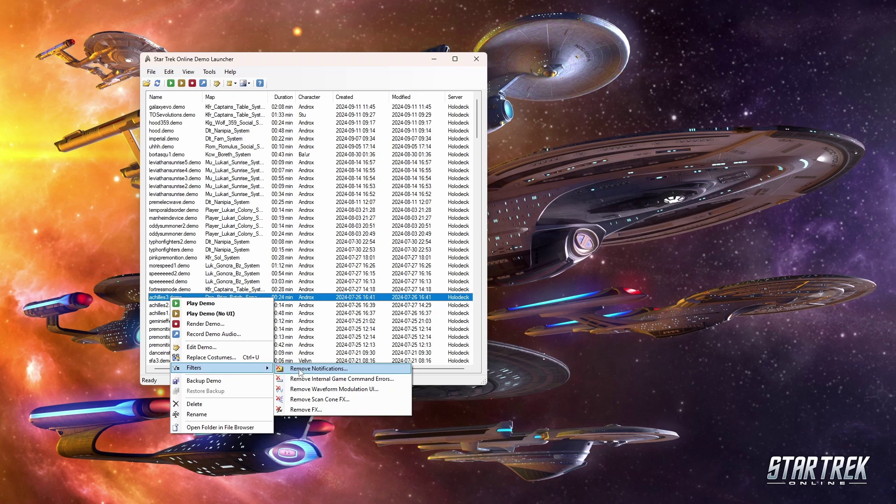
pyautogui.click(305, 409)
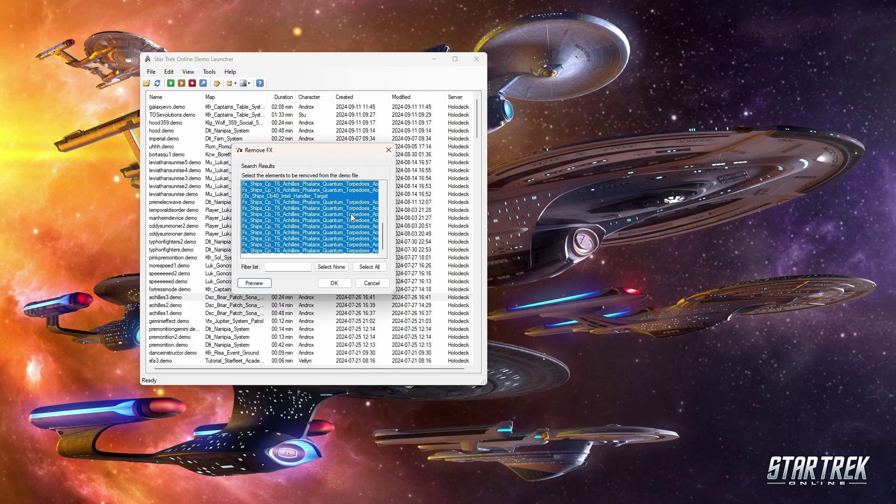
# - Scroll the Remove FX list to review shield indicator, Intel Handler and torpedo effects
pyautogui.scroll(3)
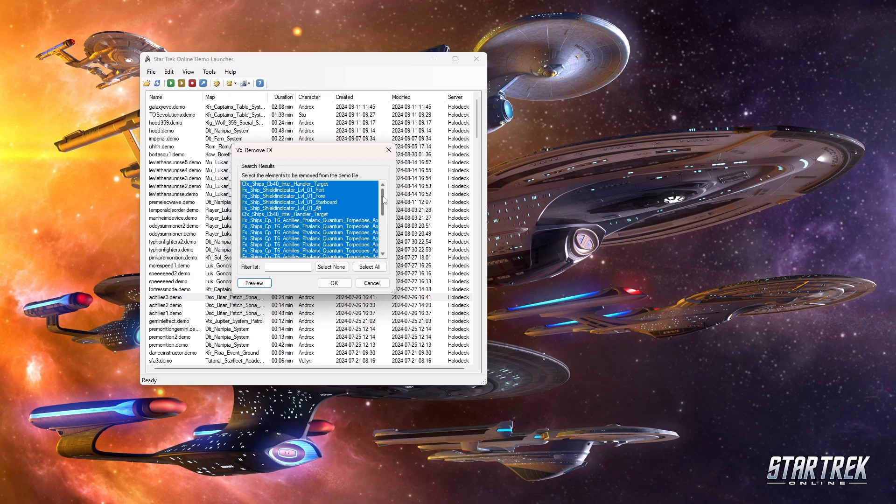
pyautogui.scroll(-3)
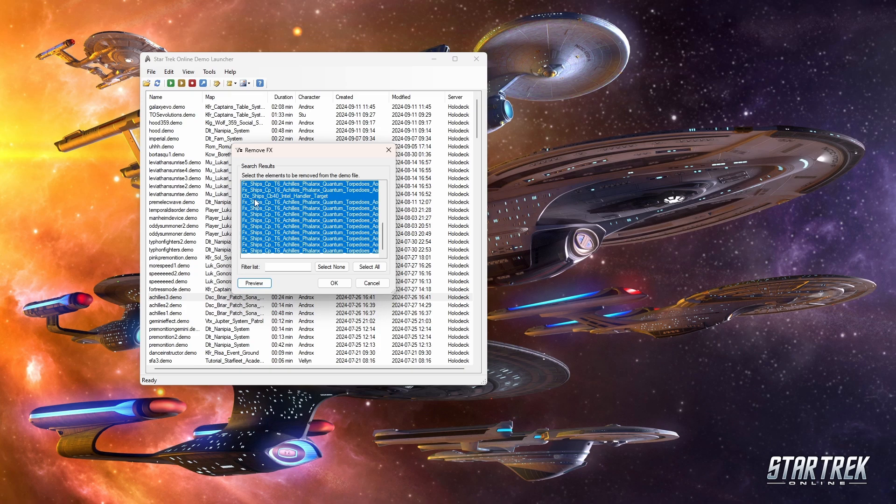
pyautogui.moveTo(344, 216)
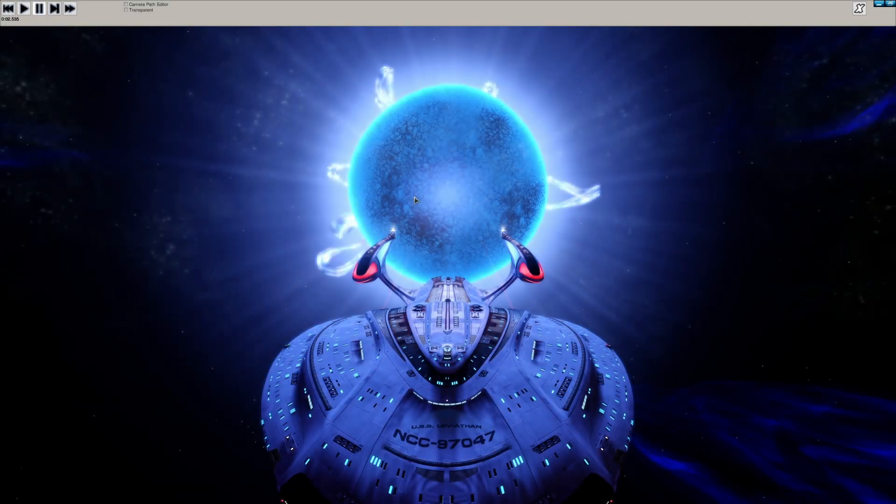
pyautogui.moveTo(570, 320)
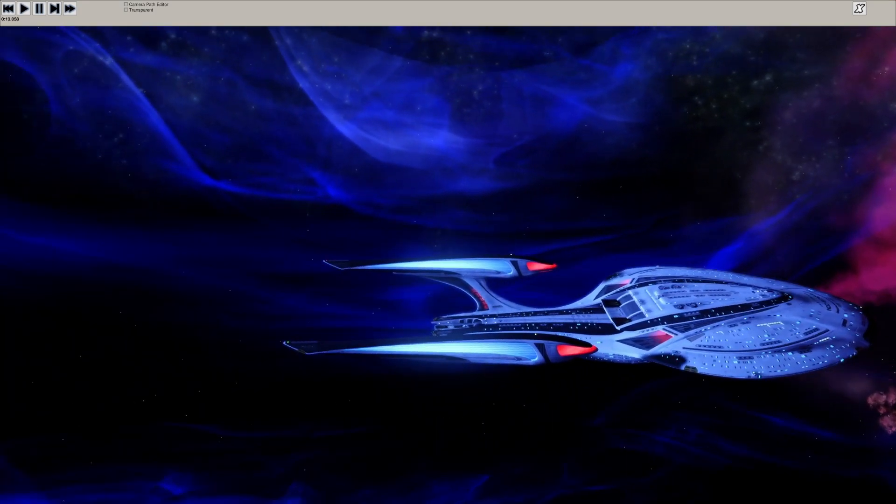
# - Pause the demo near 22 seconds and enable the Camera Path Editor
pyautogui.click(38, 7)
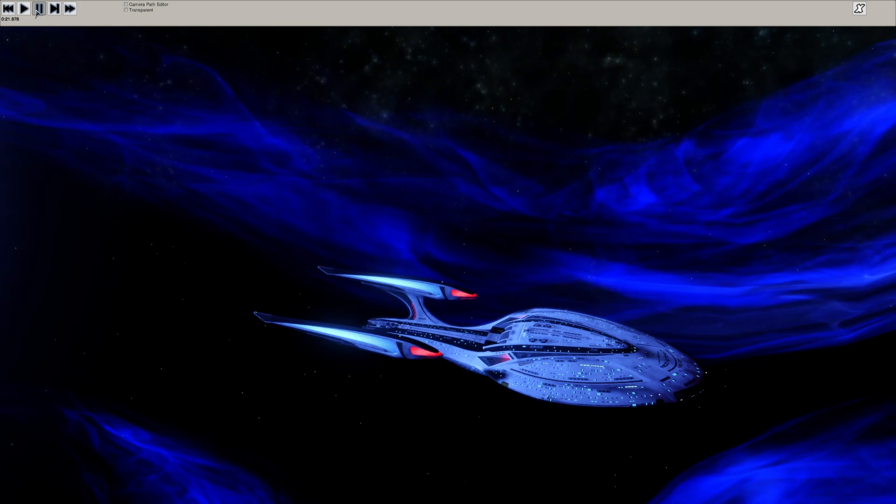
pyautogui.click(24, 8)
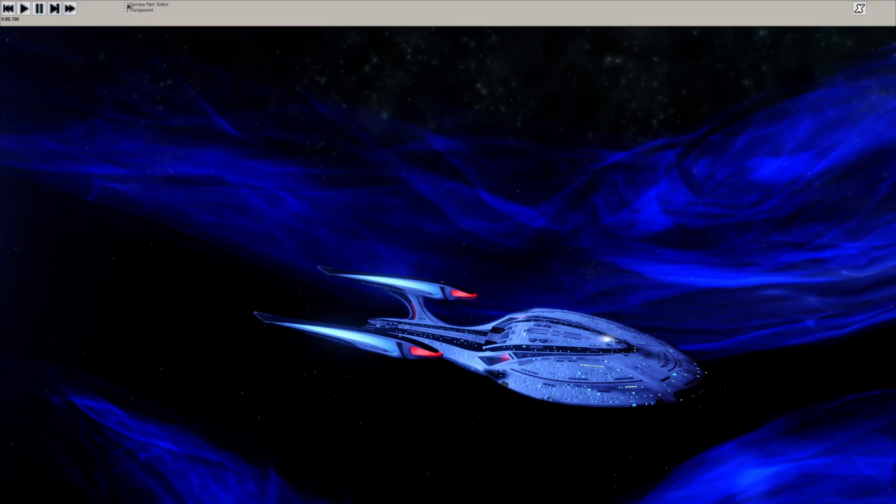
pyautogui.click(126, 5)
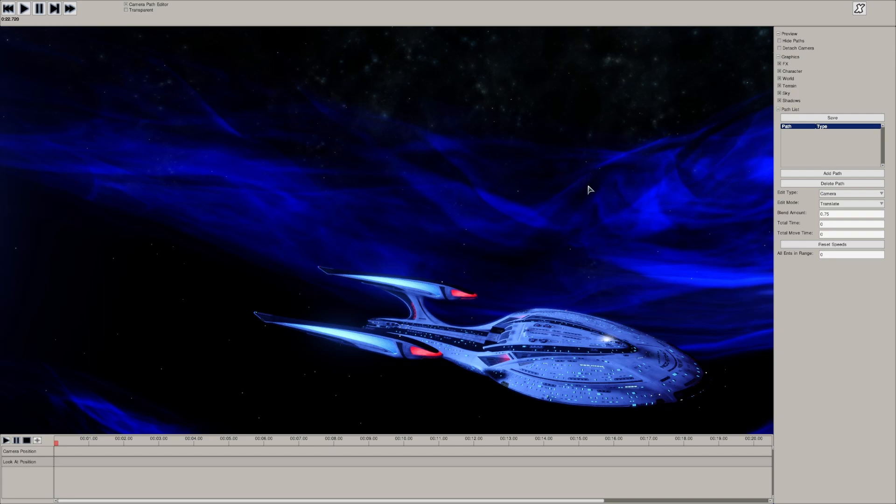
pyautogui.moveTo(568, 209)
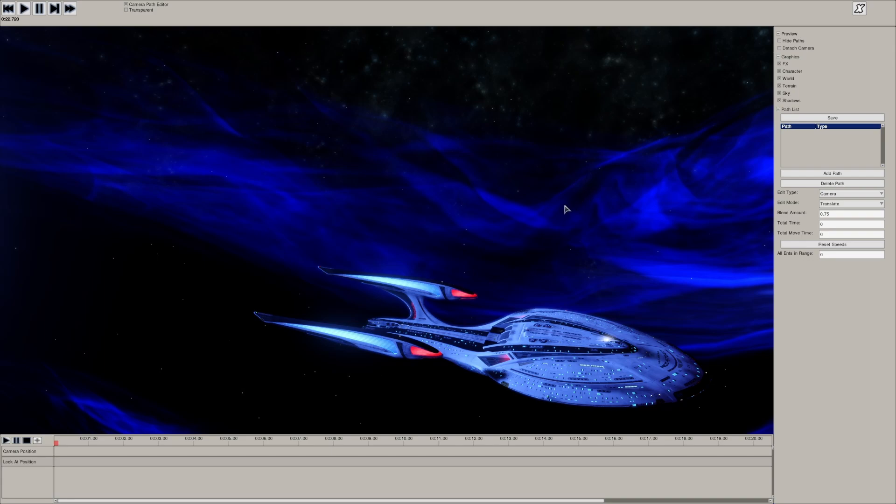
pyautogui.moveTo(572, 219)
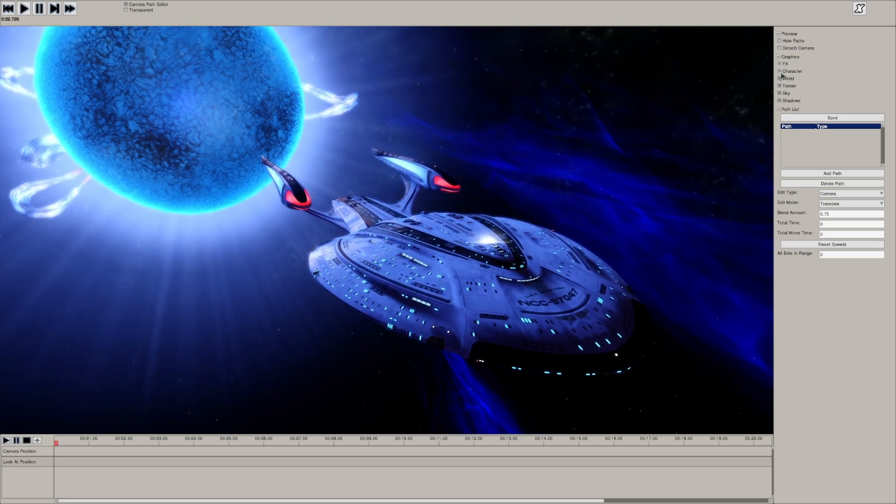
# - Toggle Graphics checkboxes such as World and Terrain in the Camera Path Editor
pyautogui.click(780, 79)
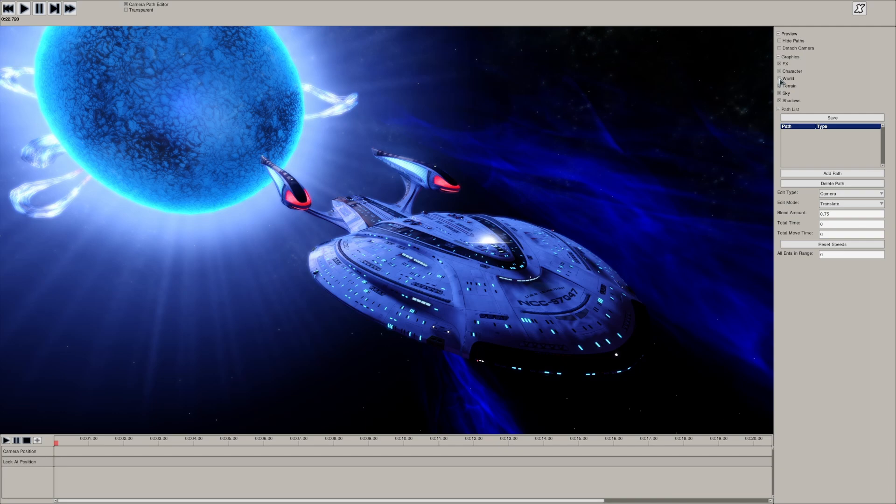
pyautogui.click(780, 85)
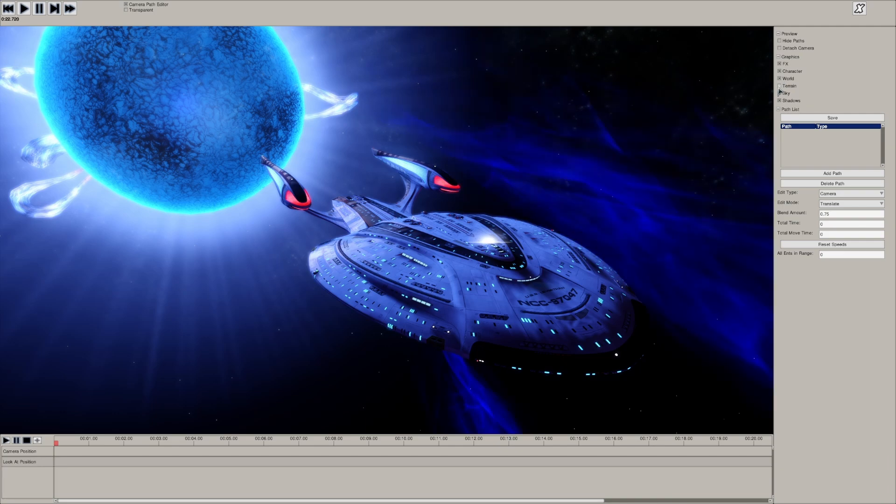
pyautogui.click(780, 86)
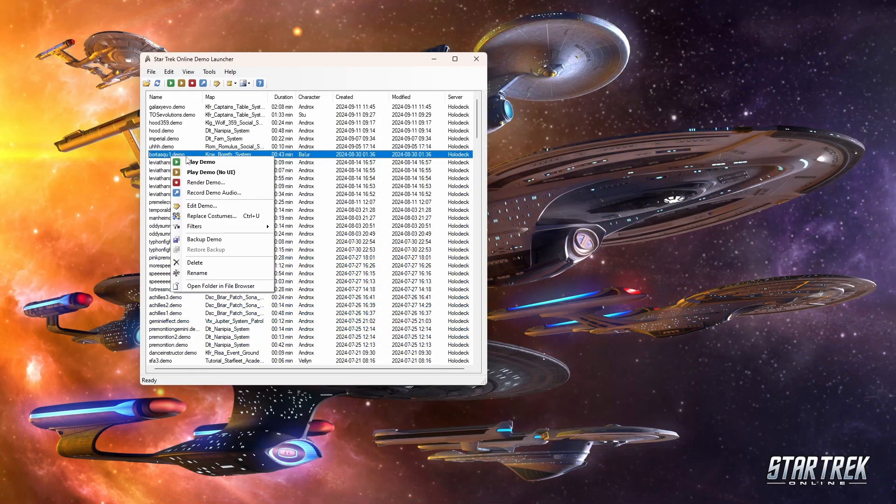
pyautogui.click(195, 226)
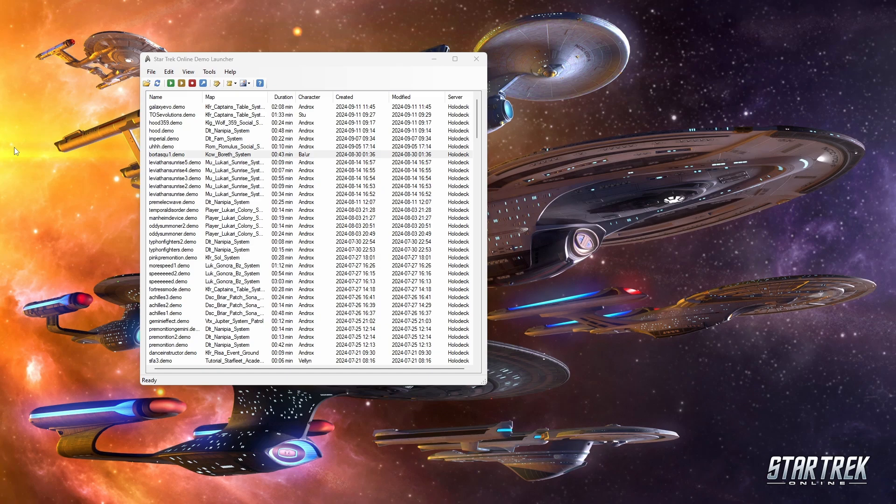
pyautogui.moveTo(78, 173)
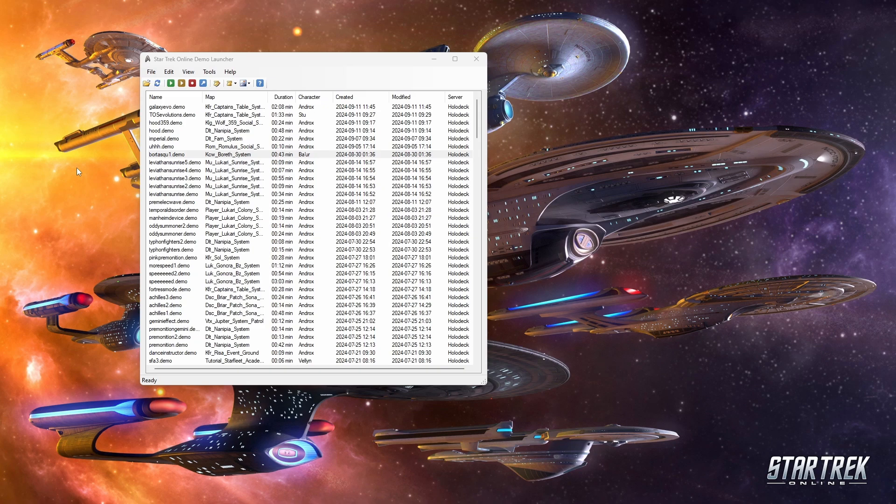
pyautogui.moveTo(165, 53)
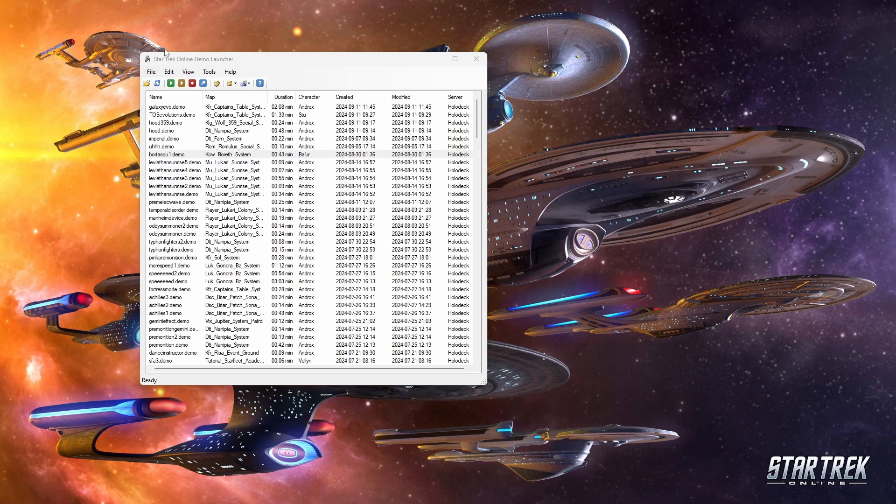
pyautogui.moveTo(74, 230)
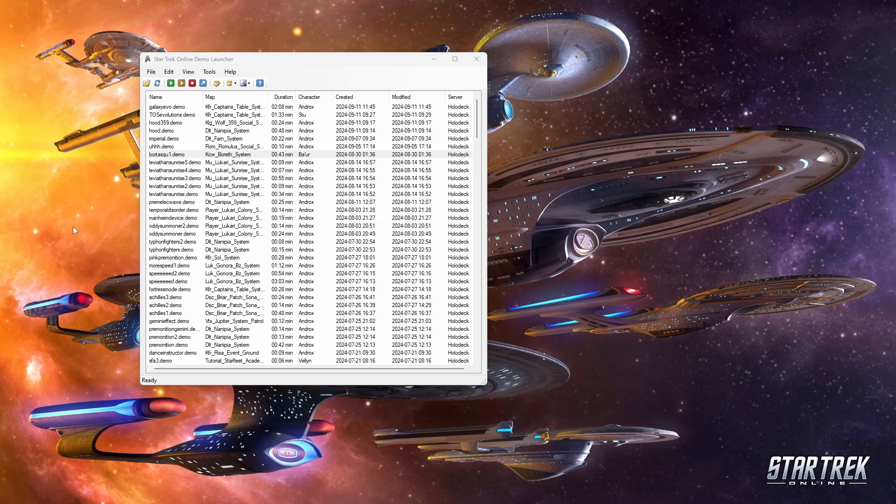
pyautogui.moveTo(108, 187)
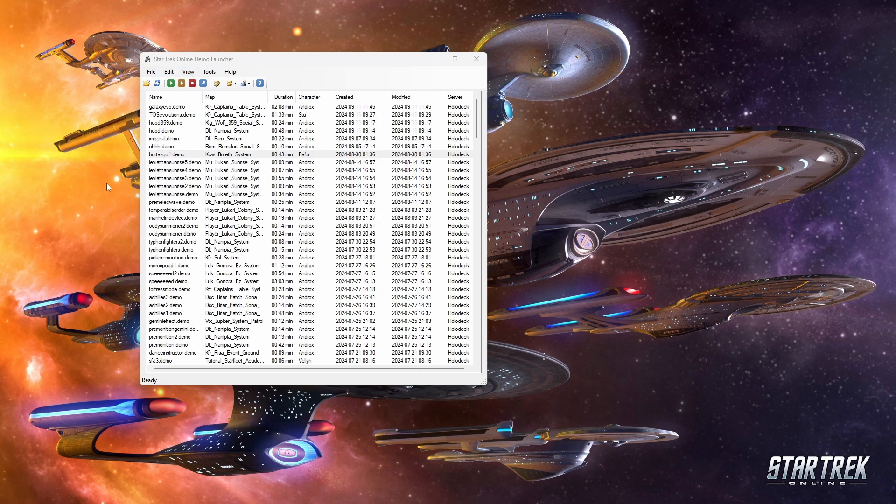
pyautogui.moveTo(104, 175)
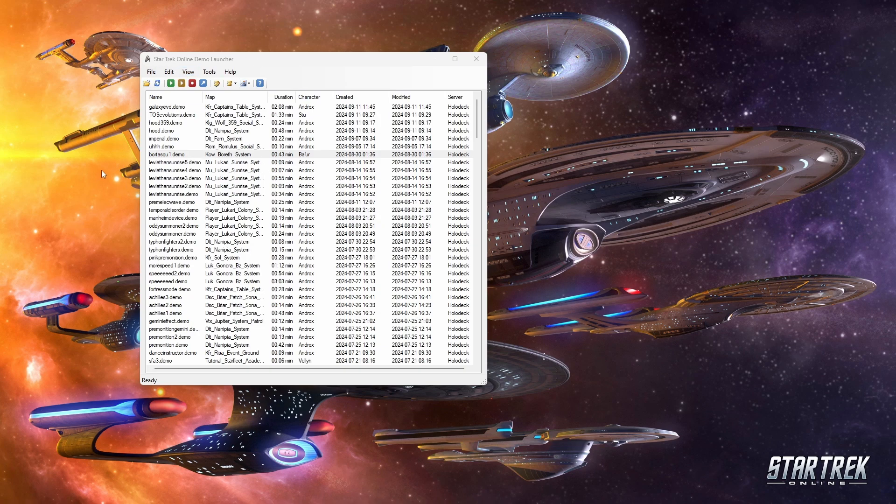
pyautogui.moveTo(93, 162)
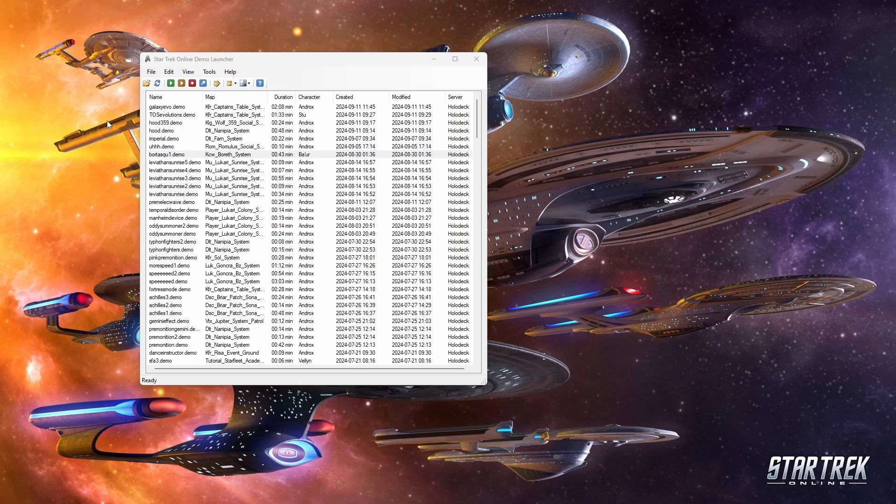
pyautogui.moveTo(206, 94)
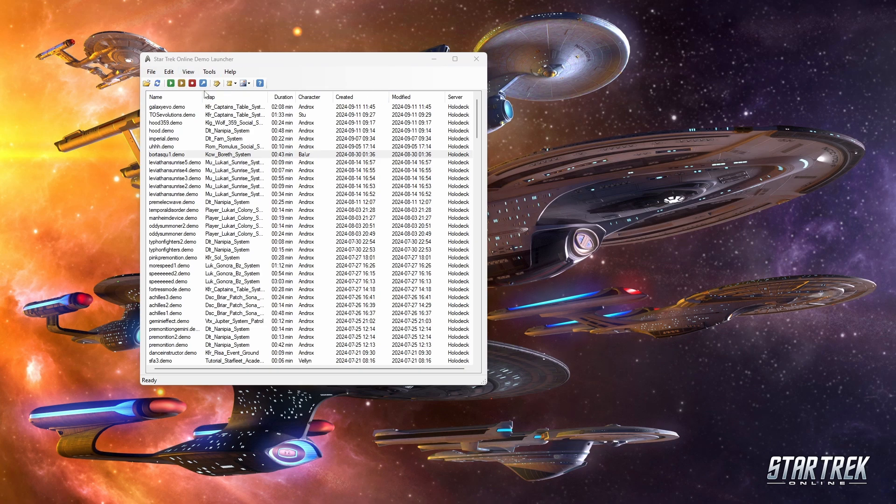
pyautogui.moveTo(120, 166)
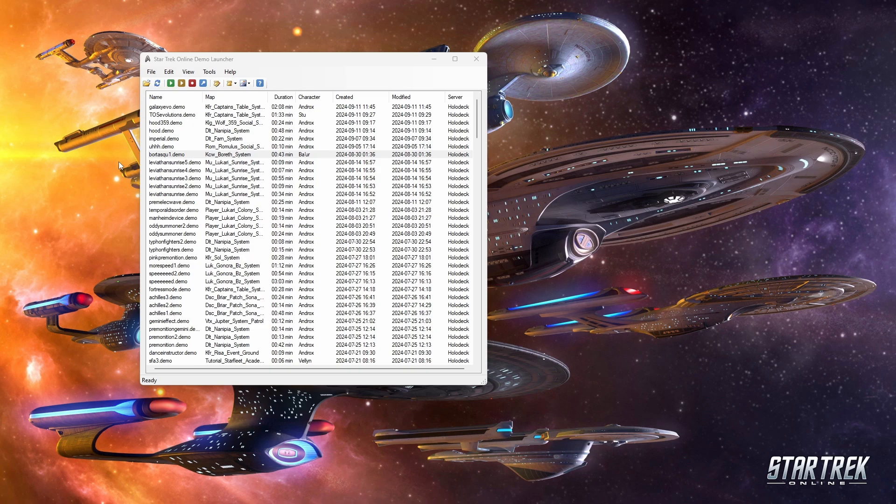
pyautogui.moveTo(299, 194)
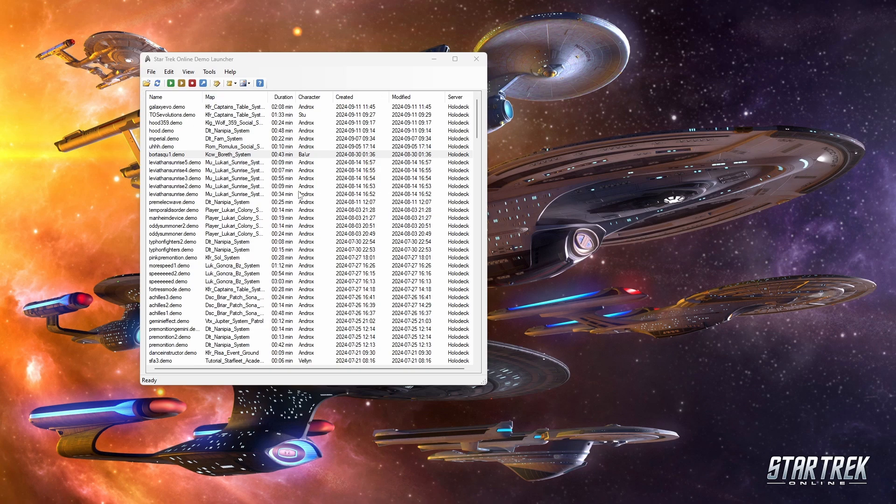
pyautogui.moveTo(526, 229)
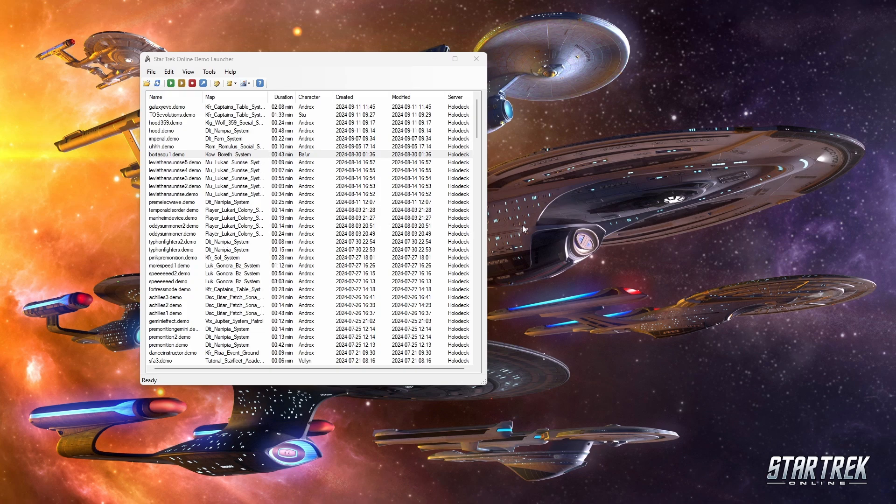
pyautogui.moveTo(451, 183)
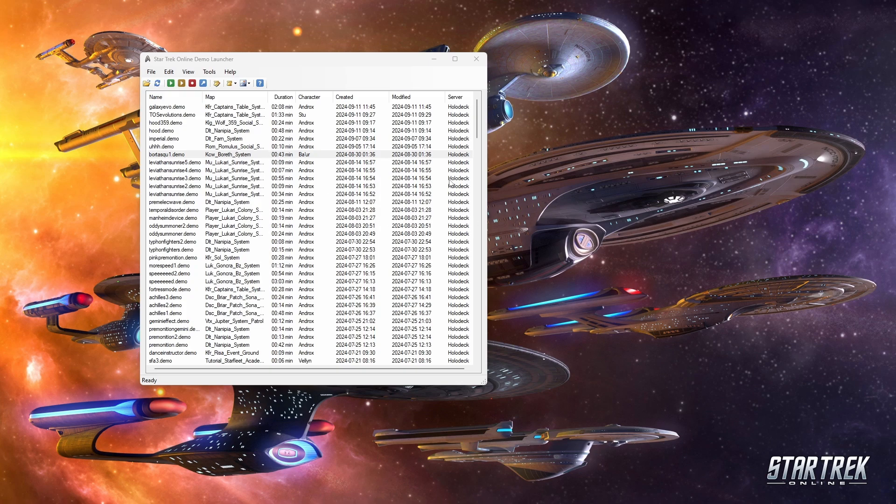
pyautogui.moveTo(531, 493)
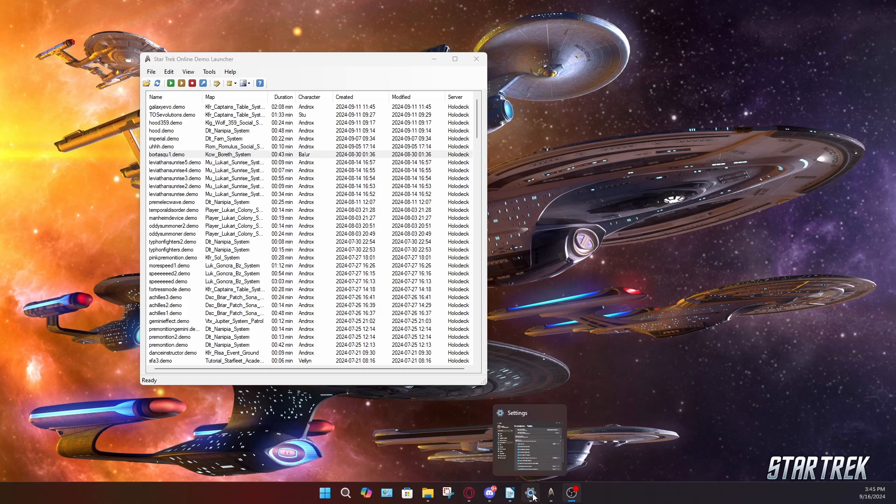
pyautogui.moveTo(550, 492)
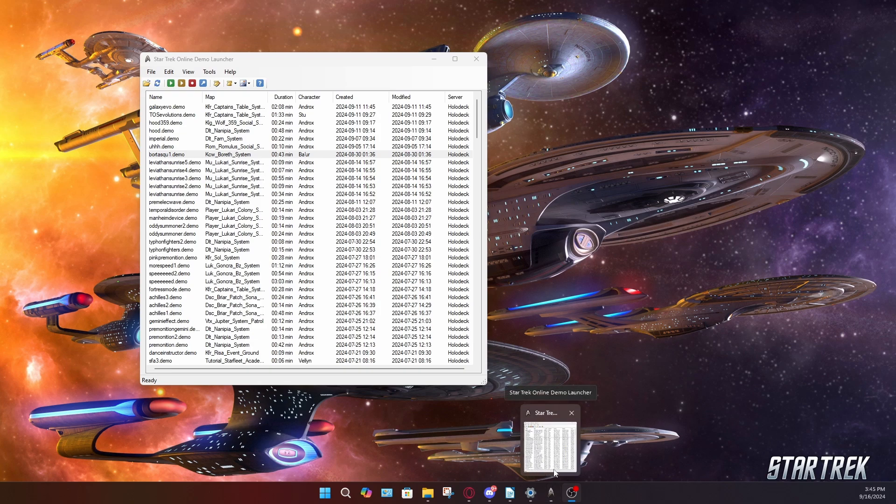
pyautogui.moveTo(604, 463)
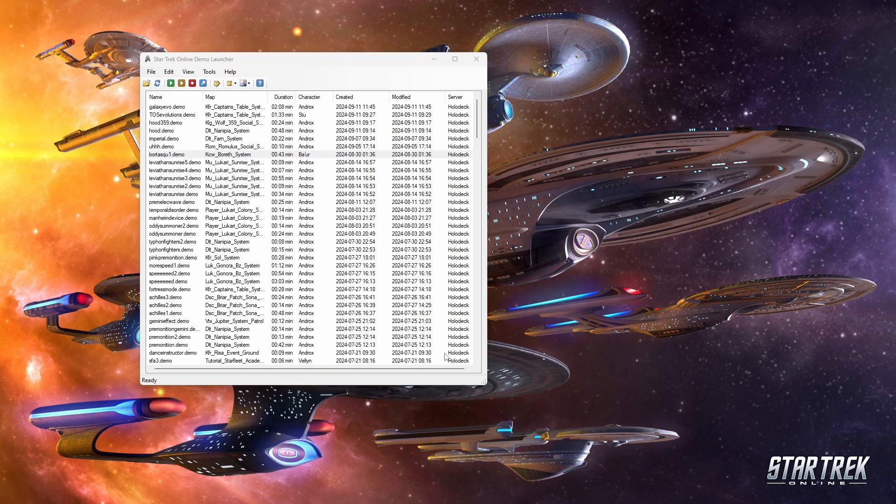
pyautogui.moveTo(545, 494)
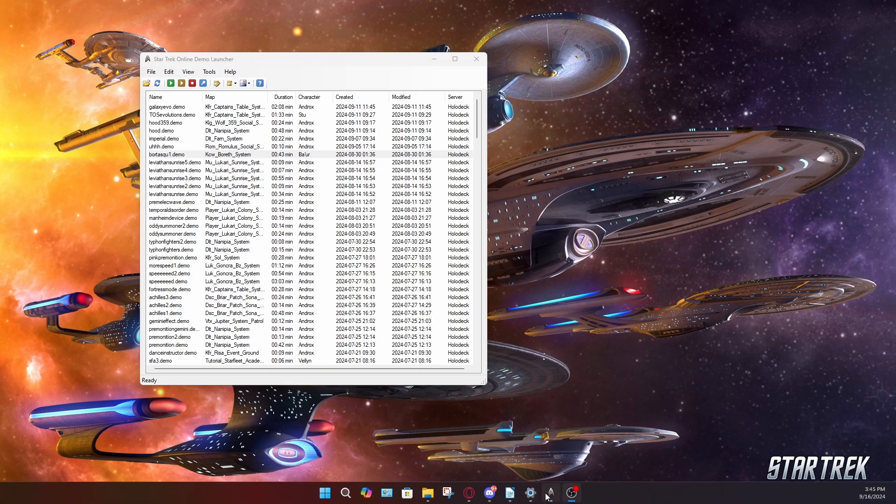
pyautogui.moveTo(430, 448)
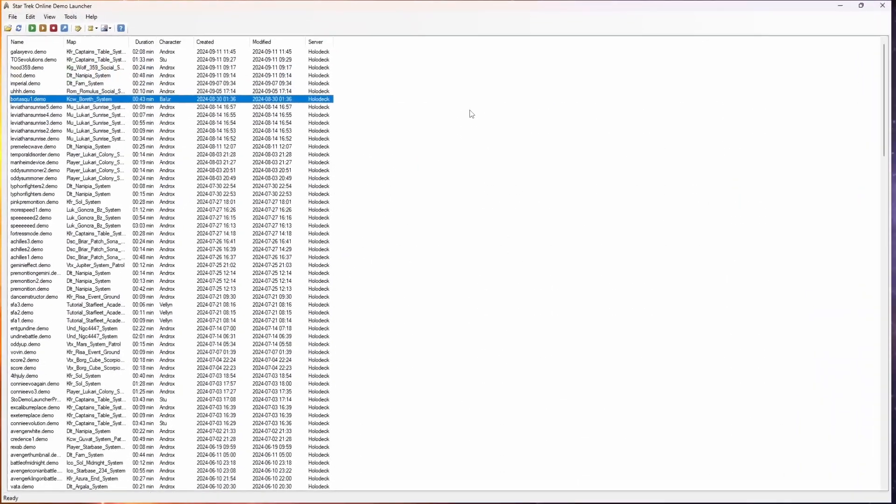
# - Restore the maximized demo launcher window to normal size
pyautogui.click(860, 6)
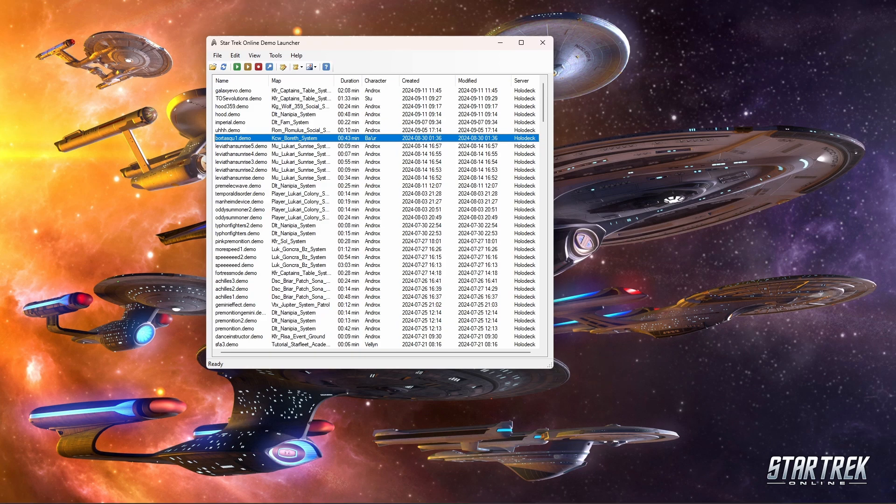
pyautogui.moveTo(246, 412)
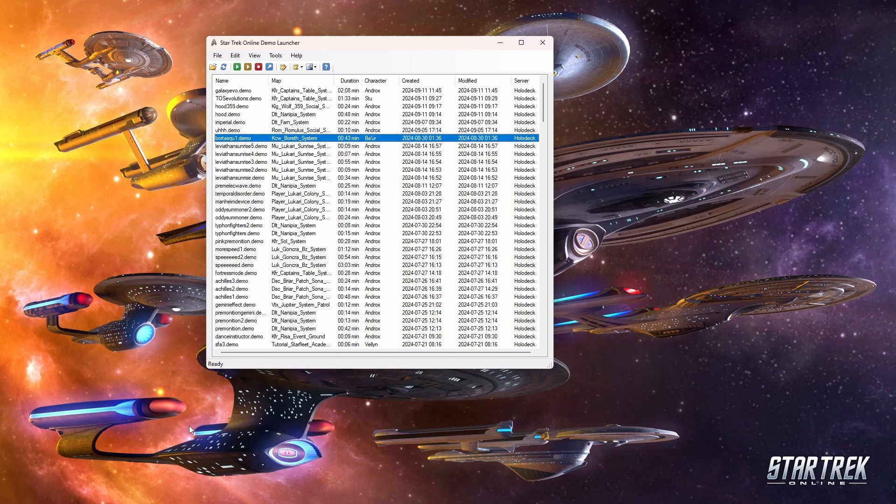
pyautogui.moveTo(187, 429)
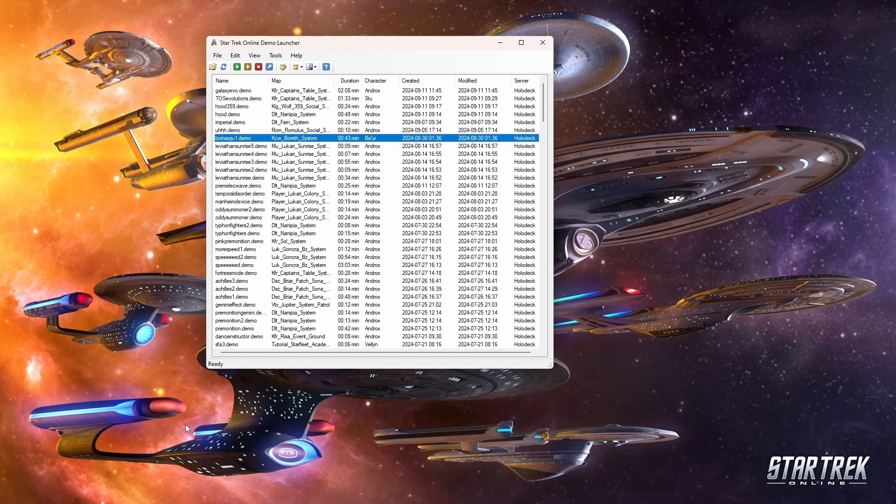